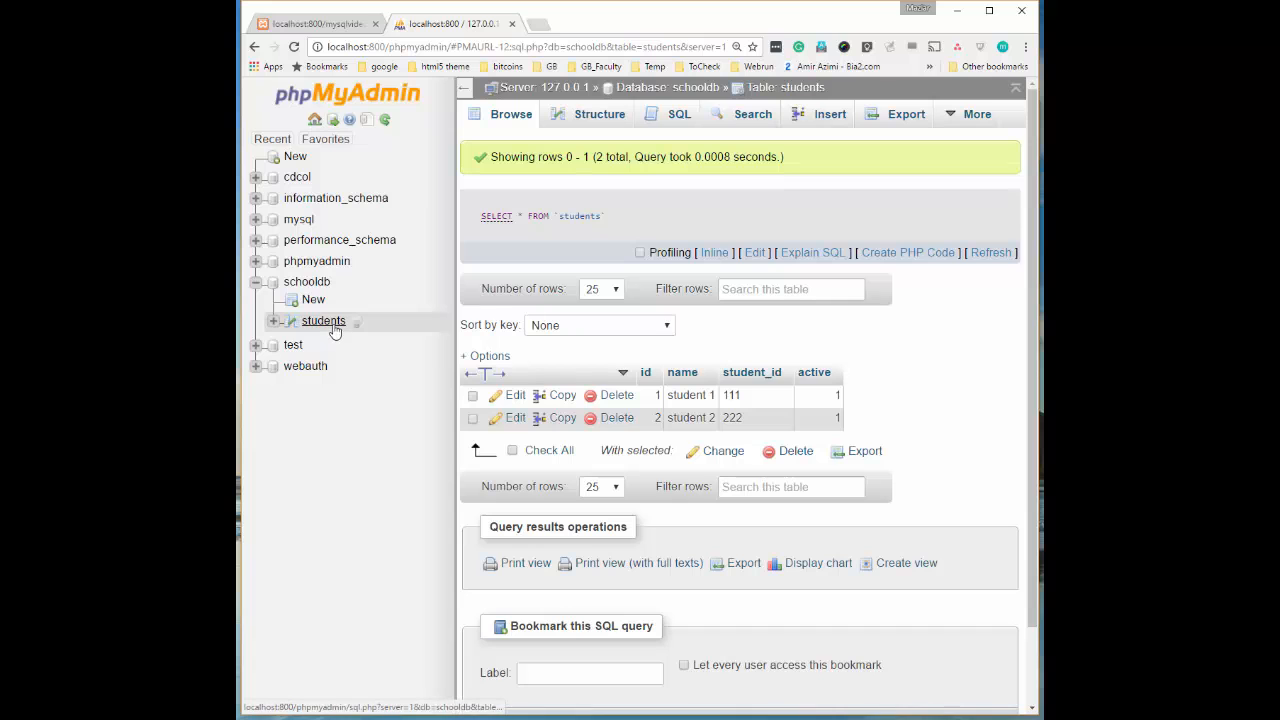
Step: Review the students table's structure and rows, then focus f2.php for editing
click(600, 112)
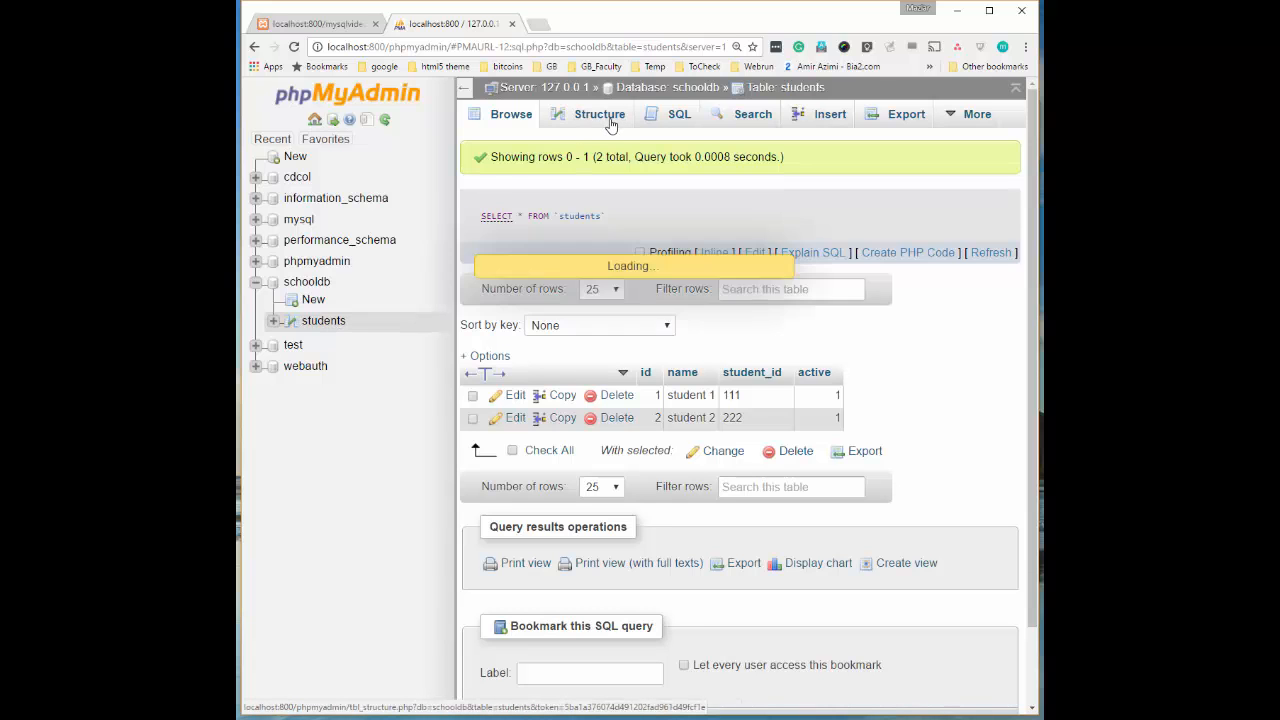
click(600, 112)
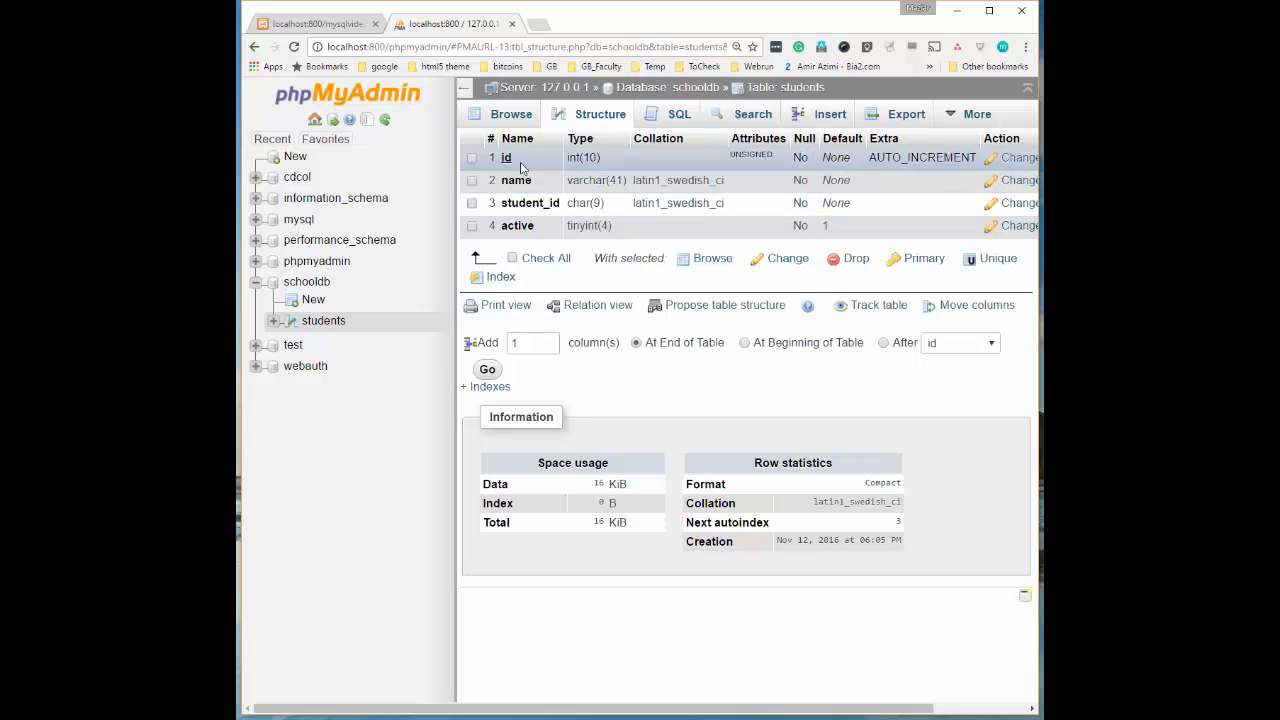
mouse_move(522, 184)
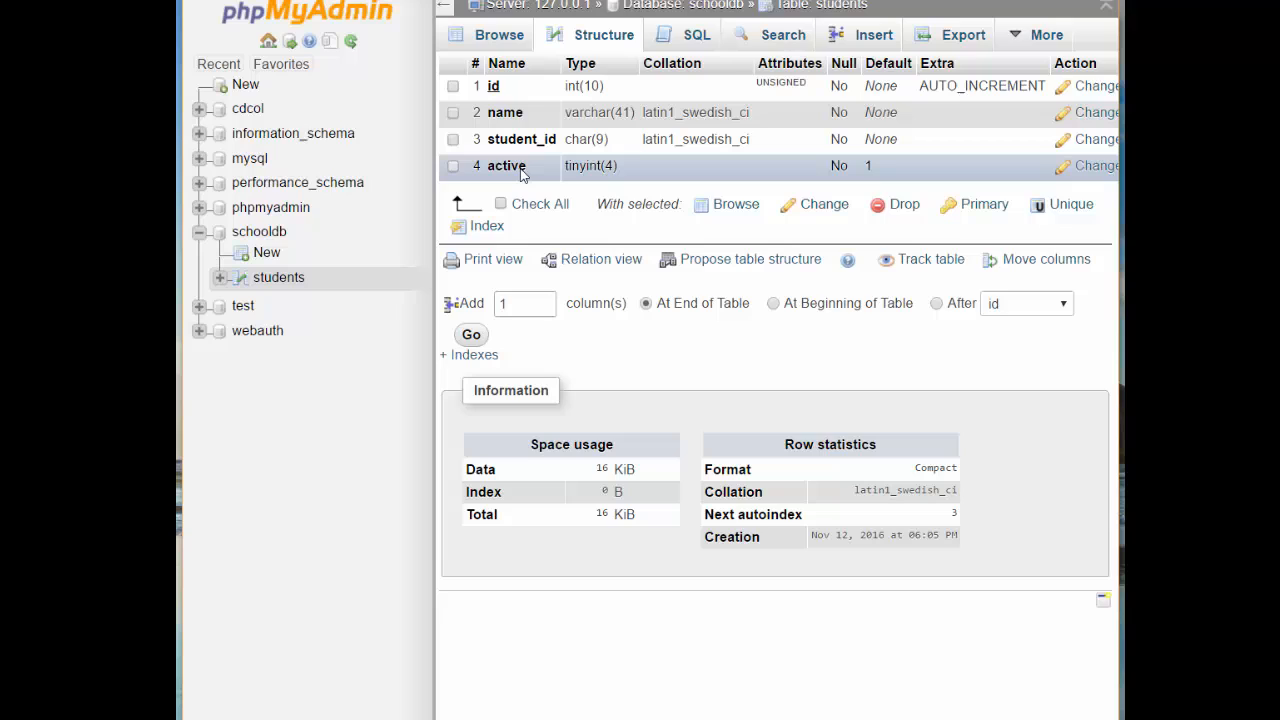
mouse_move(872, 184)
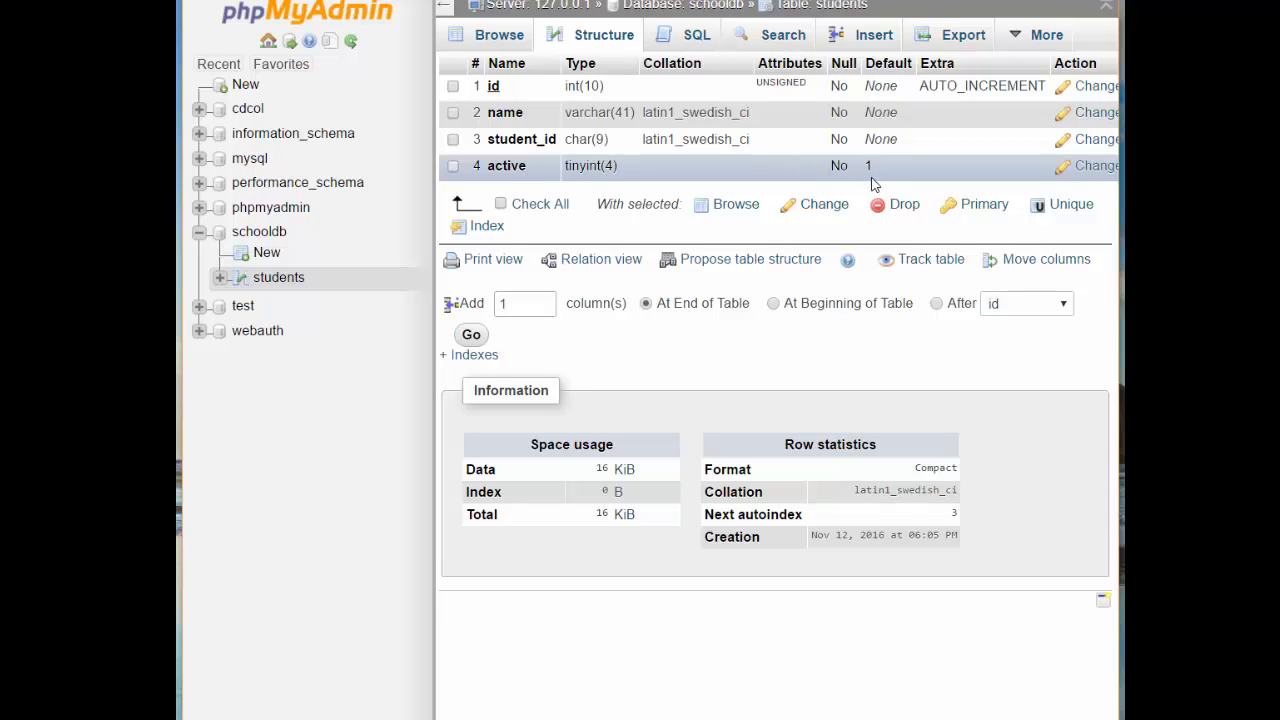
mouse_move(878, 170)
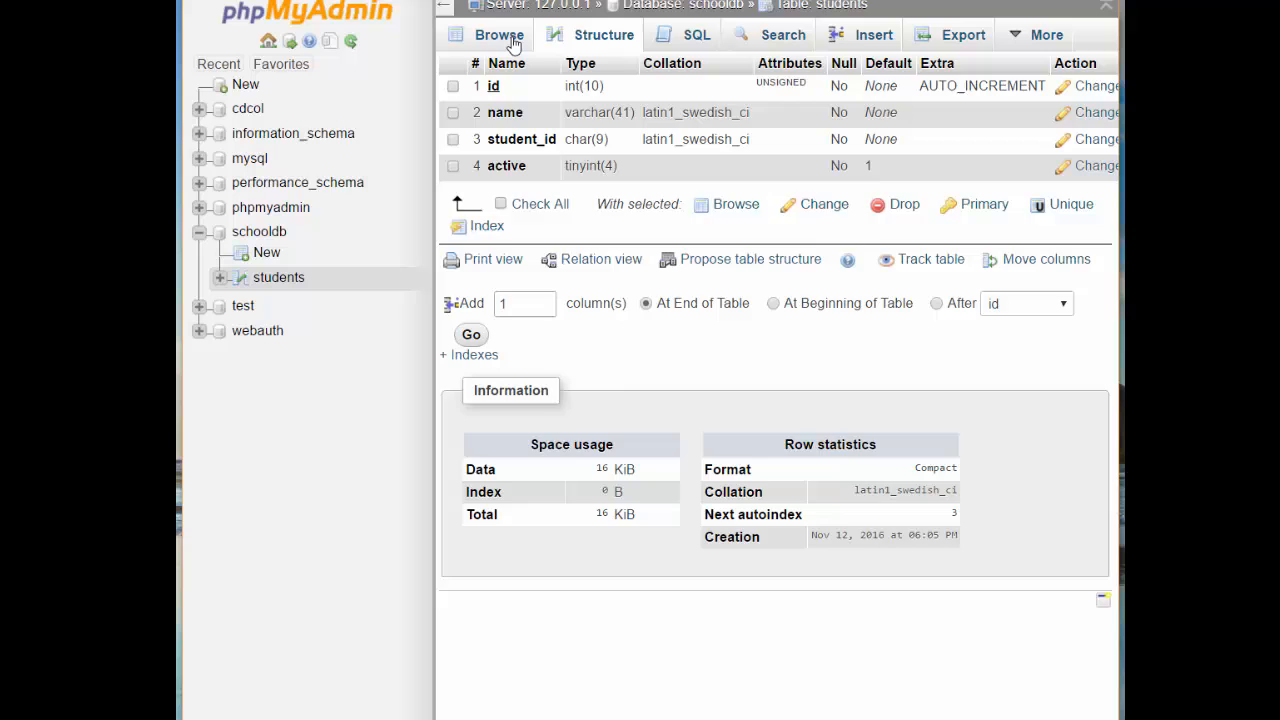
click(498, 34)
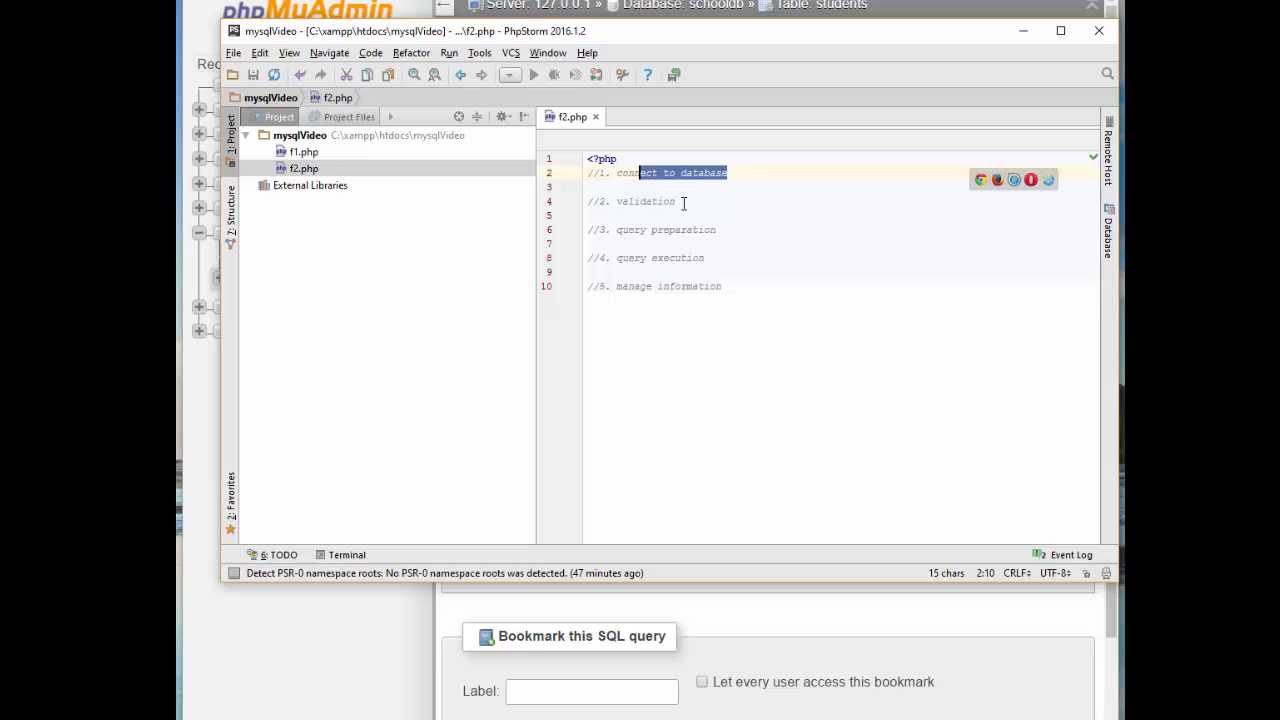
double_click(646, 200)
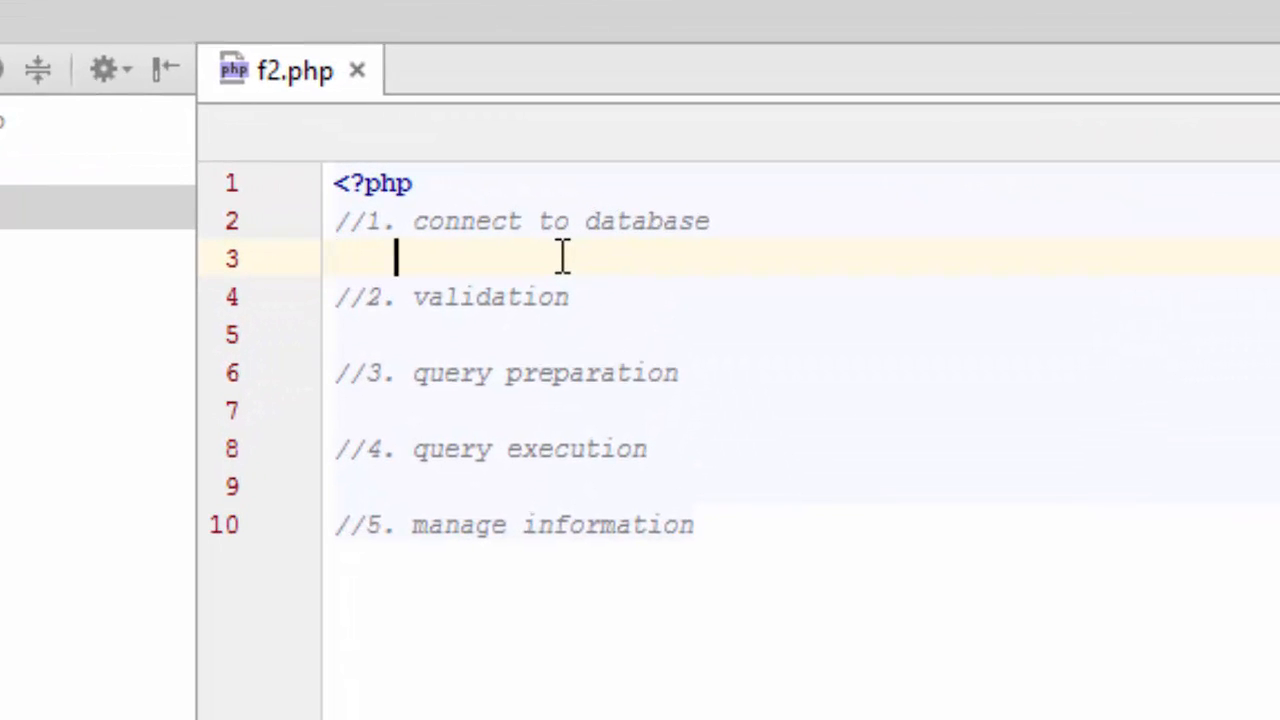
Step: Write $db_con = new mysqli('localhost','root','','schoolDb'); on line 3
text($db)
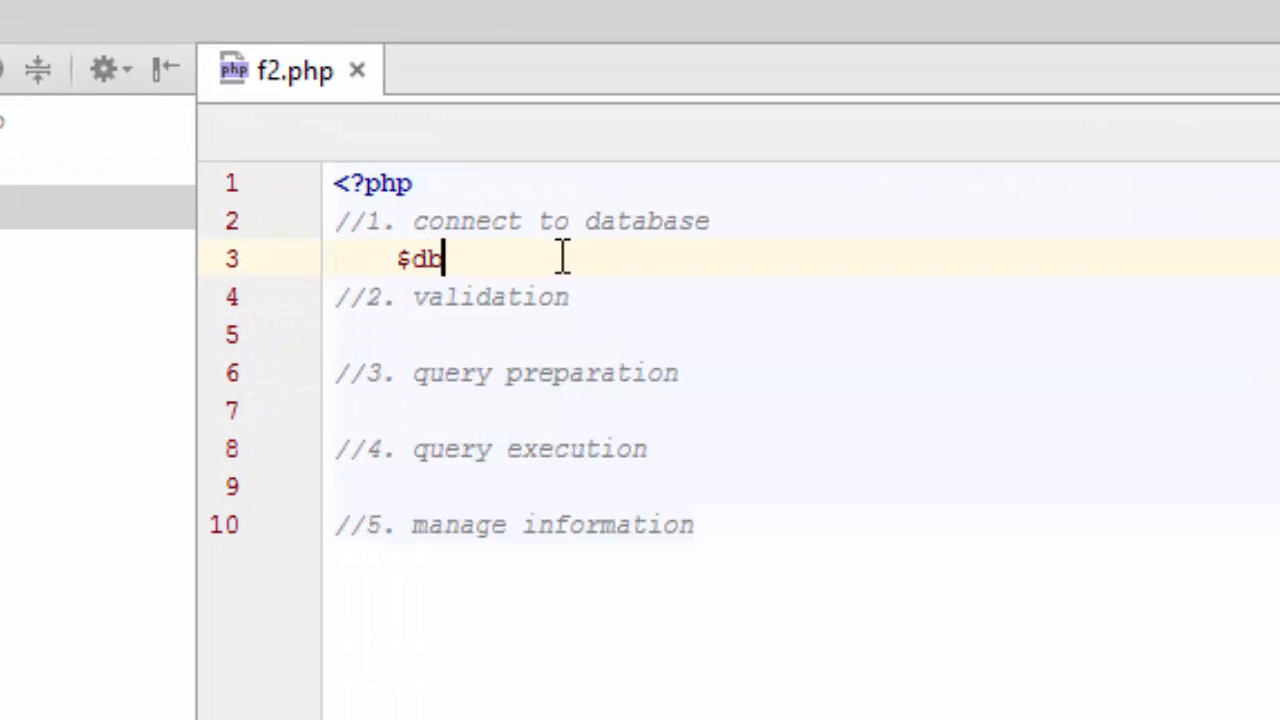
text(_)
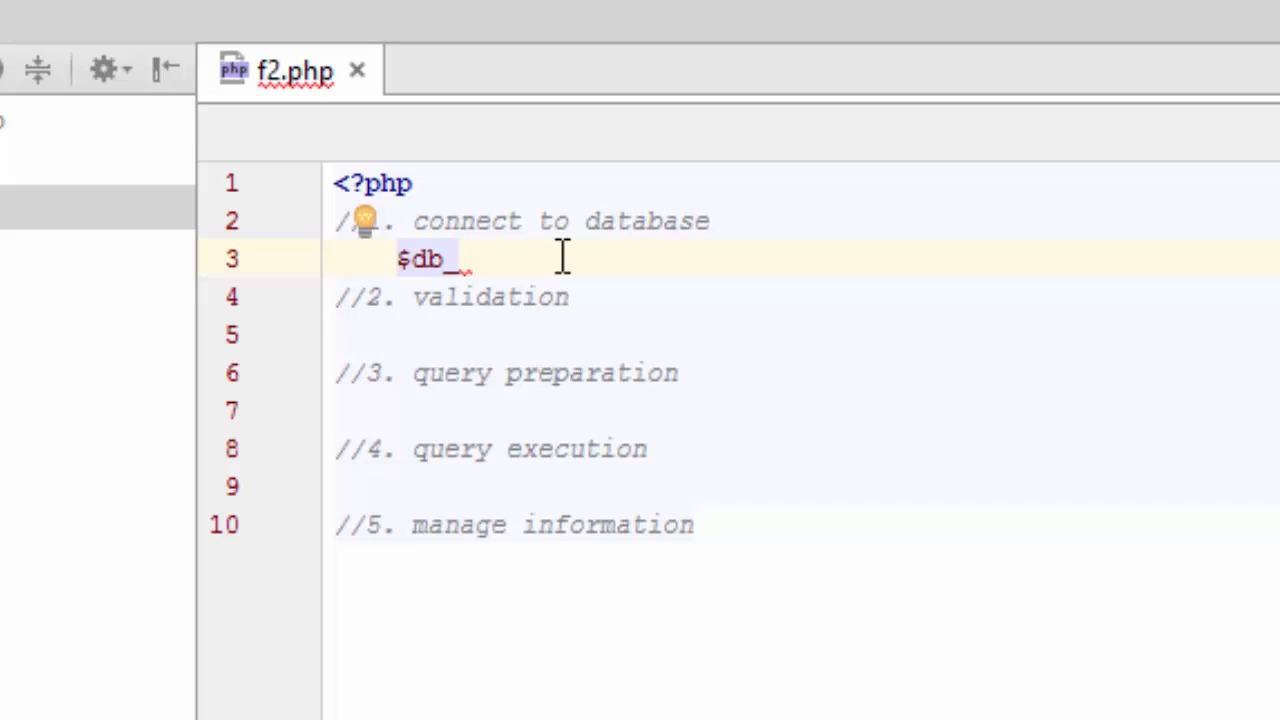
text(con =)
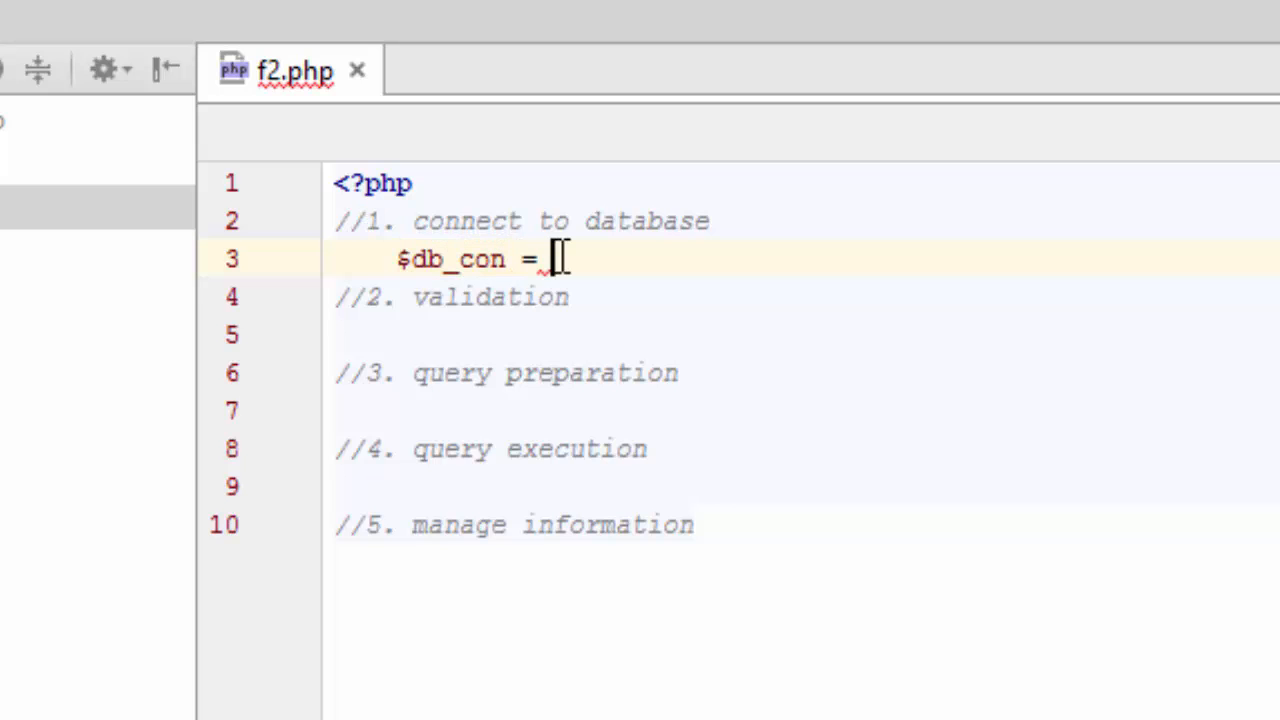
text(new mysqli()
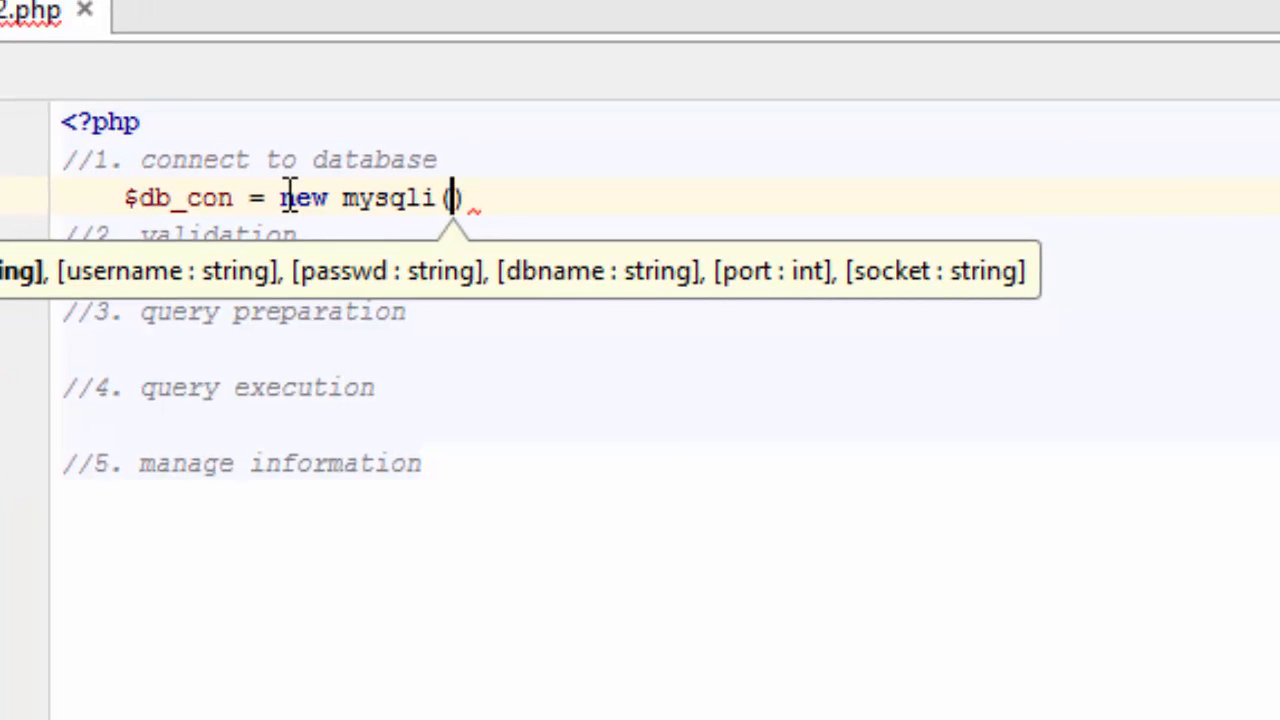
text('loca')
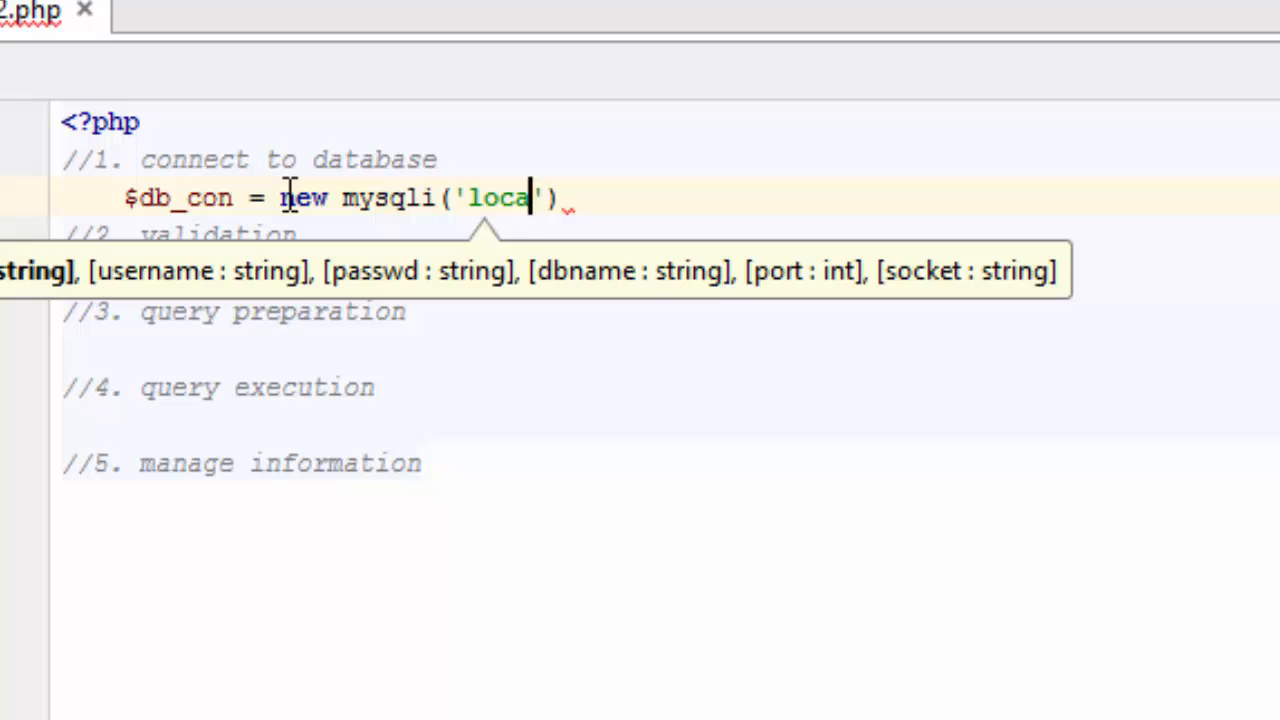
text(lhost)
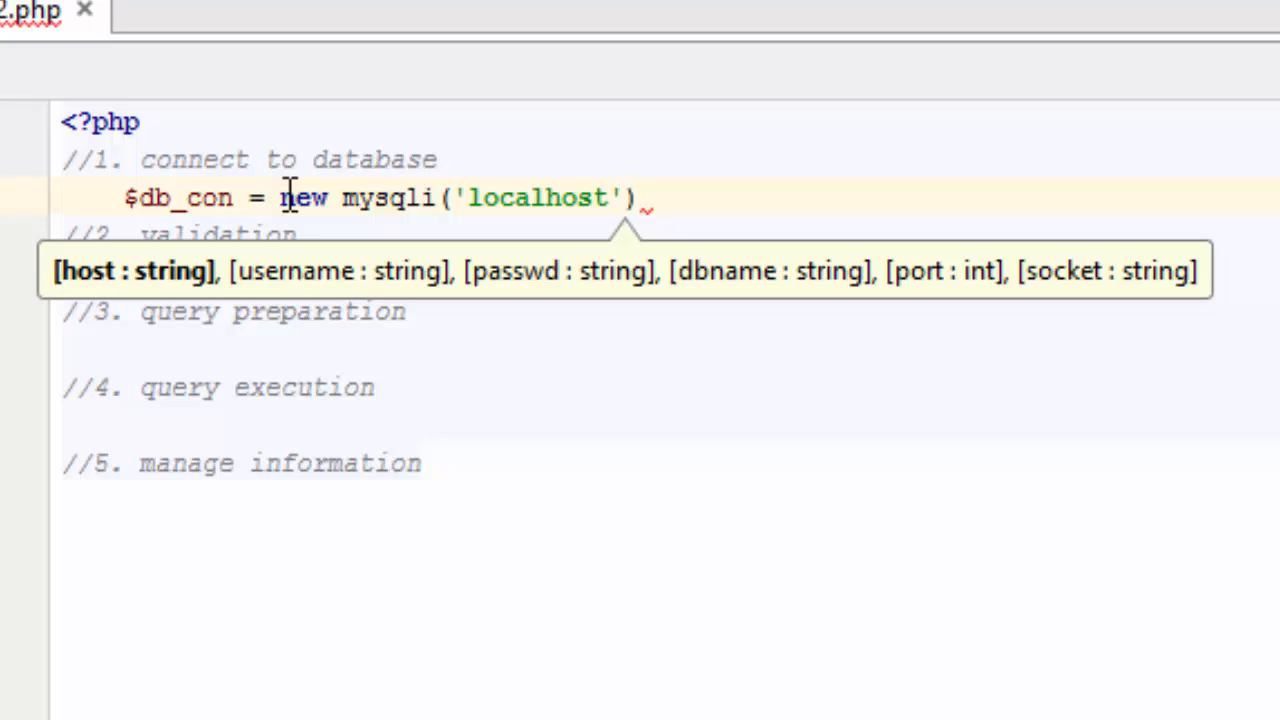
text(,'roo)
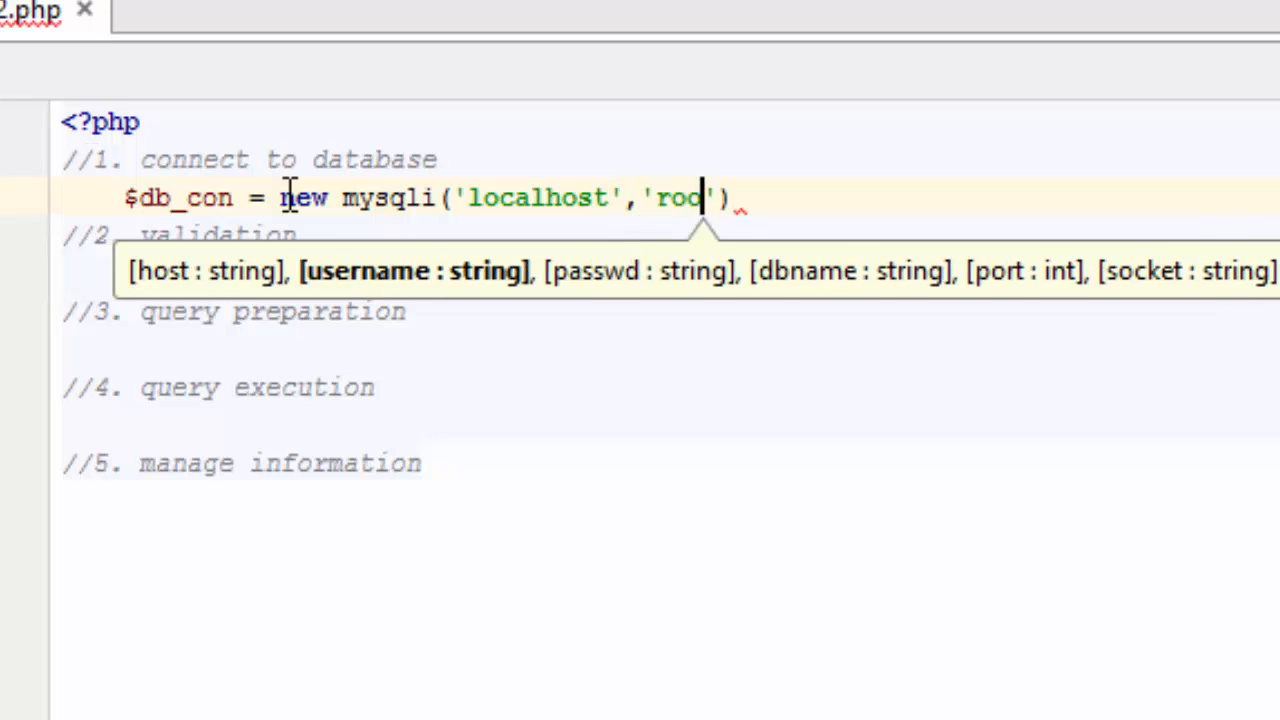
text(t)
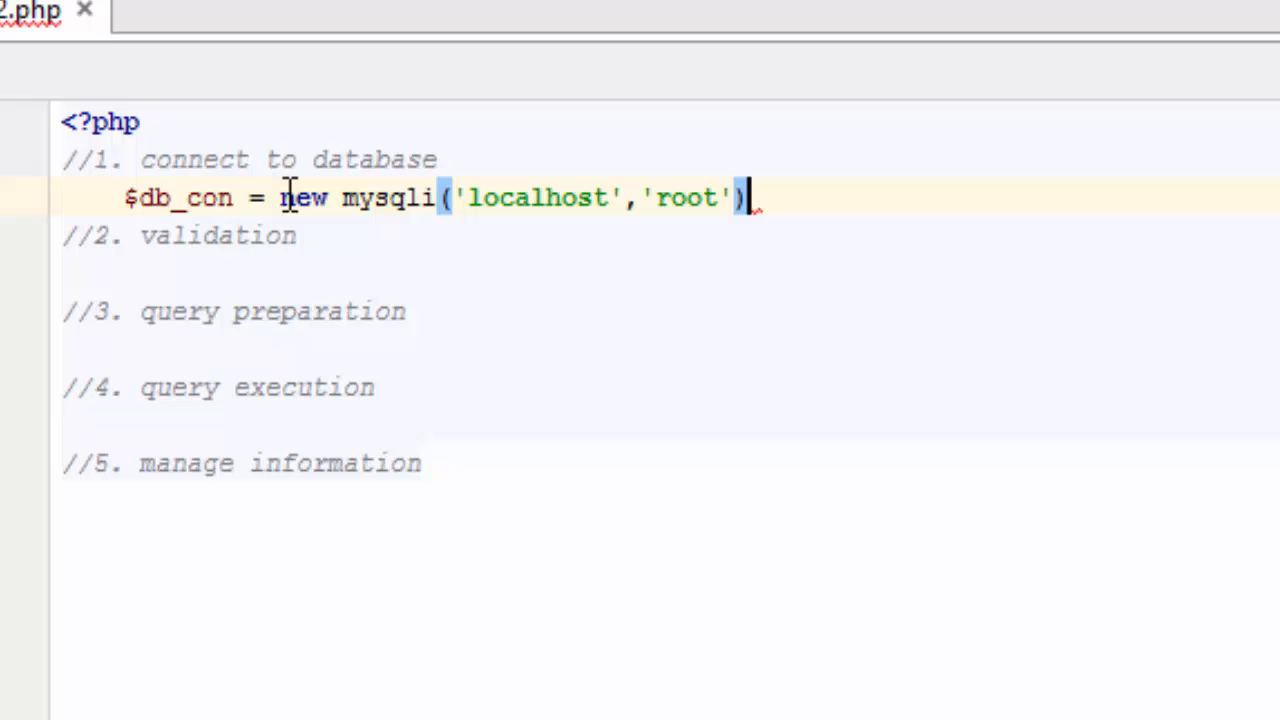
text(,'','scho)
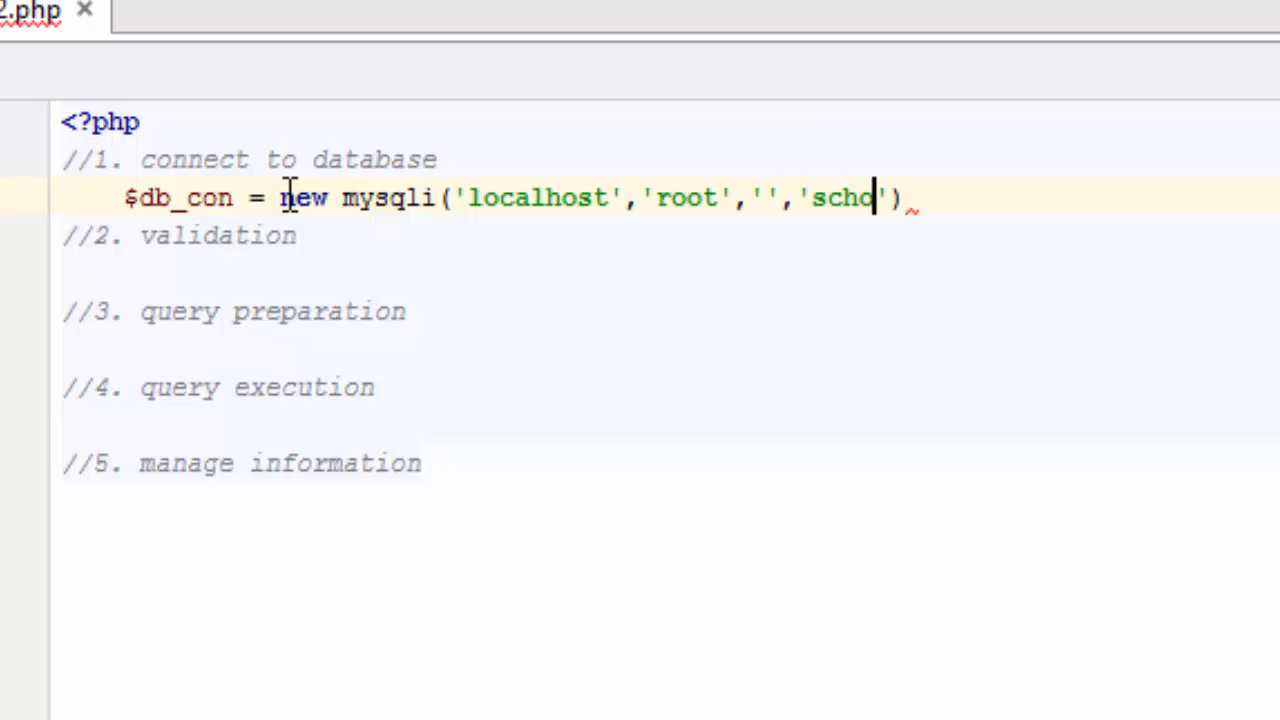
text(olDb)
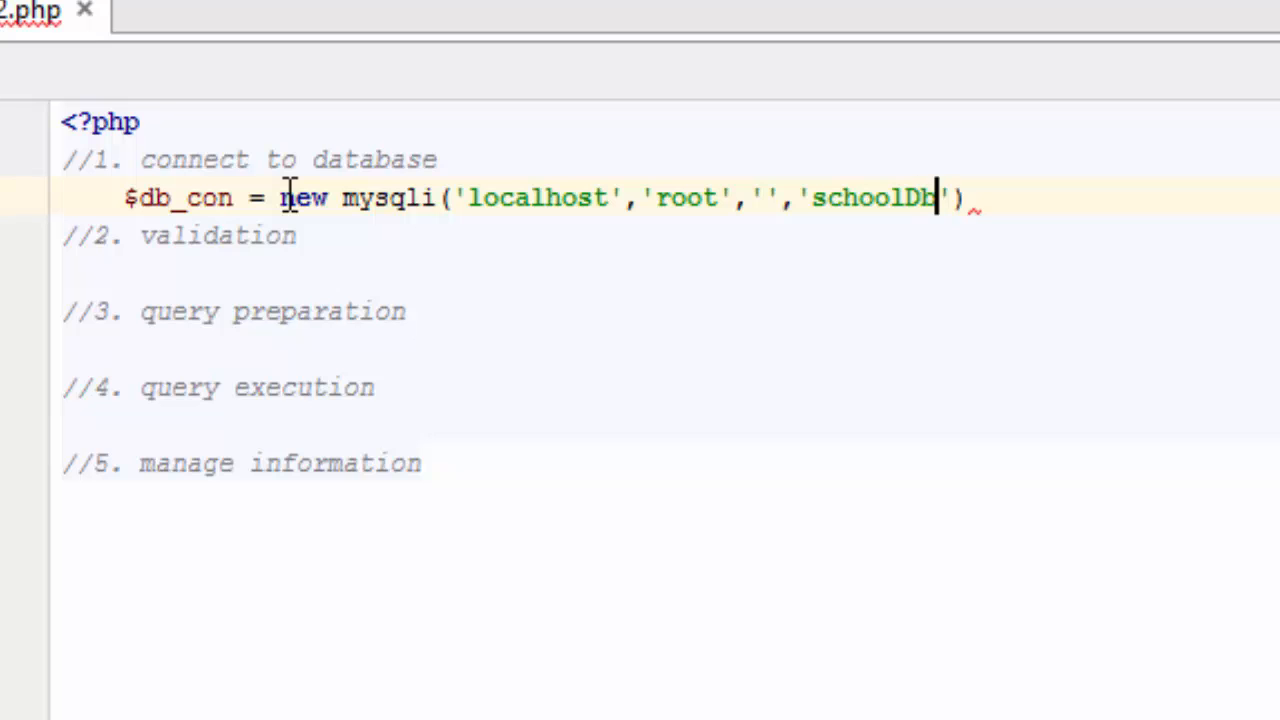
key(Enter)
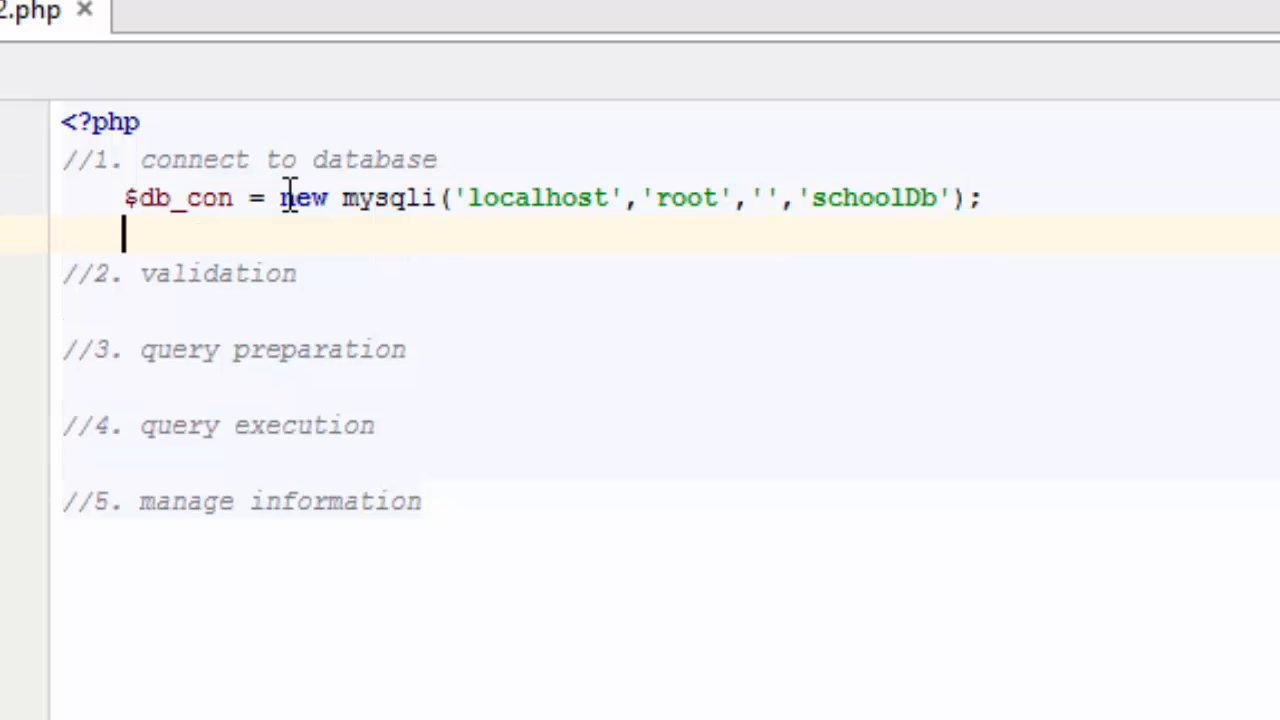
Step: Add var_dump($db_con); check its output in the browser and return to the script
text(var_dump($db_con)
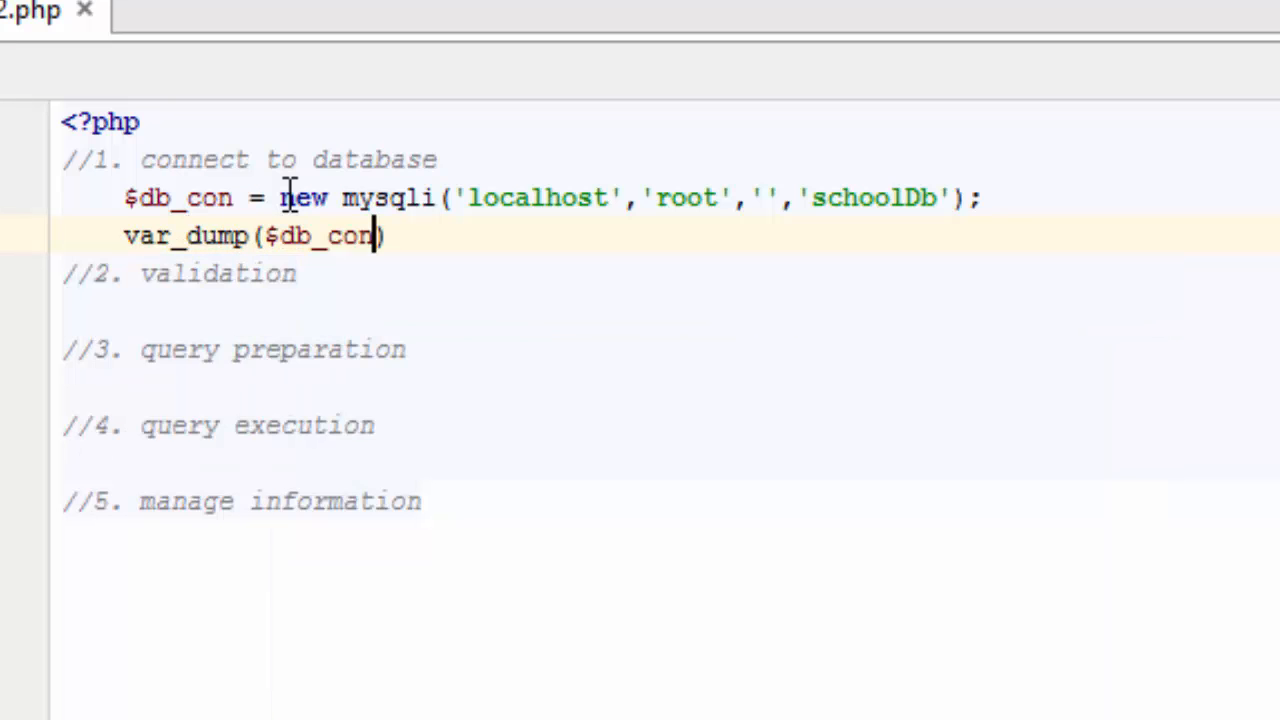
text(;)
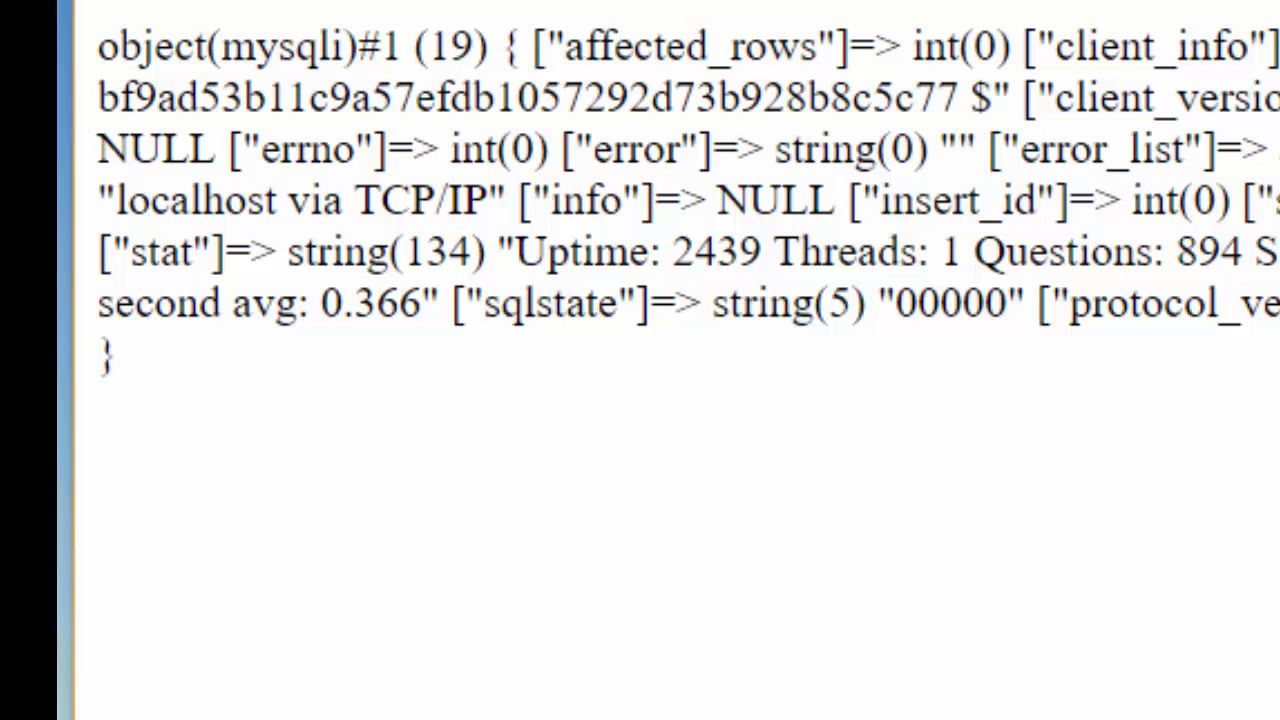
click(218, 4)
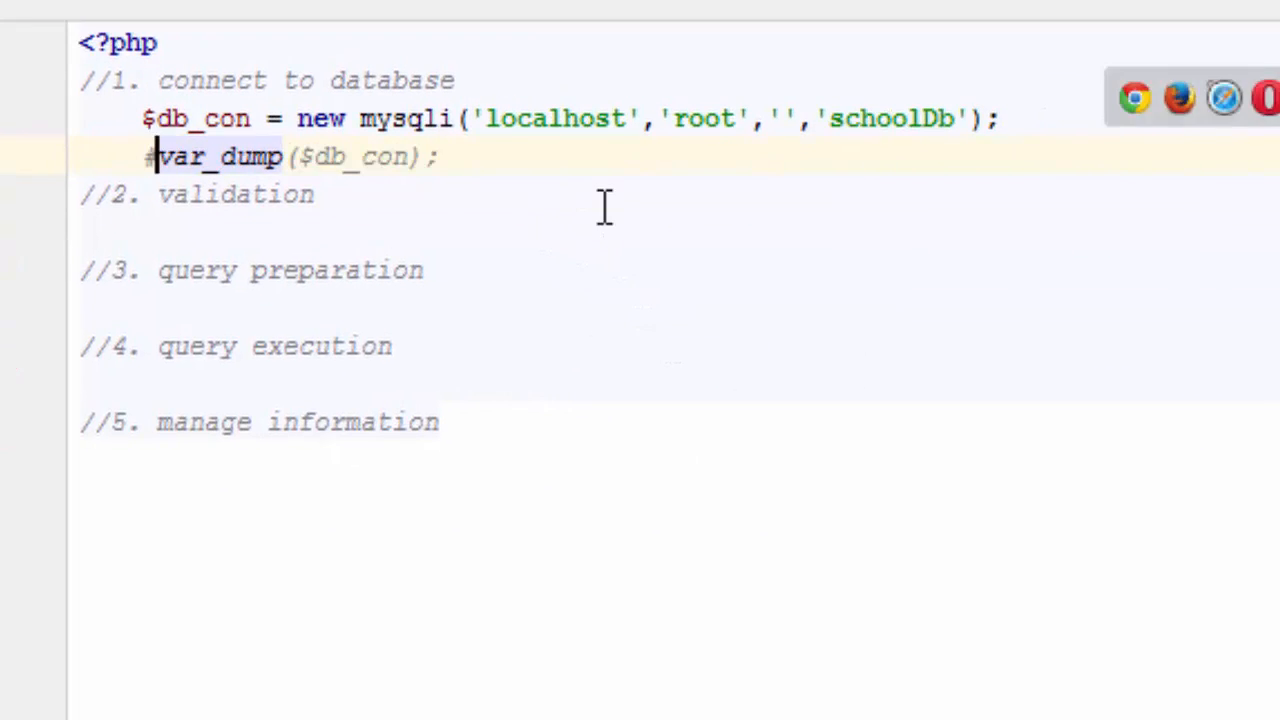
Step: Write the if condition testing $db_con->connect_errno against 0
text(if ()
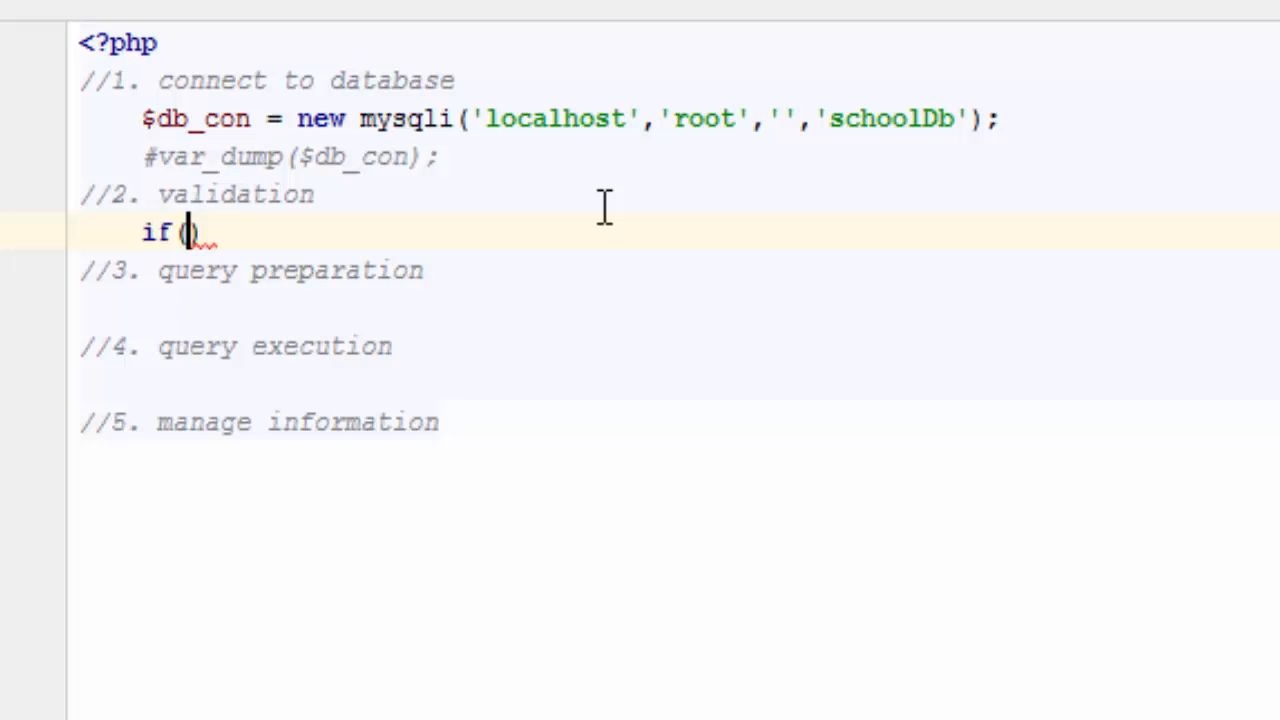
text($db)
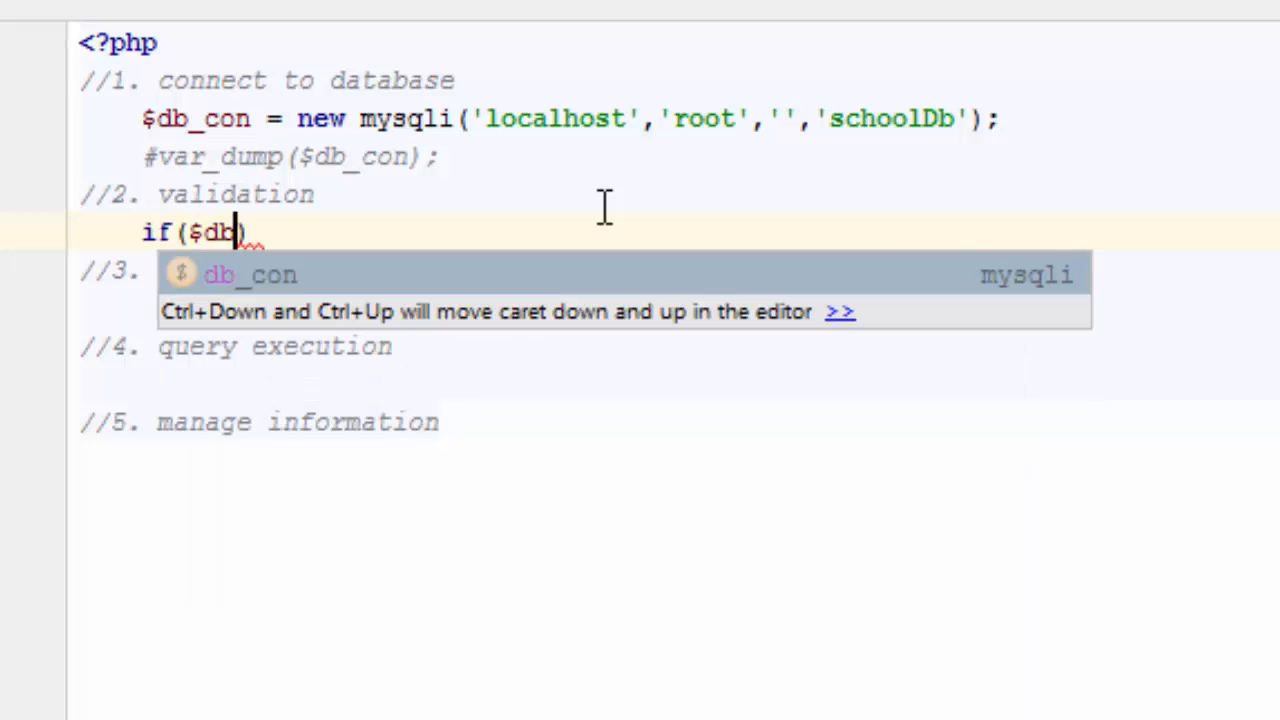
text(_con)
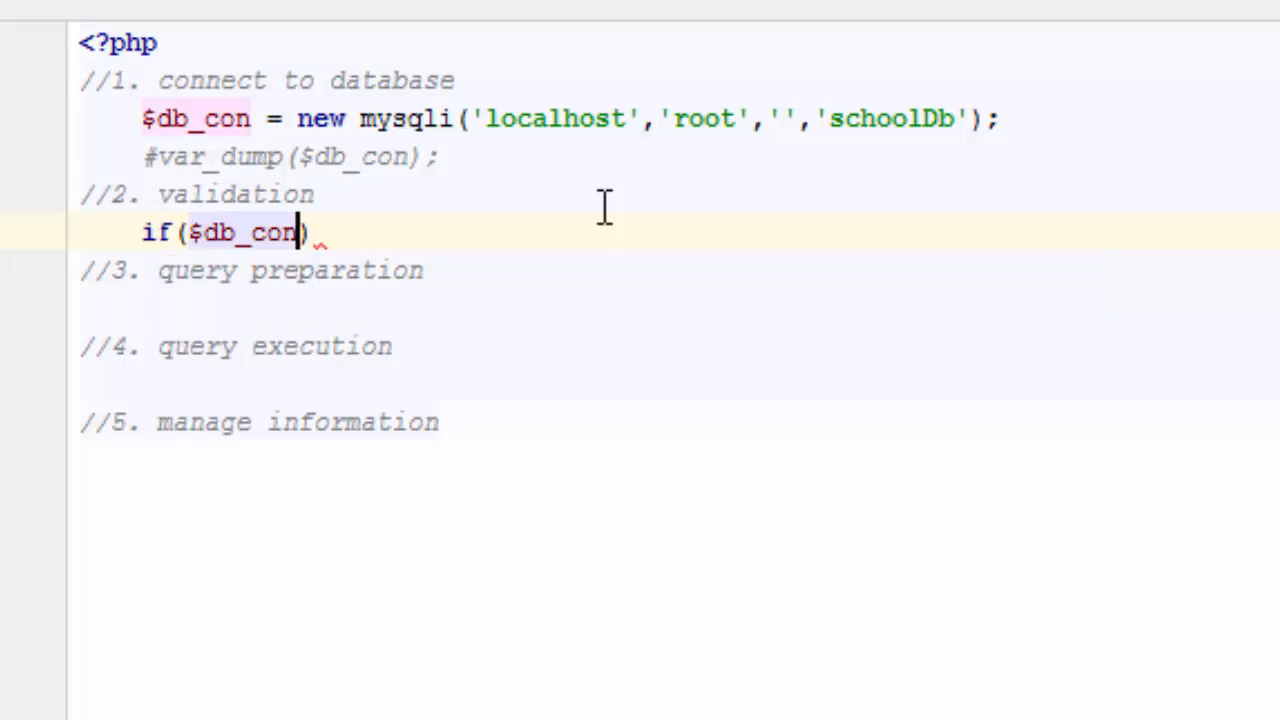
text(->)
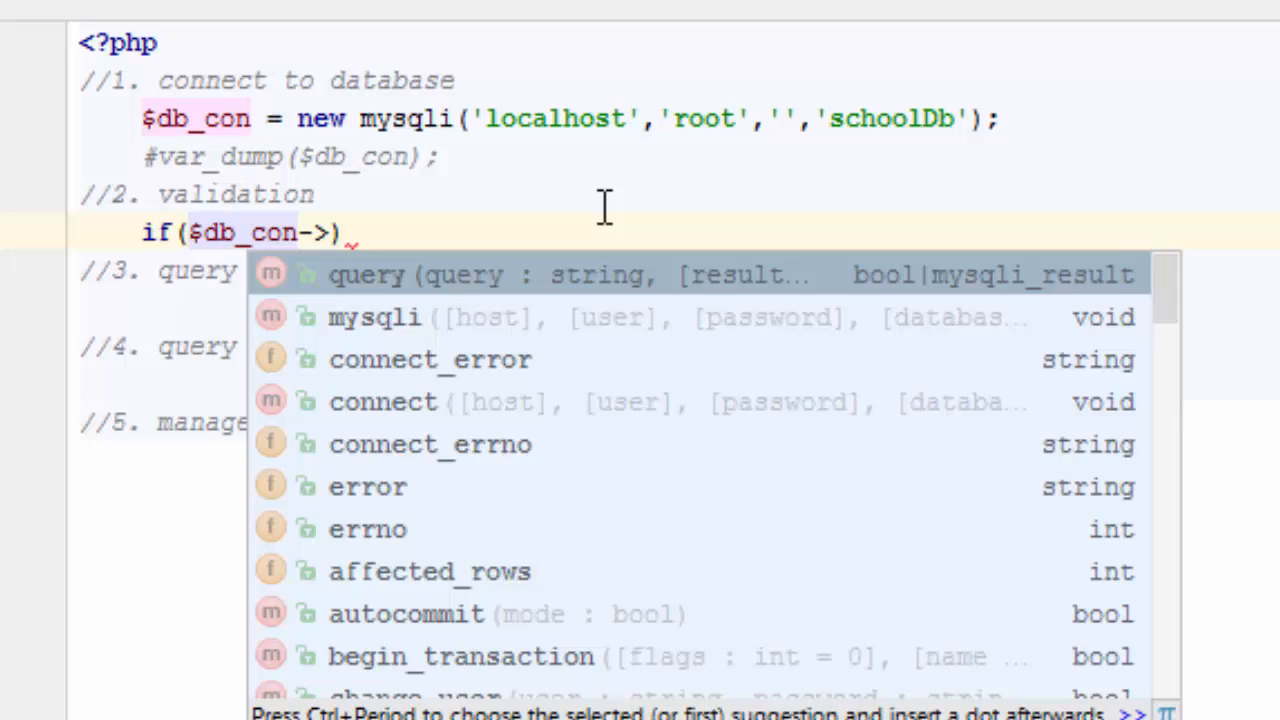
click(430, 444)
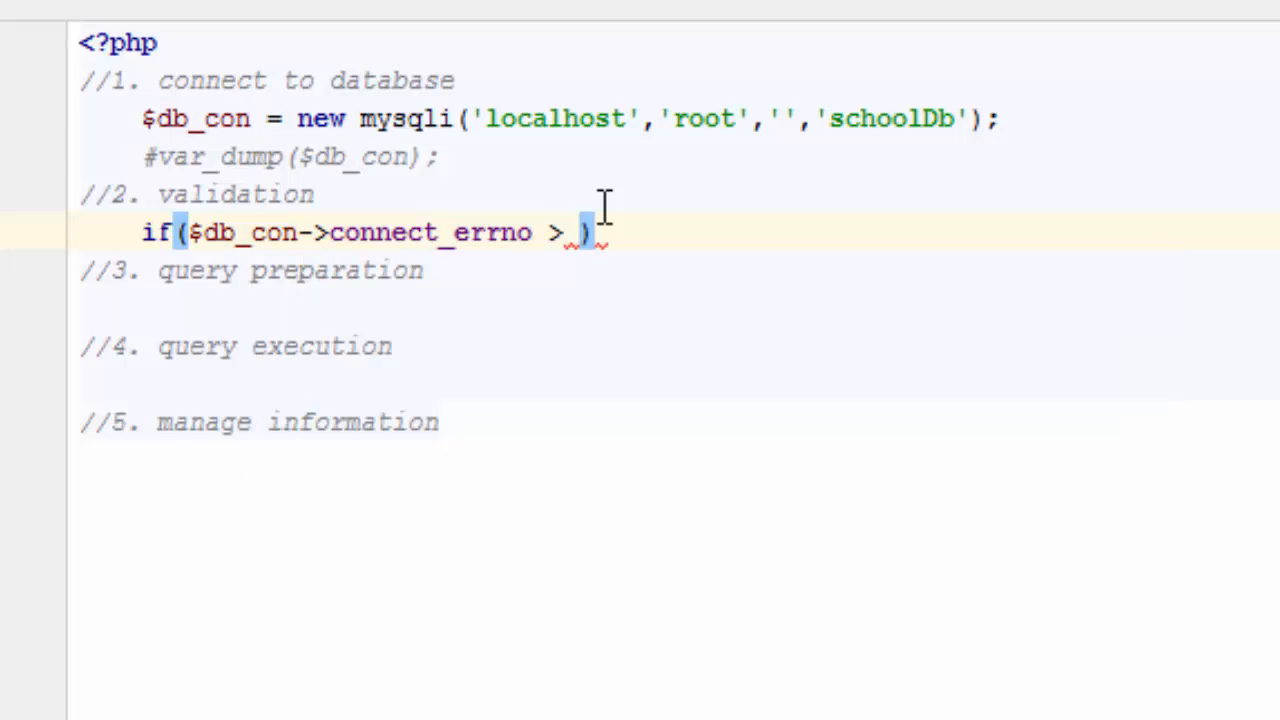
text(0)
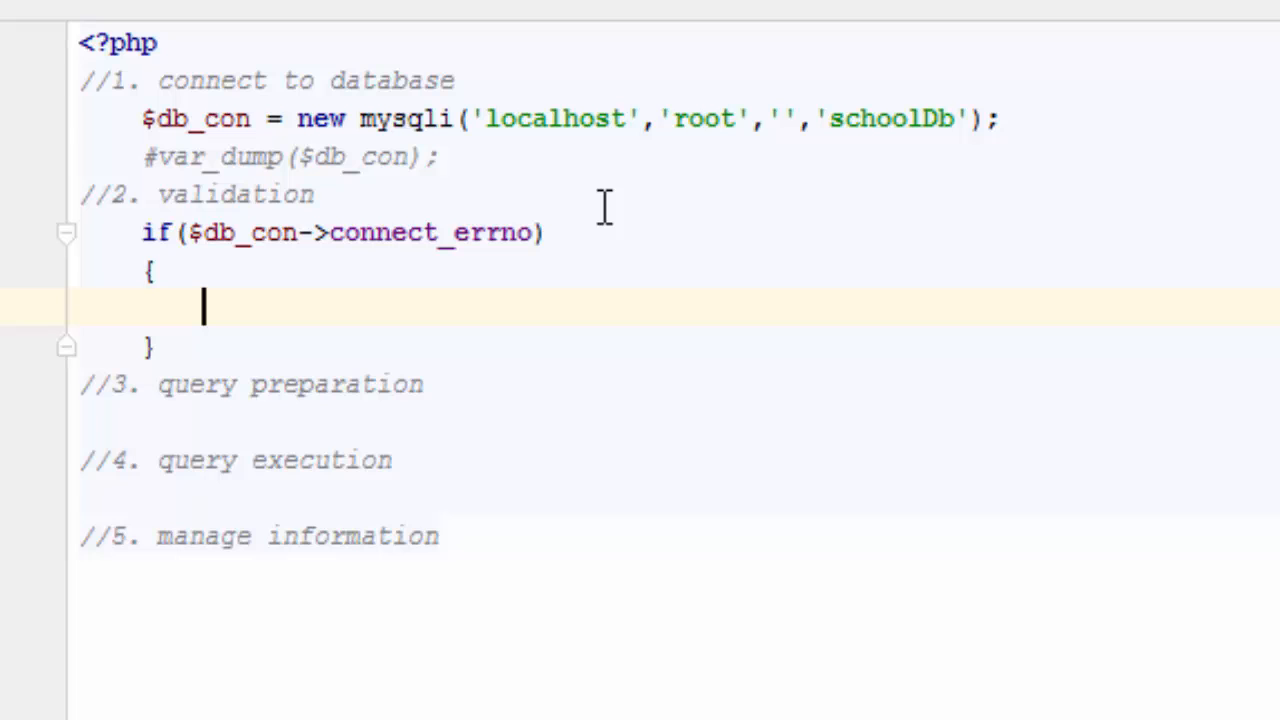
Step: Inside the if, add die('Cannot connect to database' . $db_con->connect_error);
text(die(')
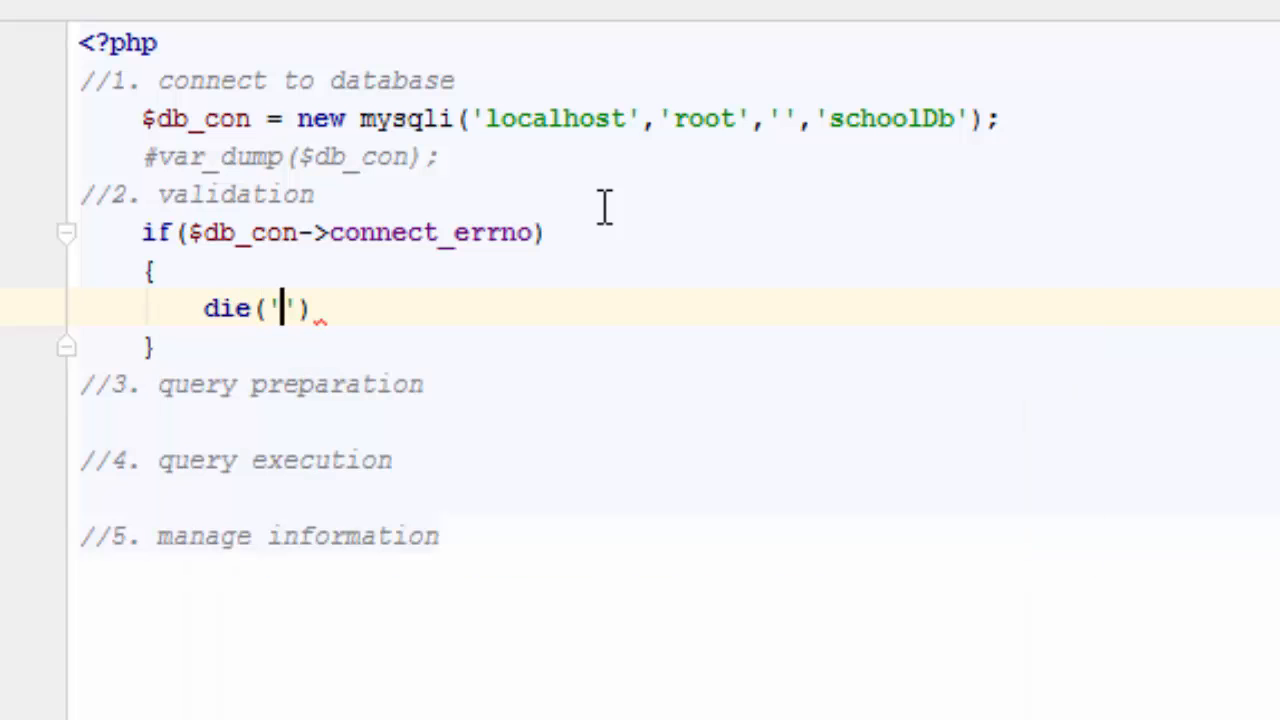
text(Cannot con)
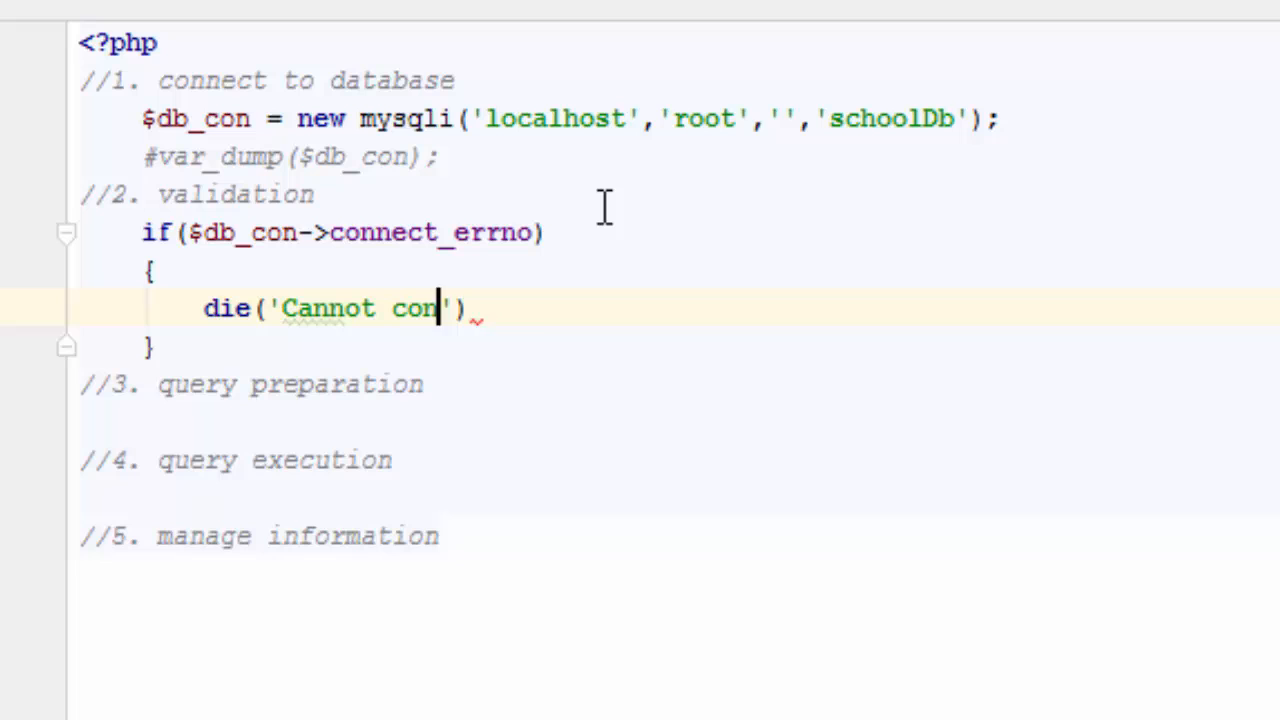
text(nect to database)
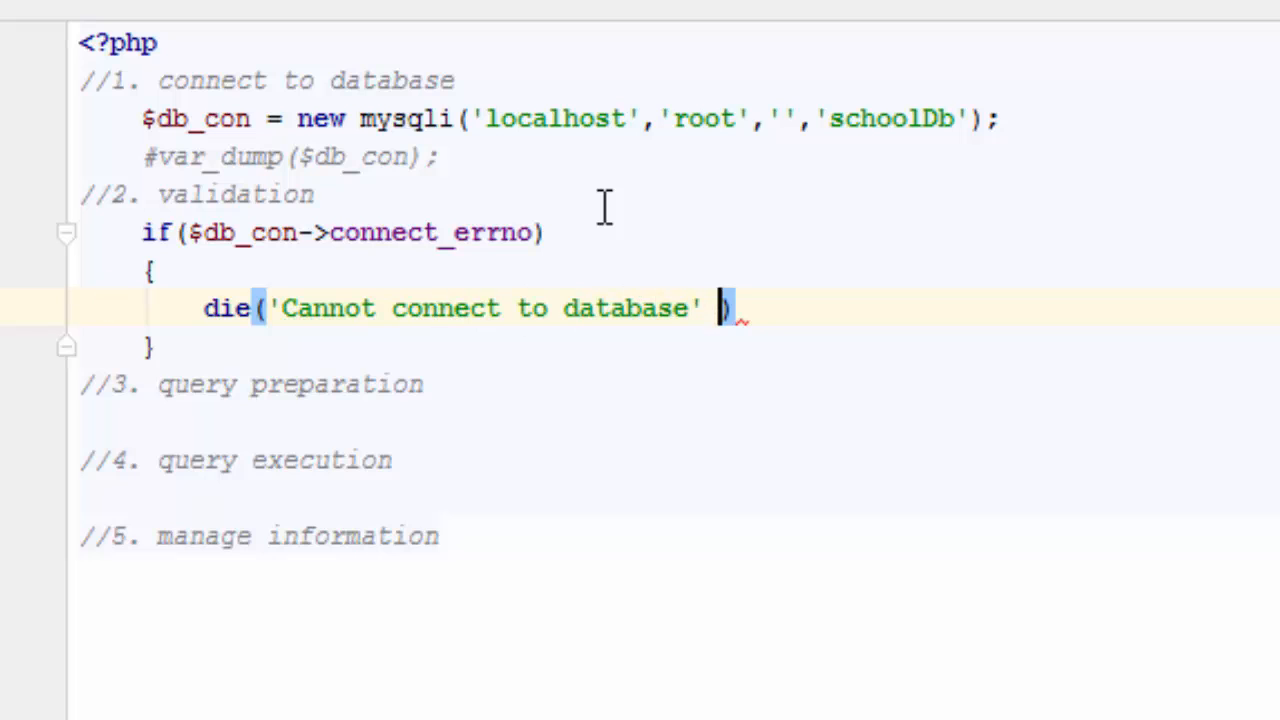
text(. $db_c)
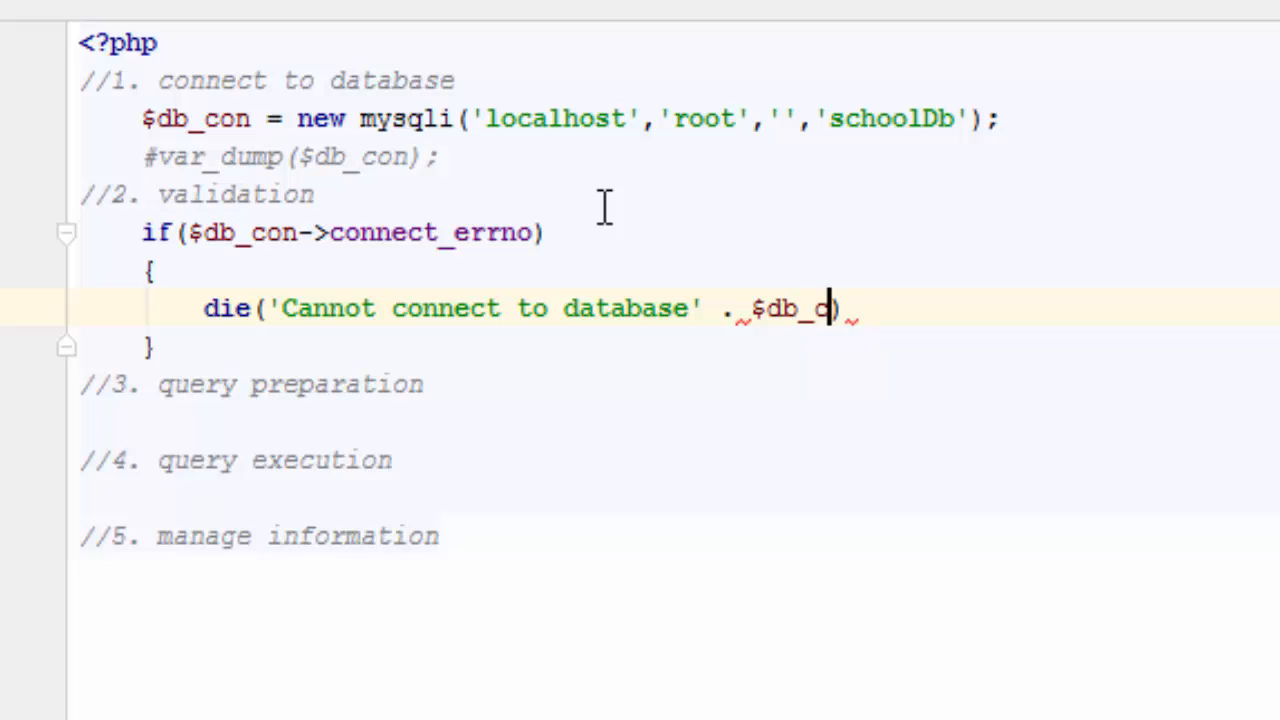
text(on->)
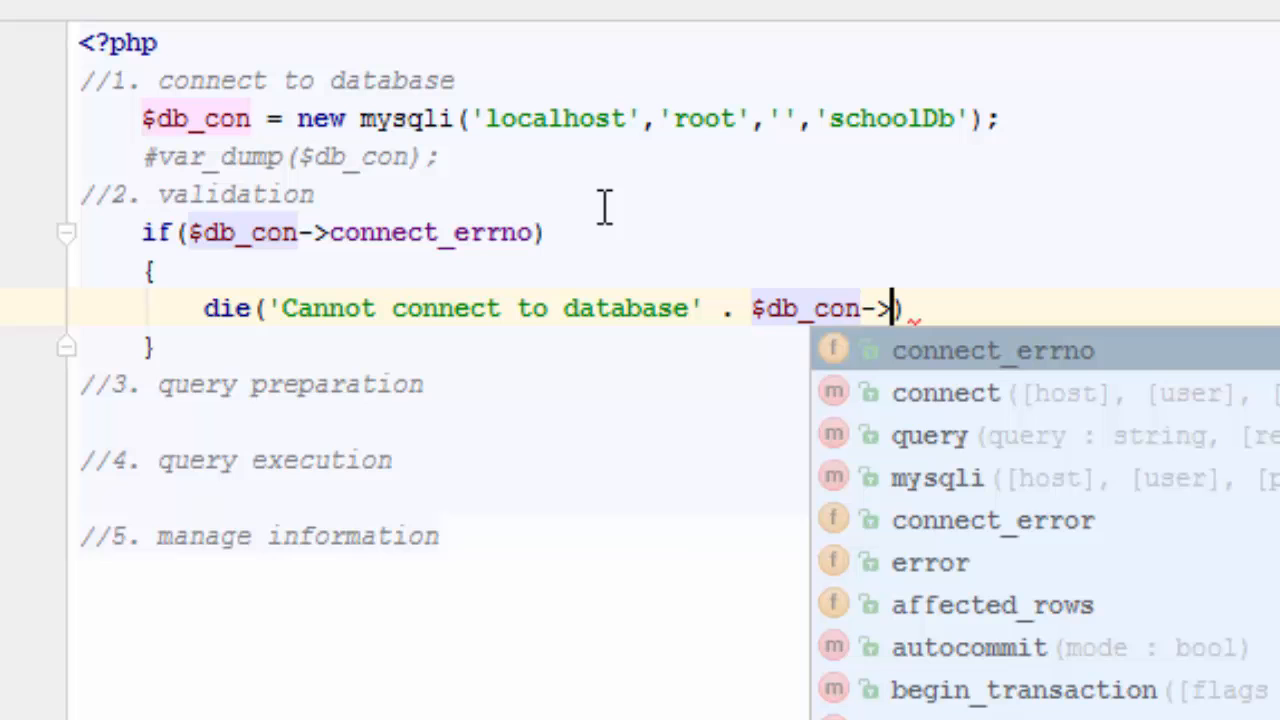
text(connect_er)
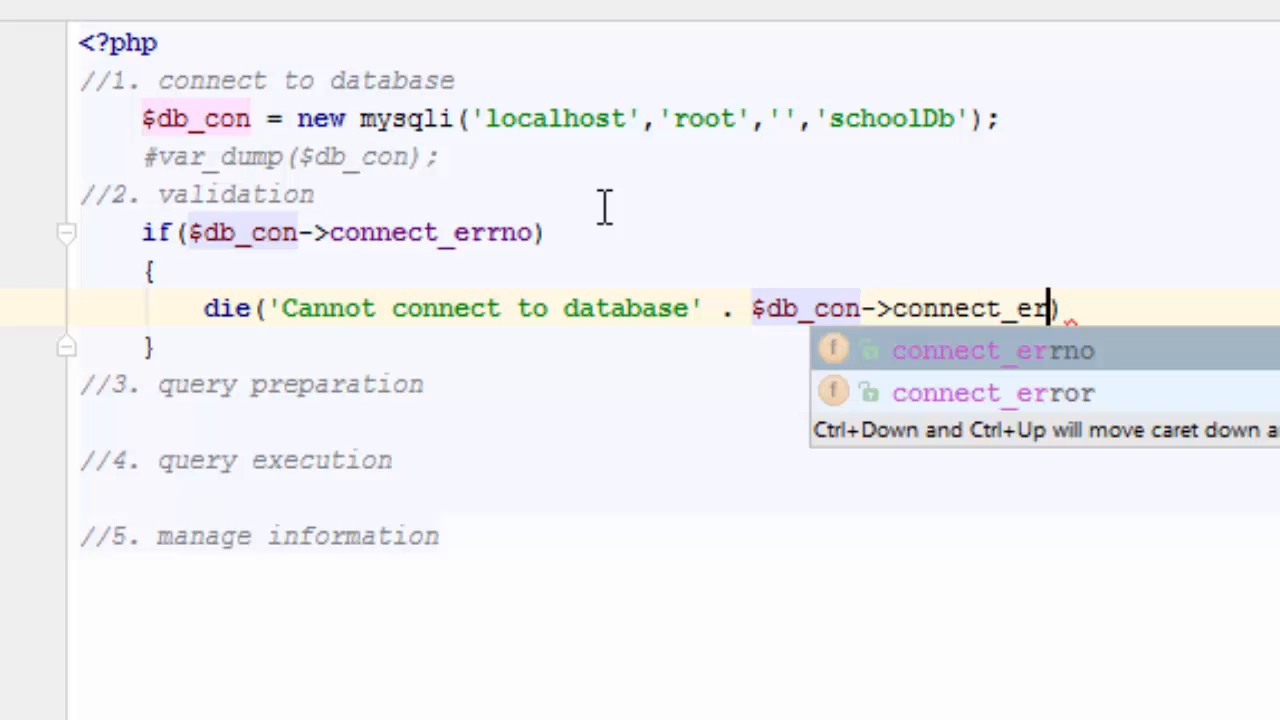
click(990, 392)
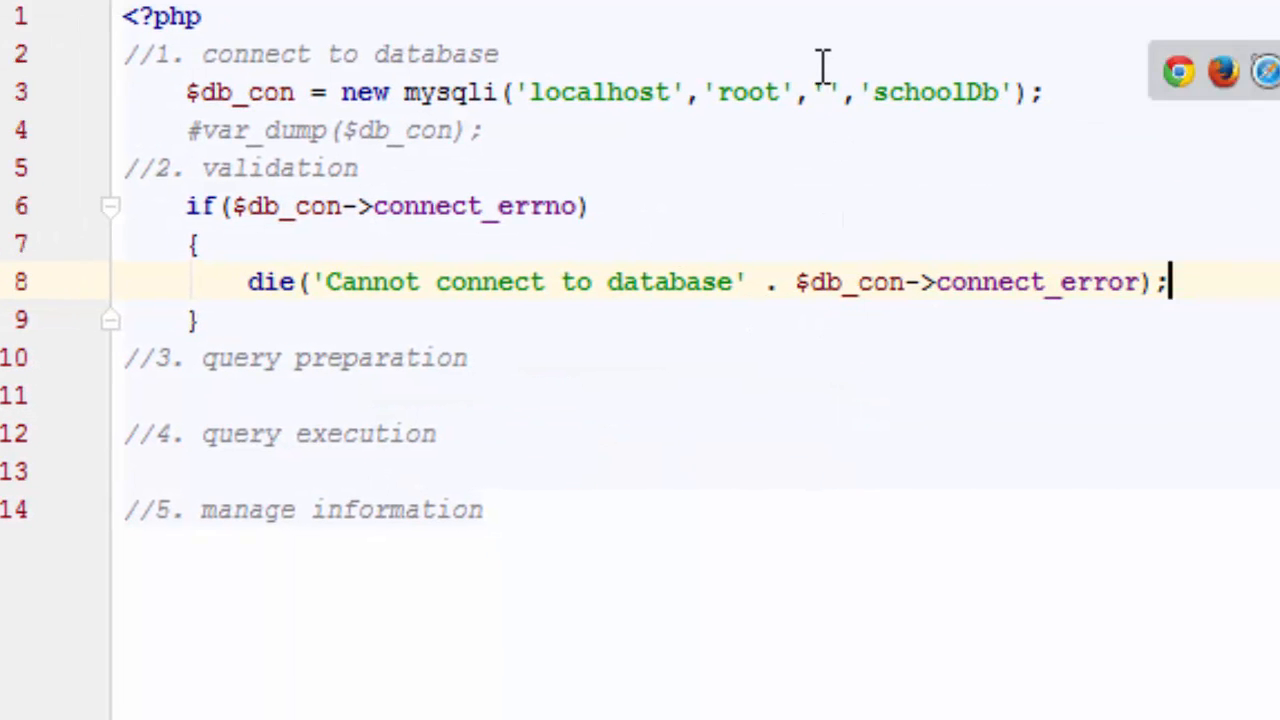
text(aa)
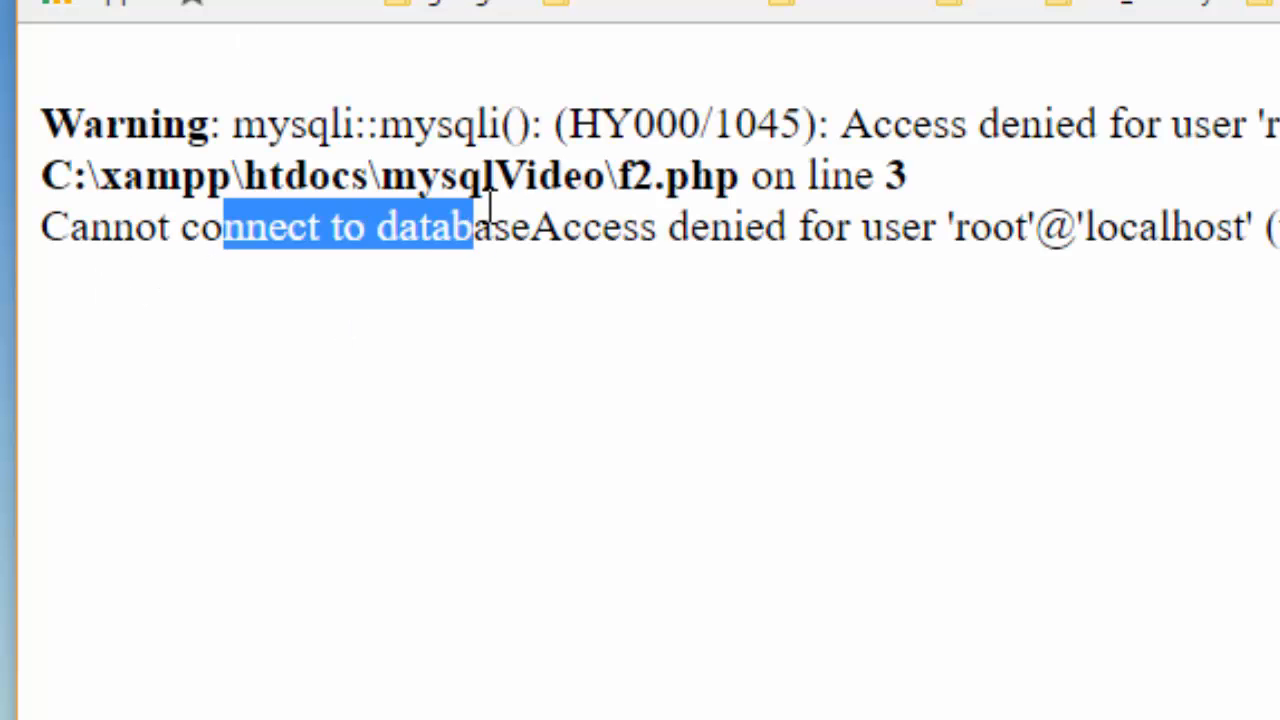
drag(470, 226, 816, 226)
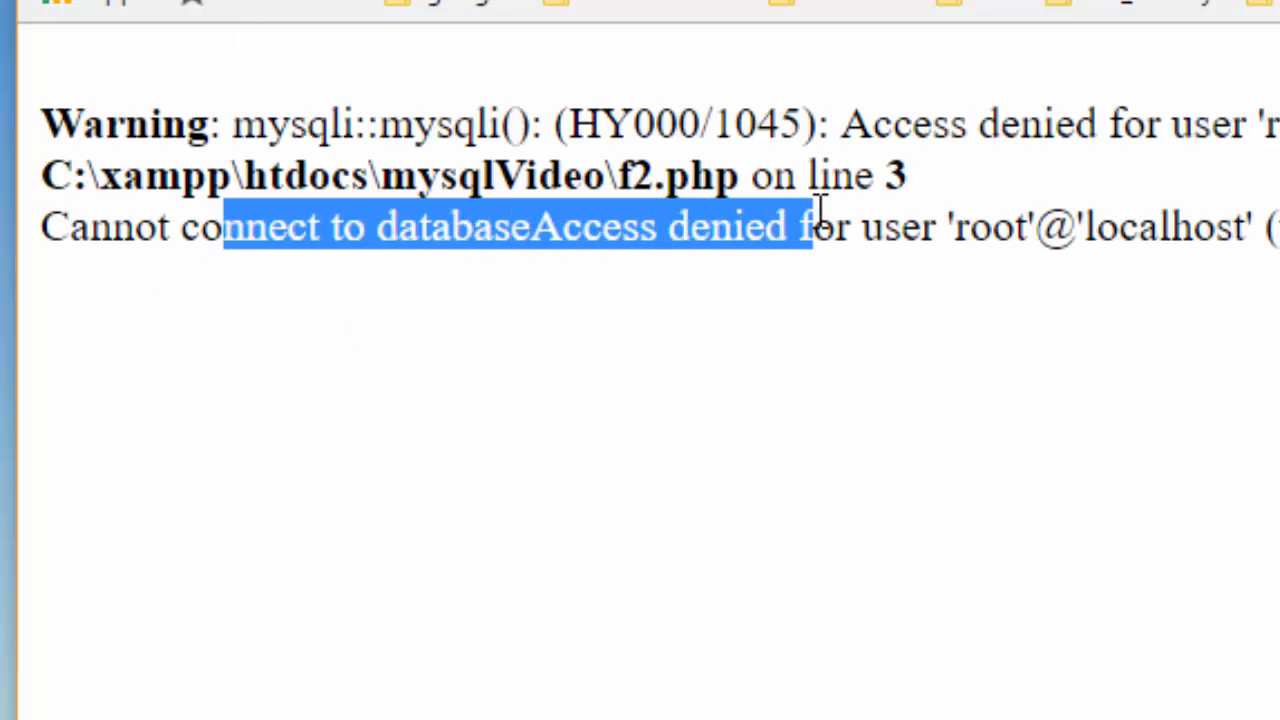
drag(810, 224, 1270, 224)
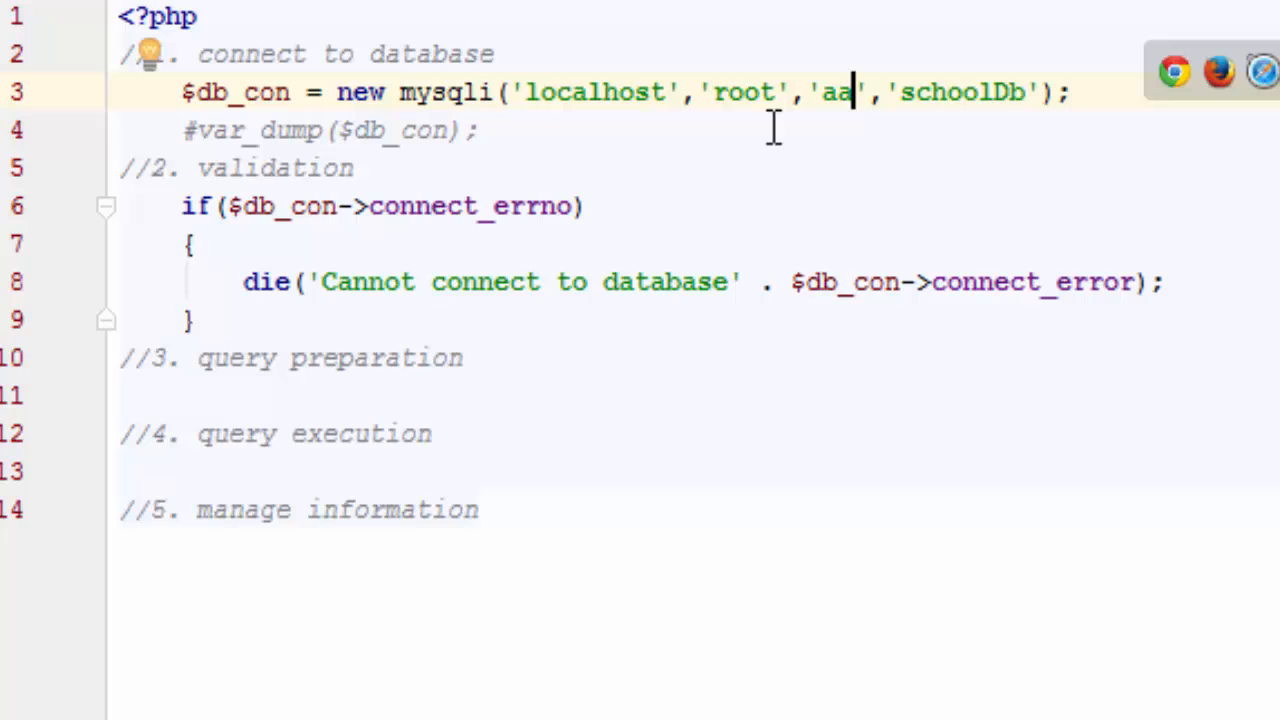
mouse_move(856, 316)
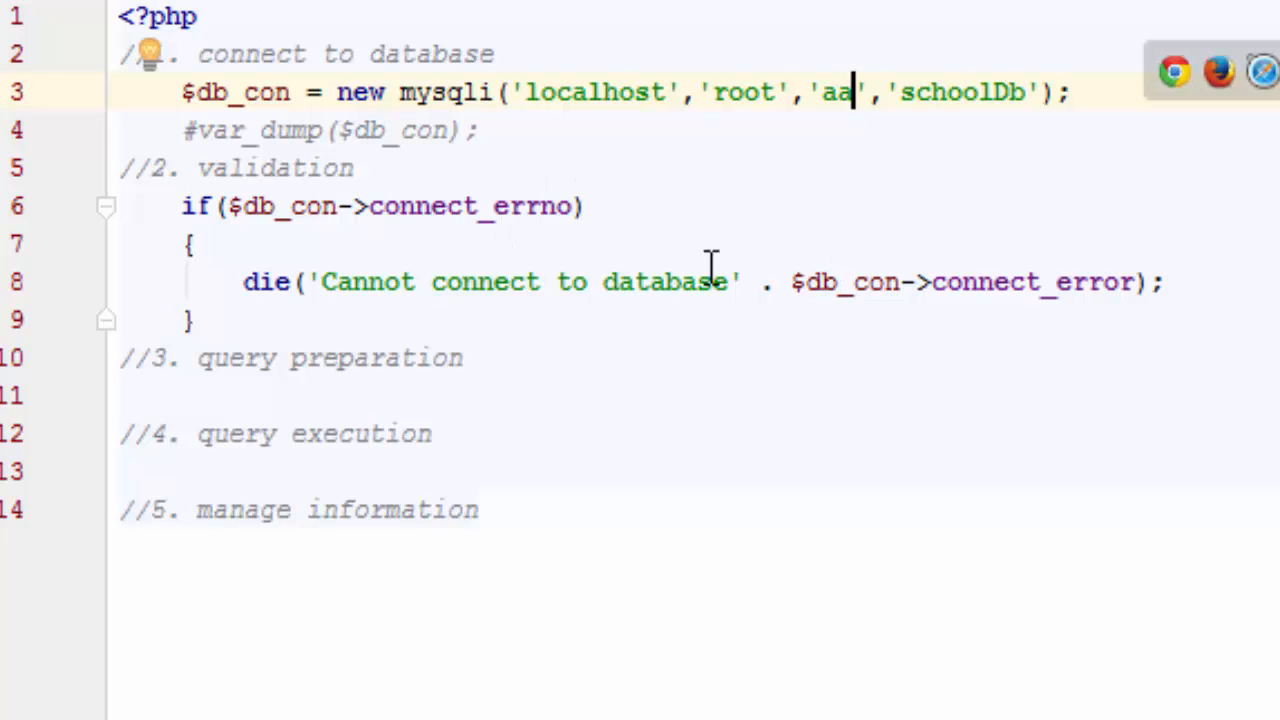
mouse_move(570, 392)
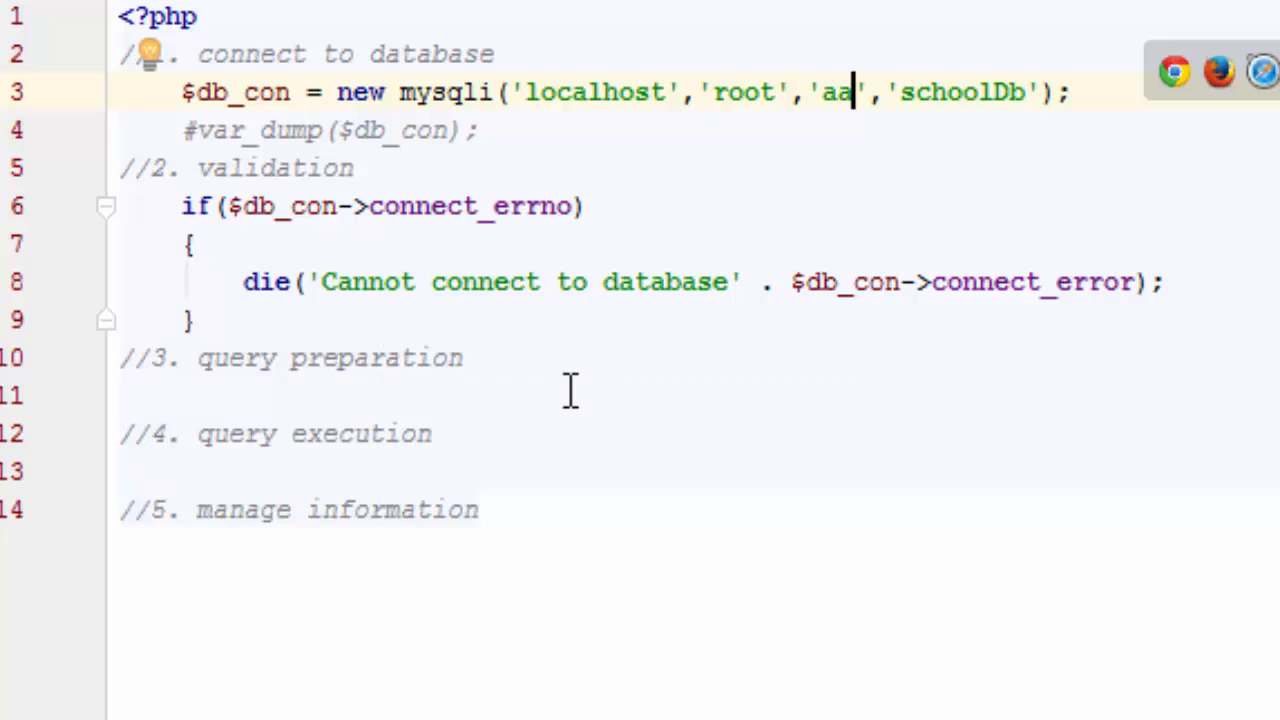
Step: Assign $query = 'SELECT * FROM students'; and echo $query below it
click(180, 394)
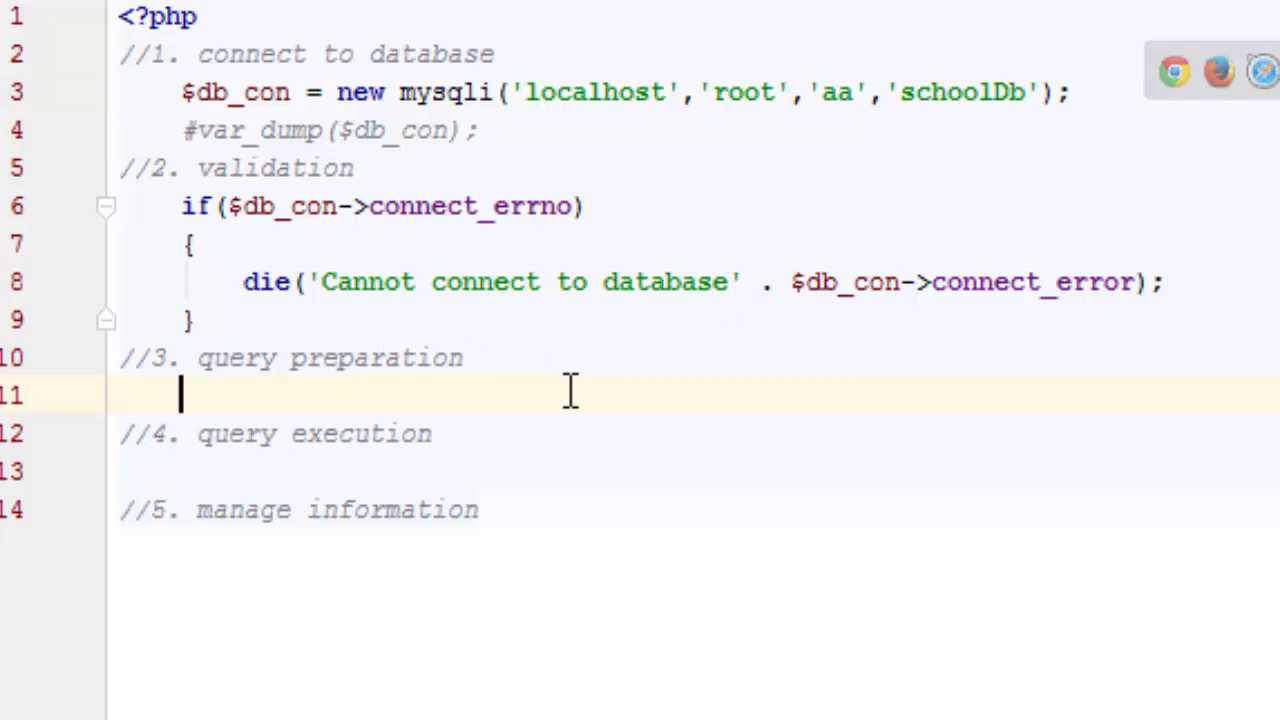
text($query = ')
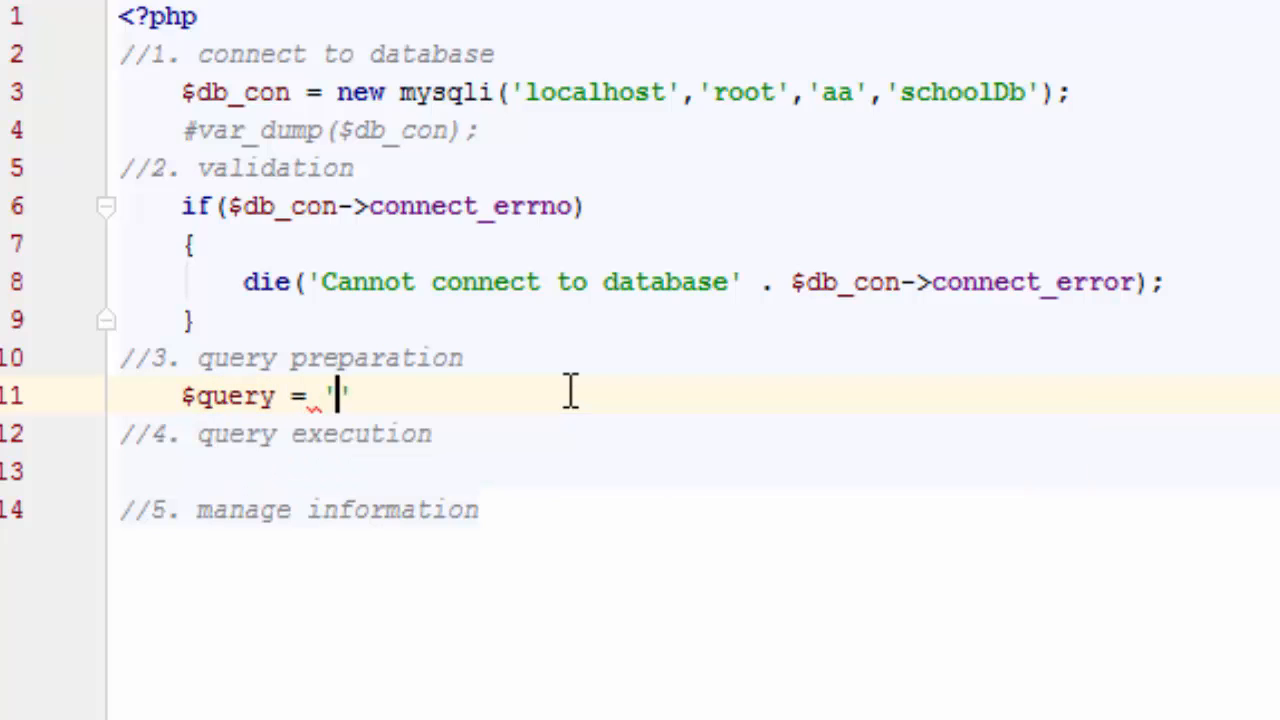
text(SELECT)
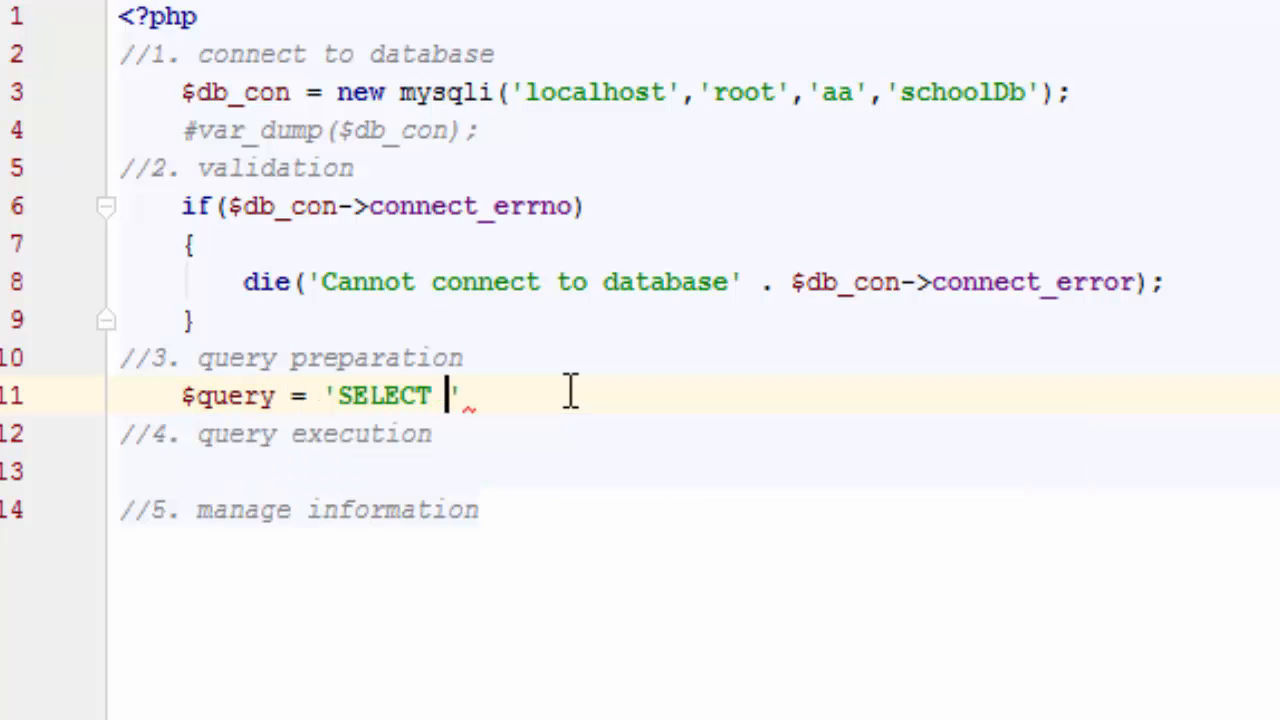
text(* FROM)
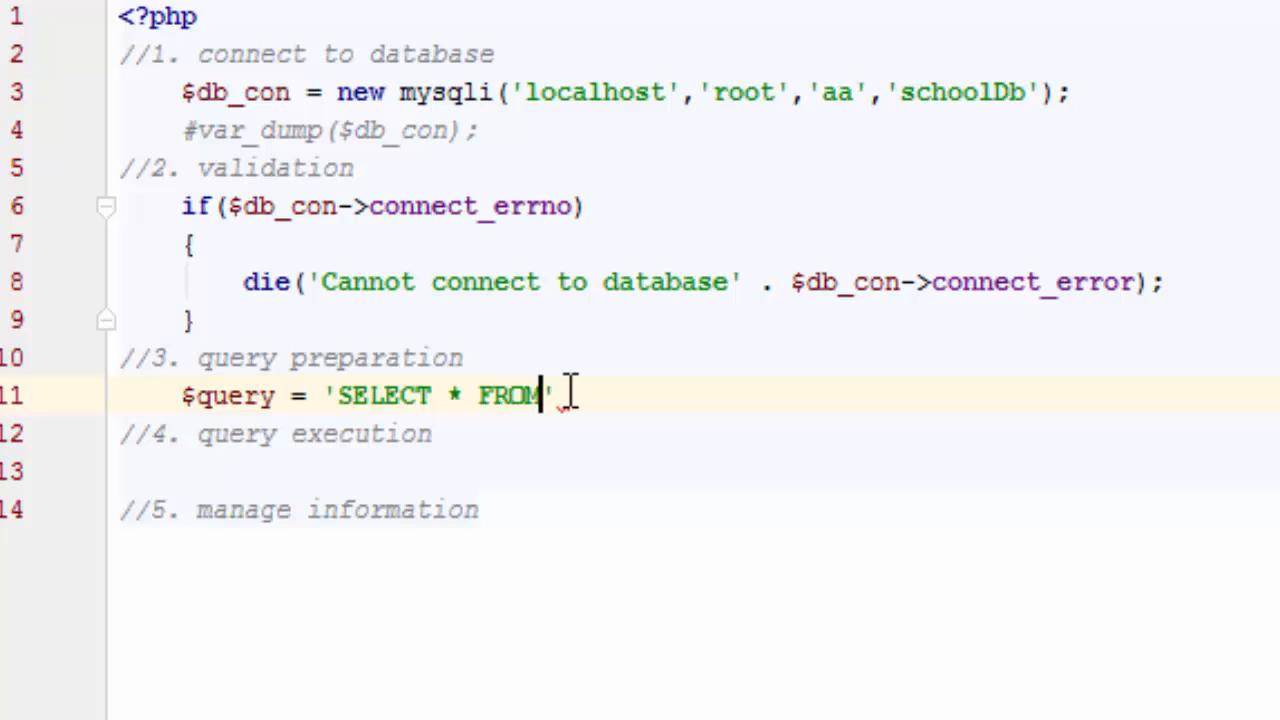
text(students)
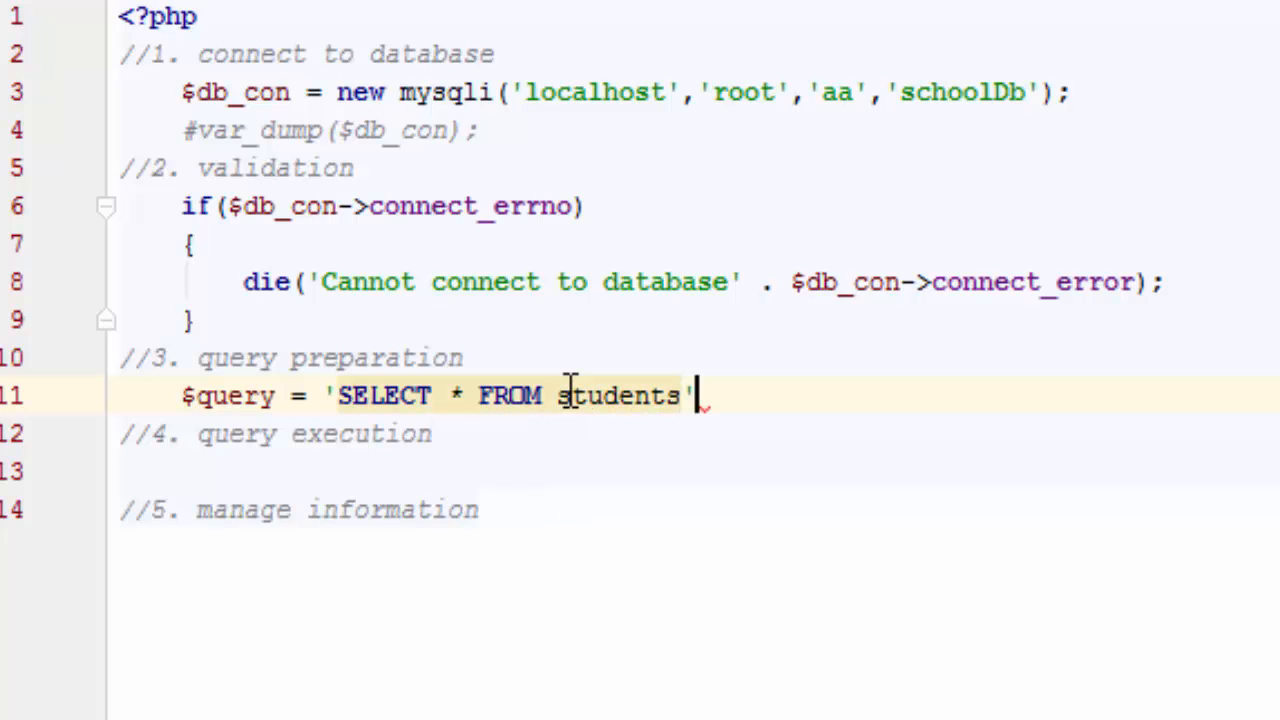
text(;)
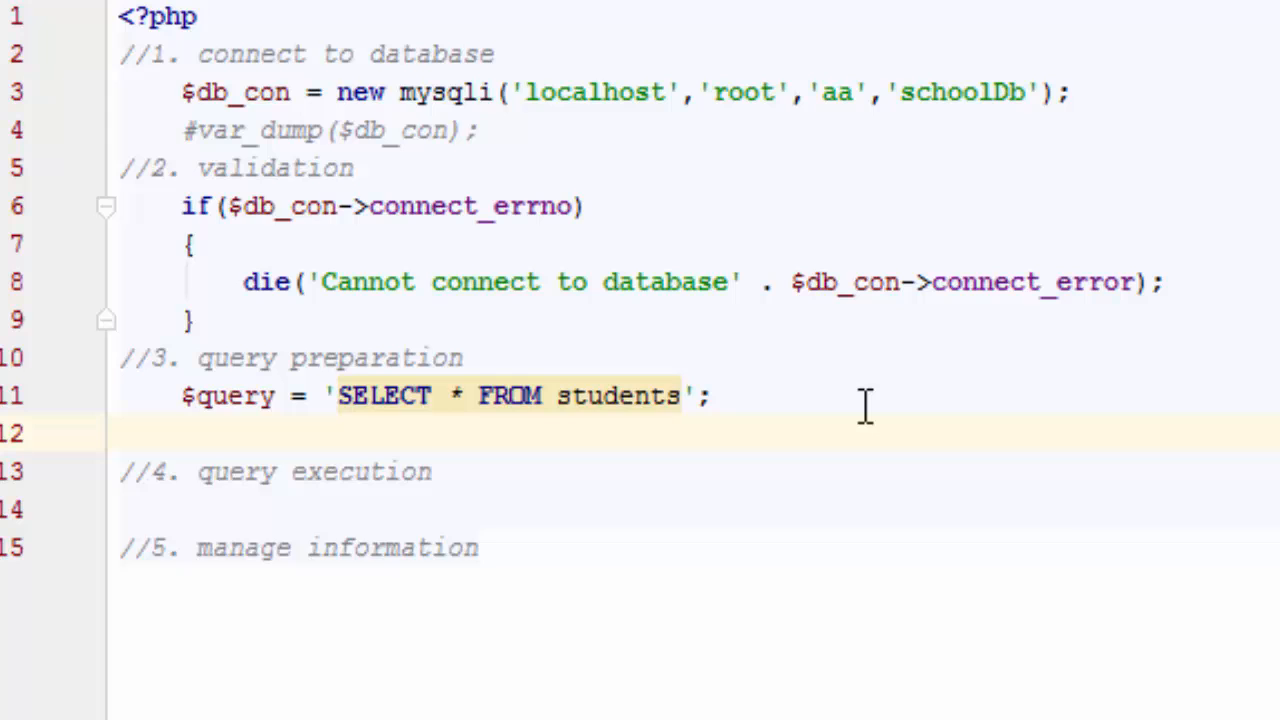
text(echo $query)
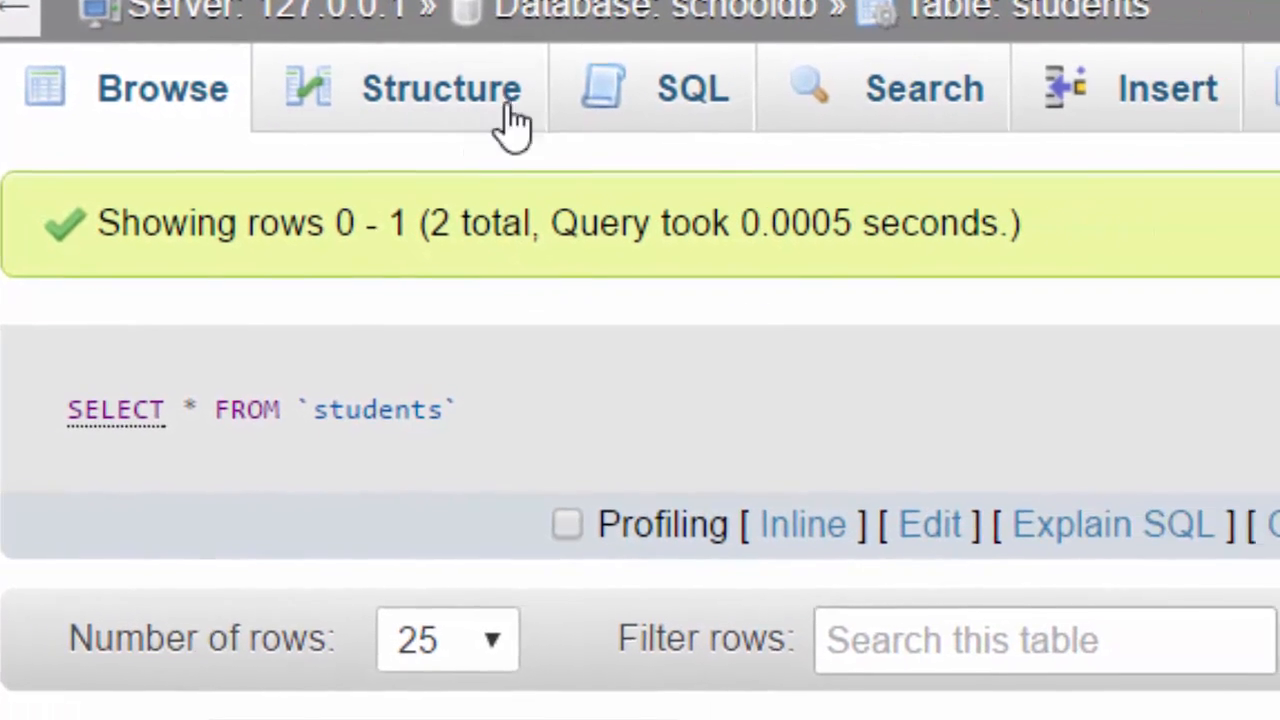
Step: Look up the students table's columns, then comment out the echo $query line with //
click(668, 88)
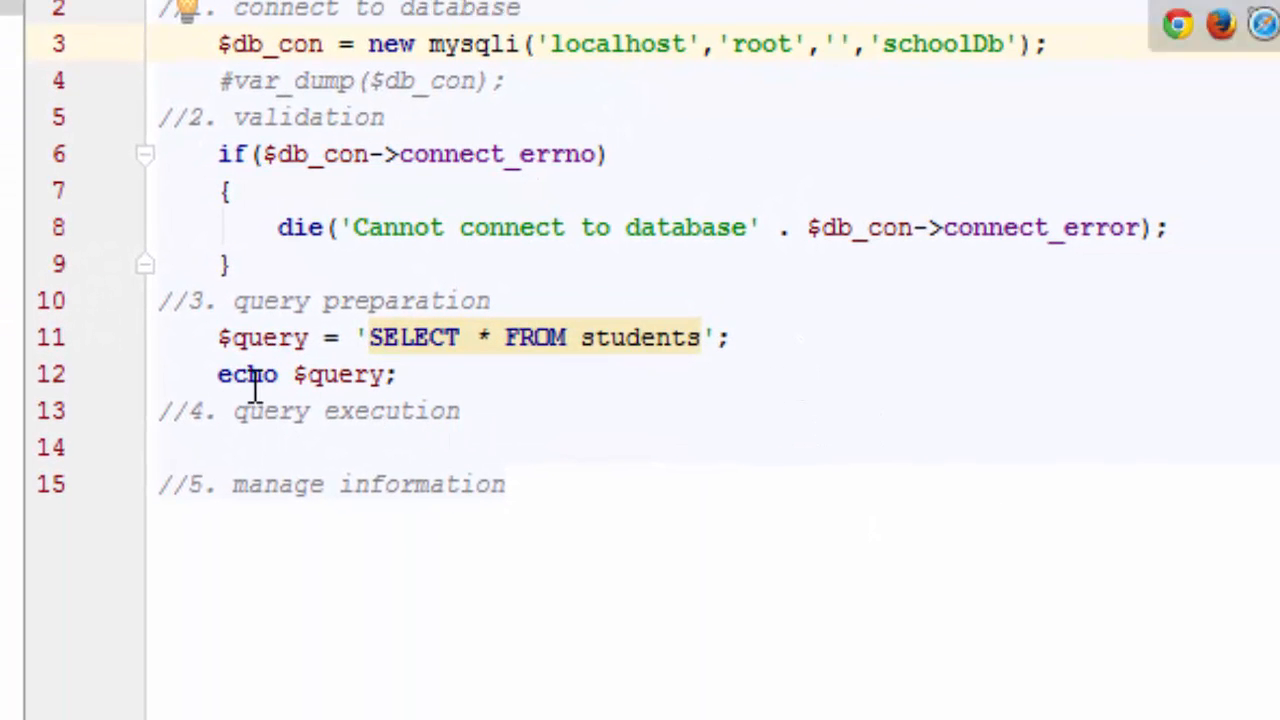
text(//)
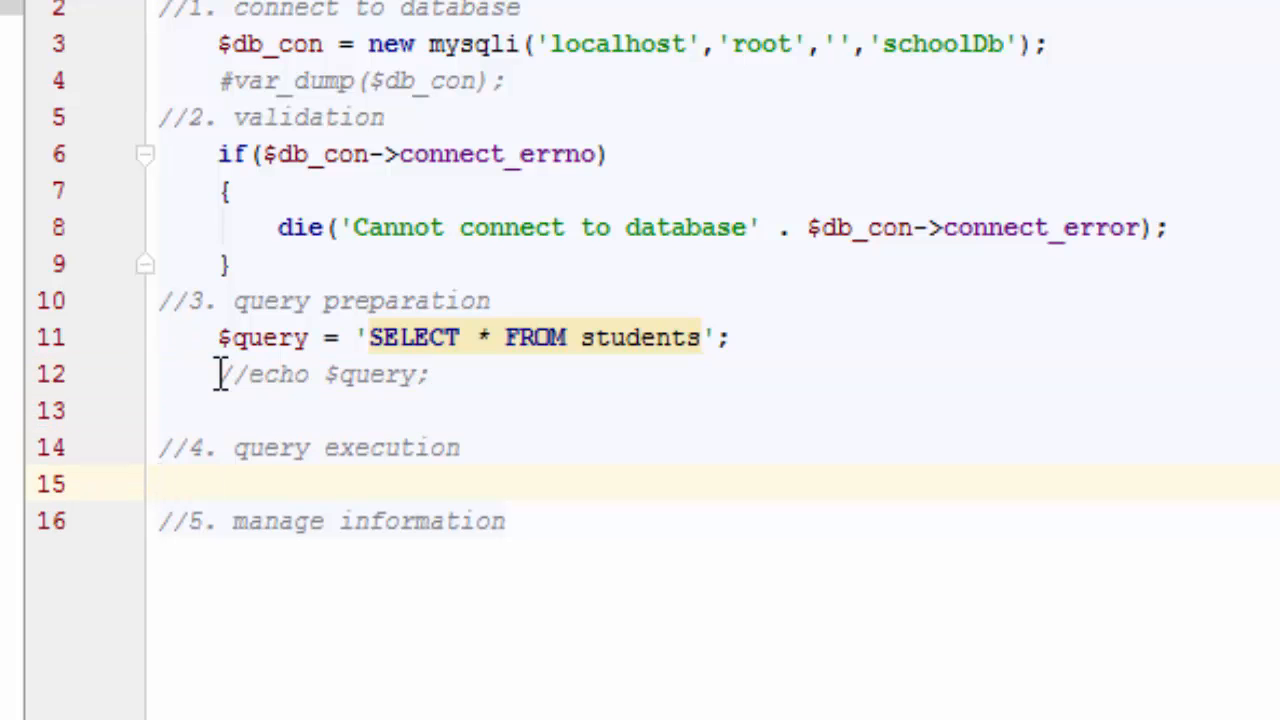
Step: Store $db_con->query($query) in $result and add a commented-out var_dump($result); line
text($)
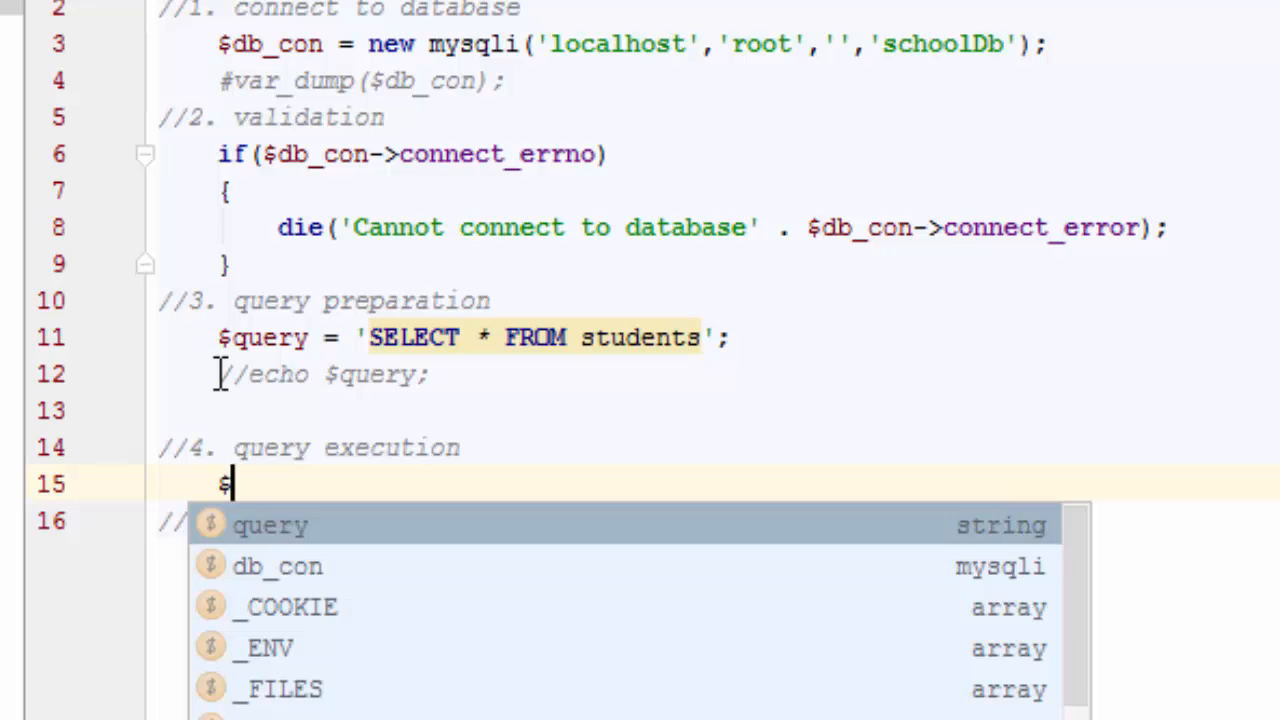
text(db_con)
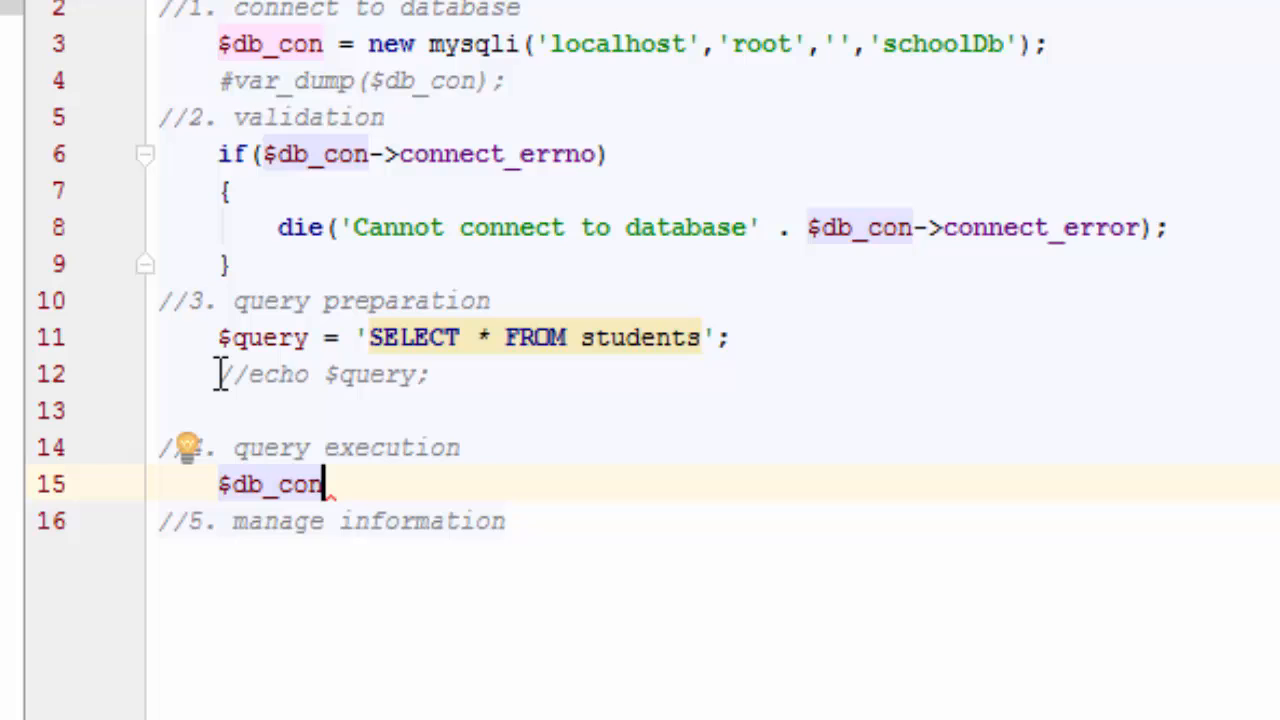
text(->query()
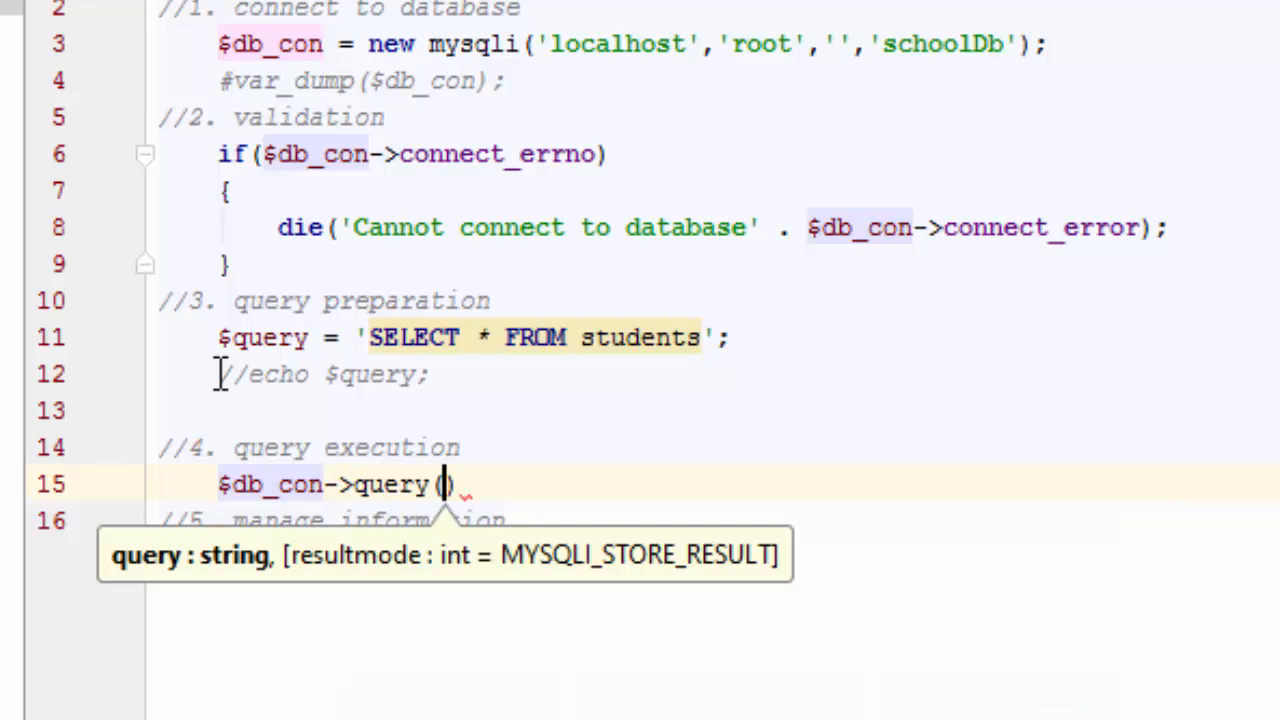
text($query)
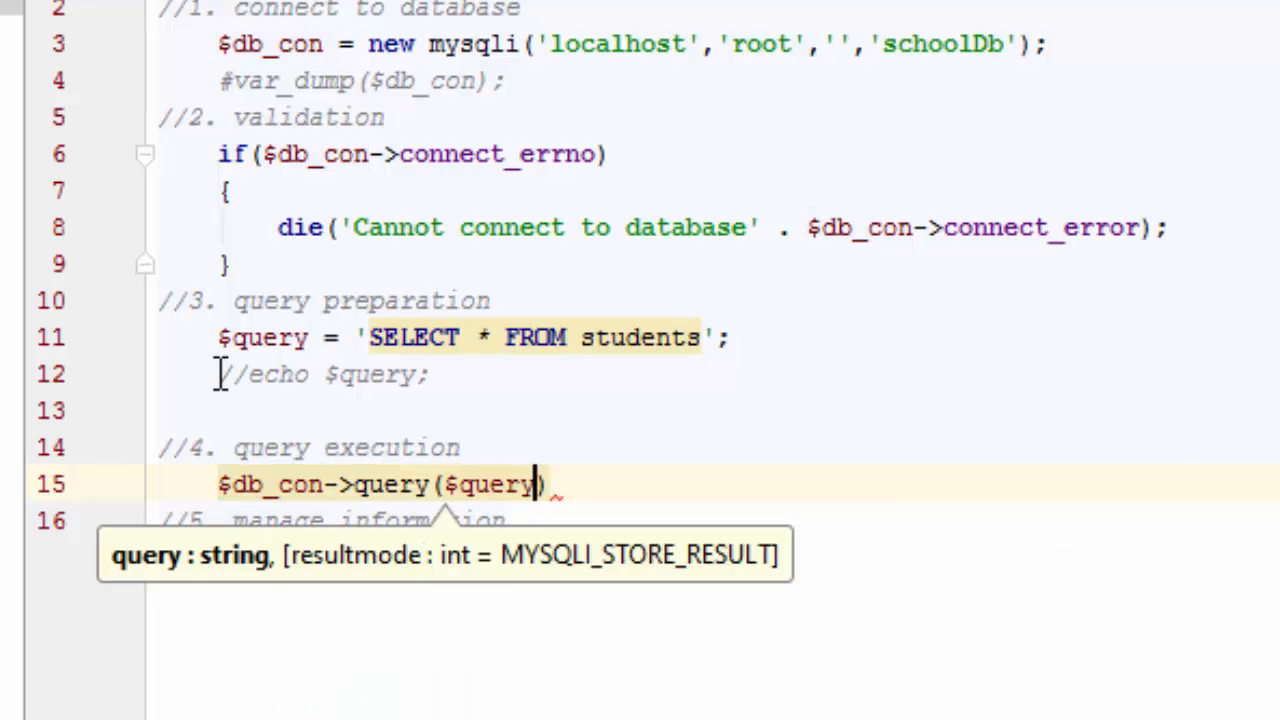
text(;)
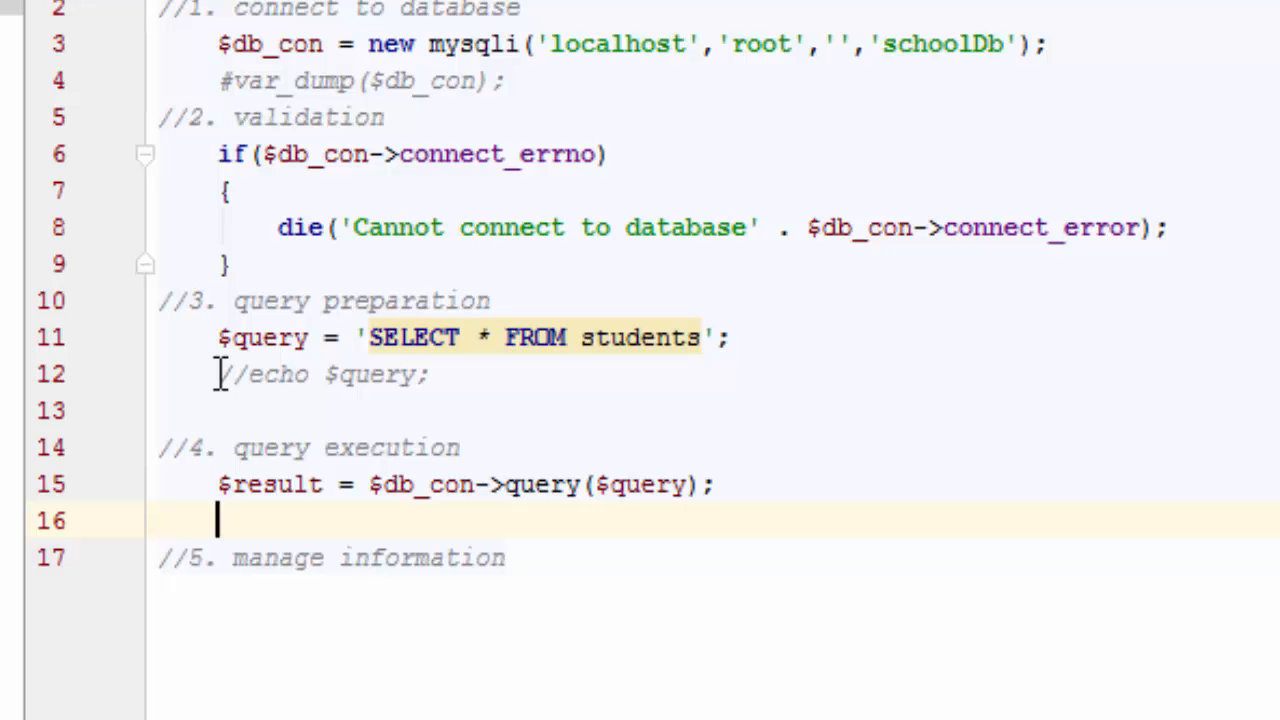
text(var_dump($result);)
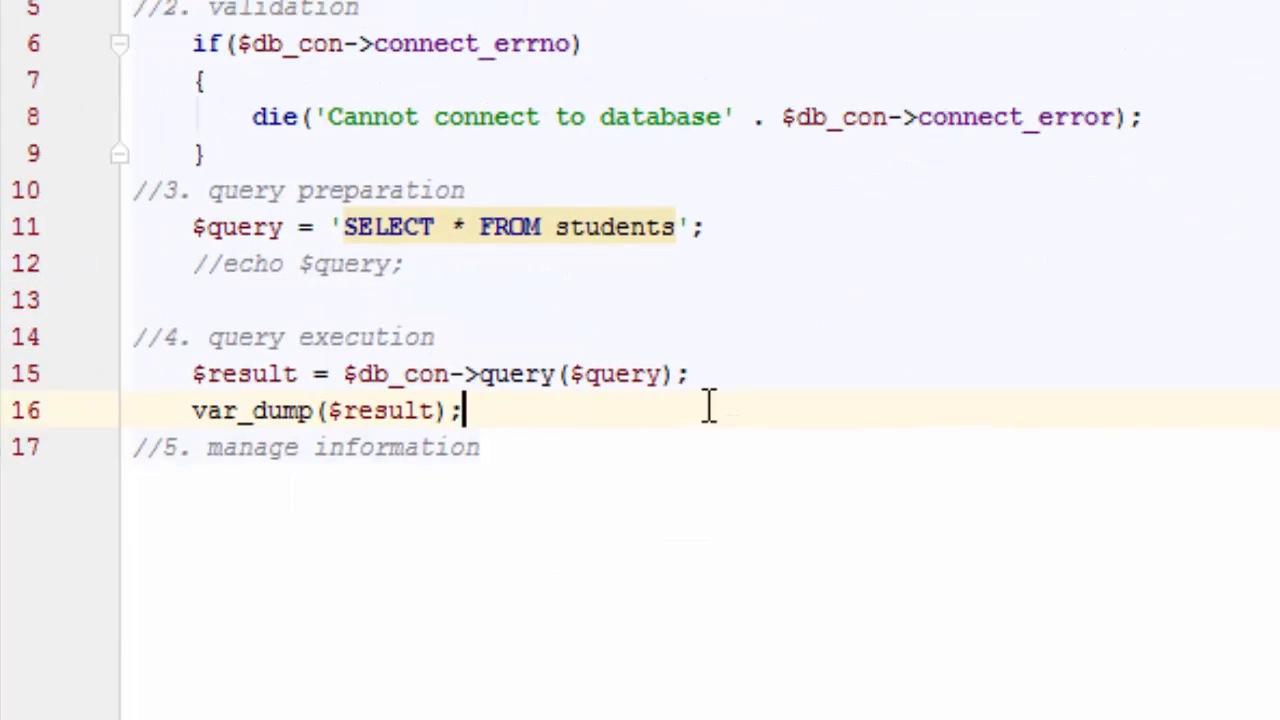
text(//)
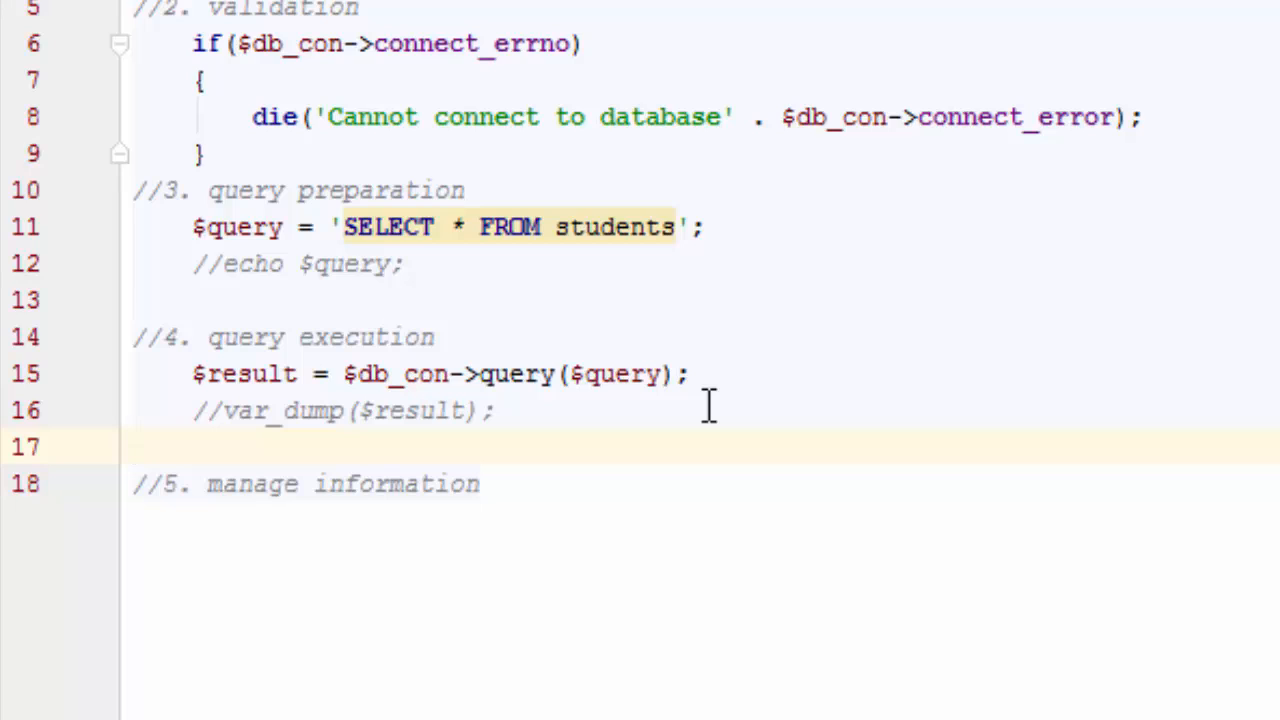
Step: Add echo $result->num_rows . '<hr>'; replacing a wrongly autocompleted $db_con
key(Enter)
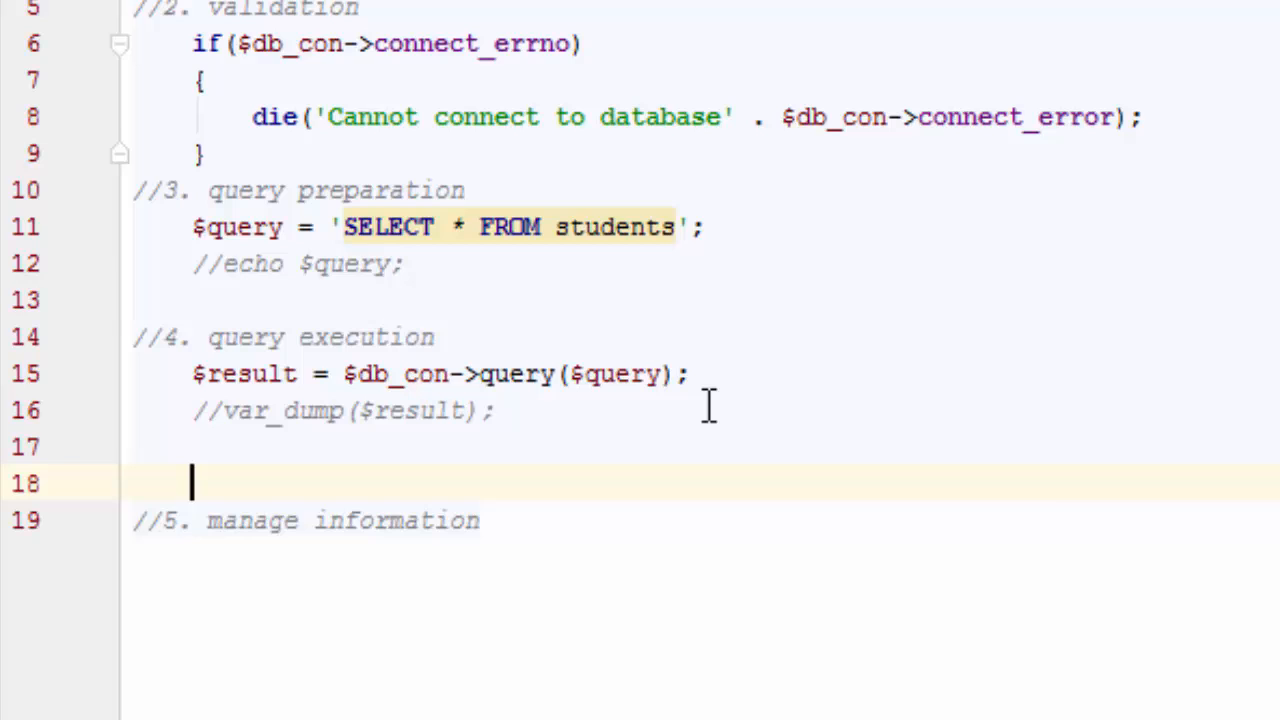
text(echo $)
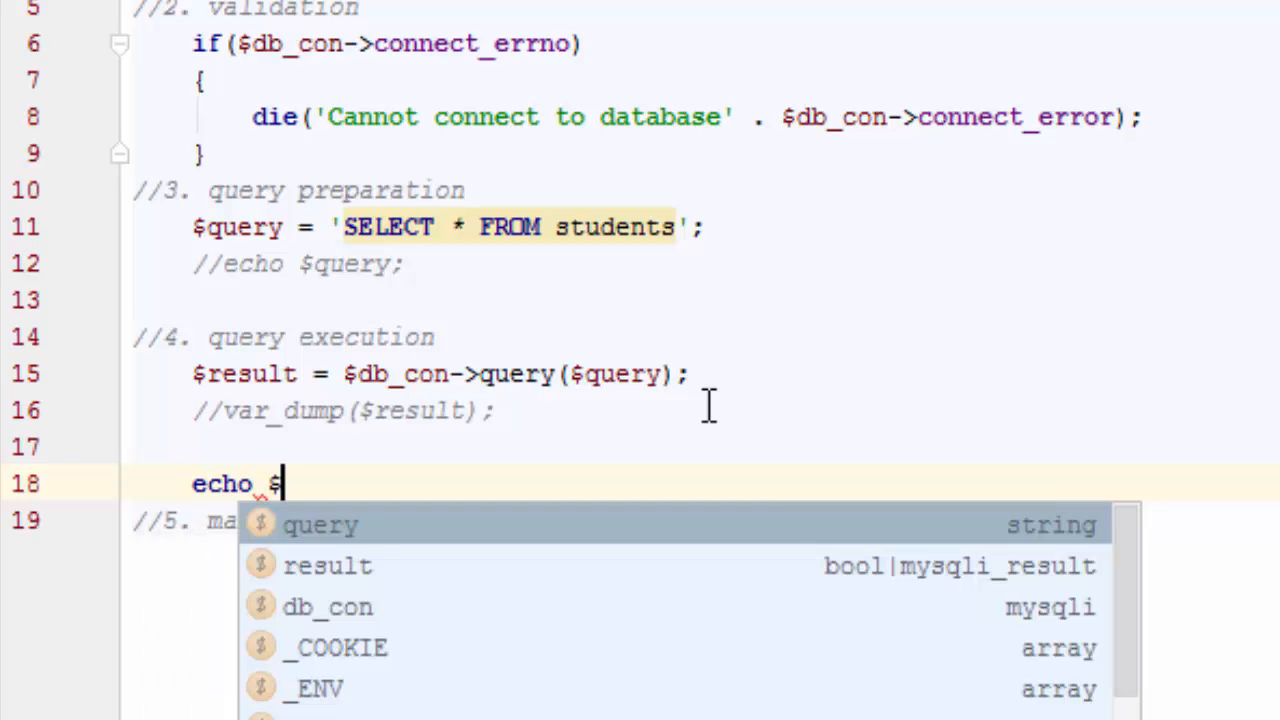
text(db_)
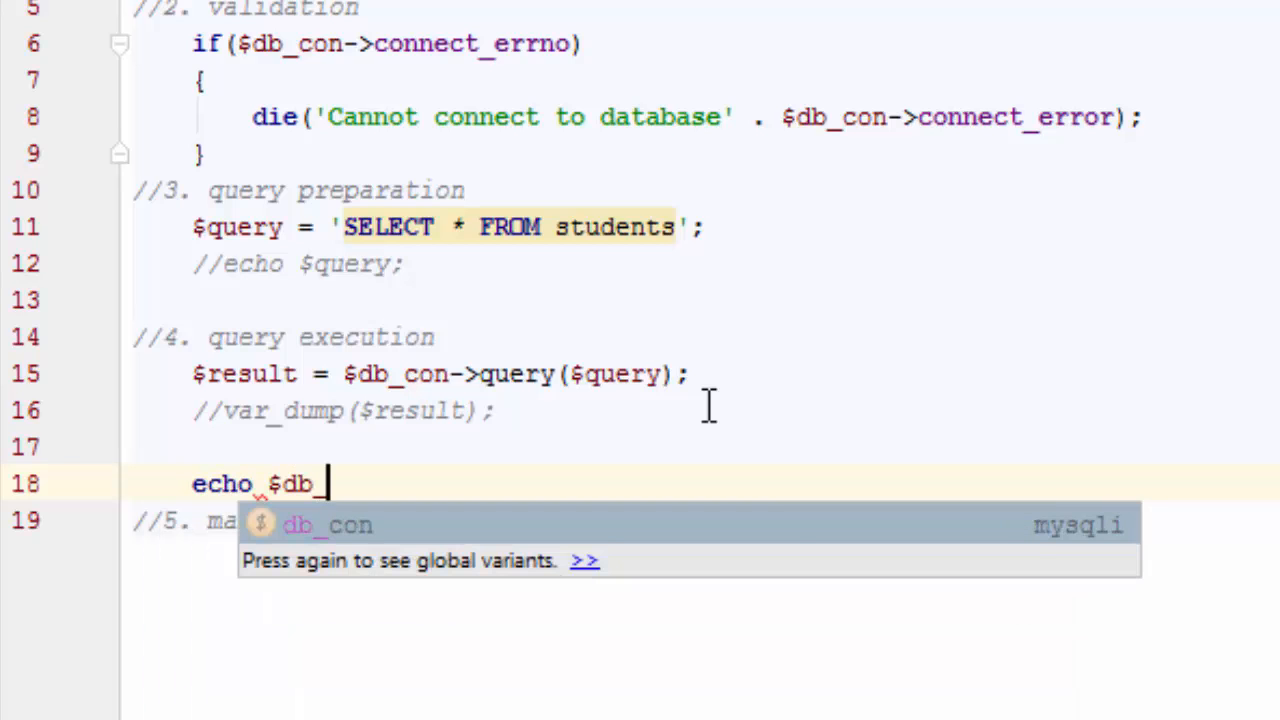
key(Tab)
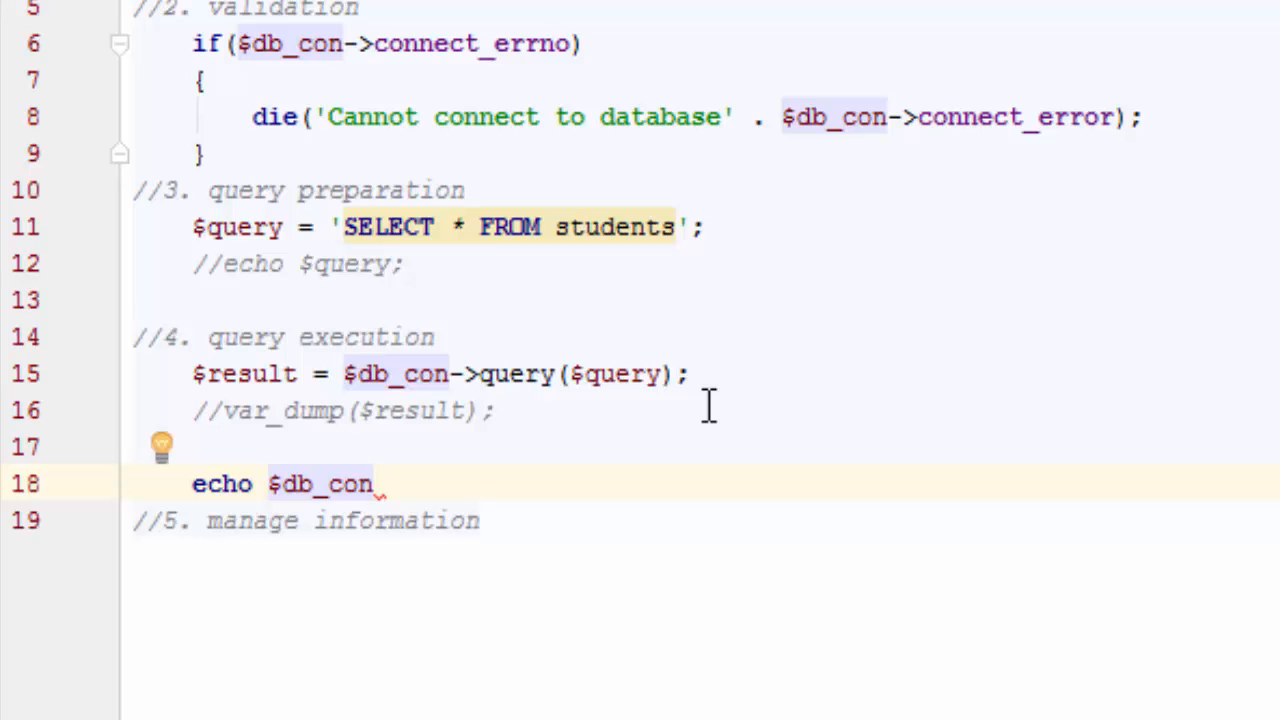
key(Backspace)
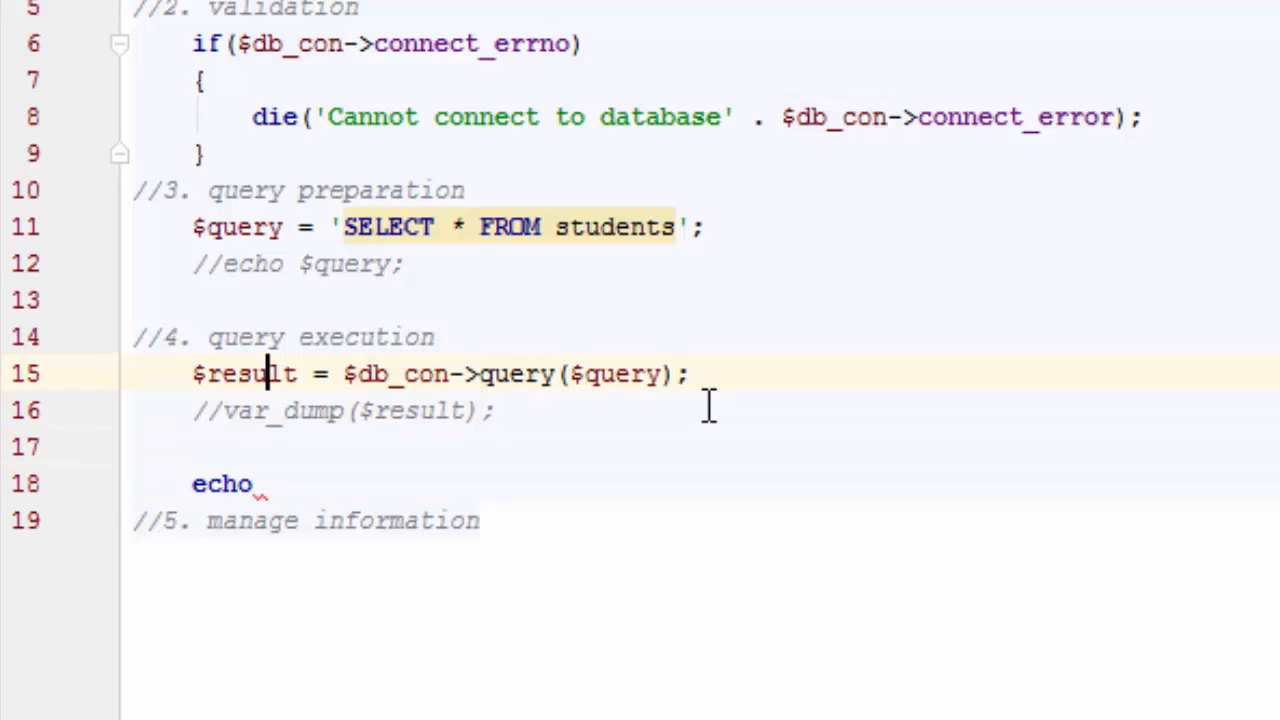
double_click(244, 374)
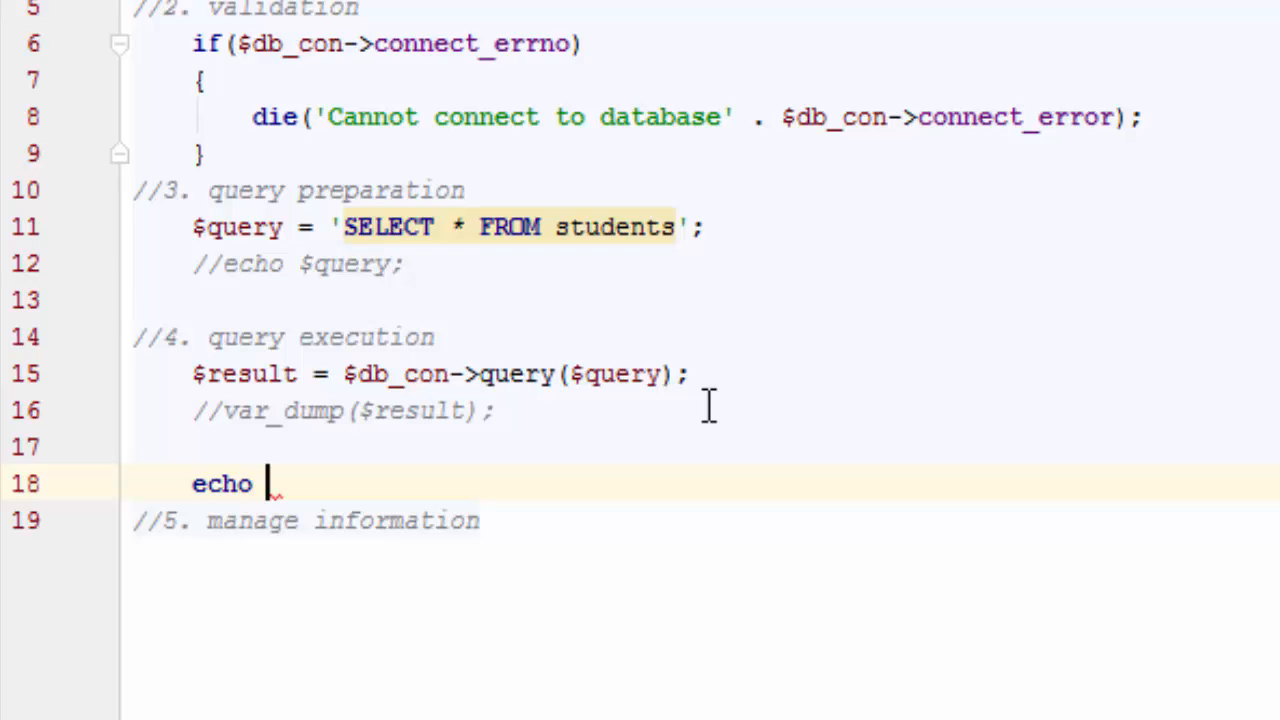
text($res)
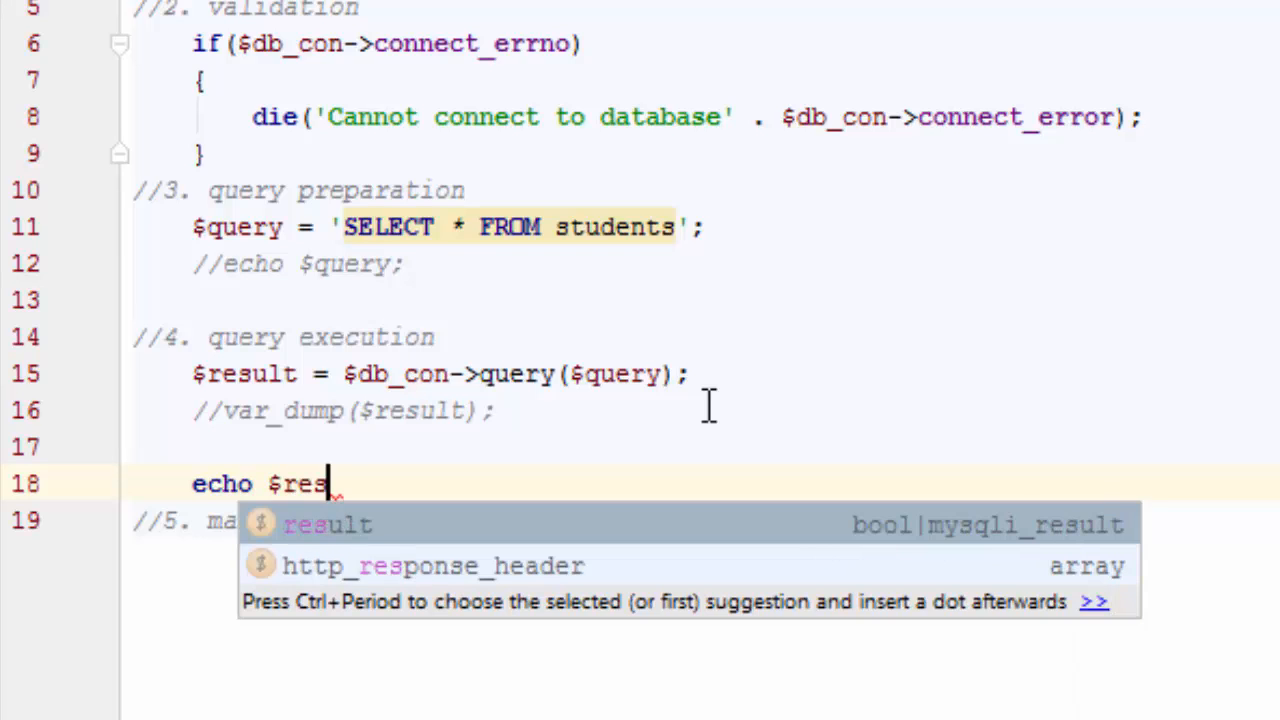
text(ult->)
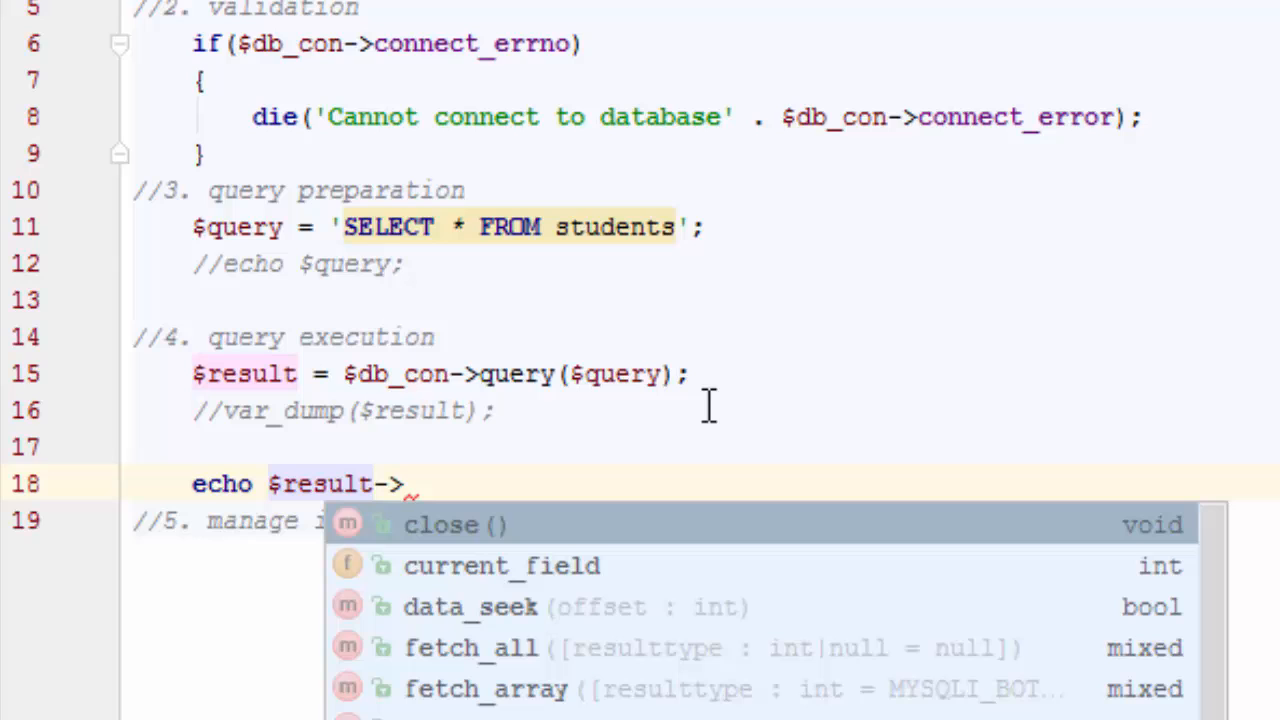
text(num_rows ;)
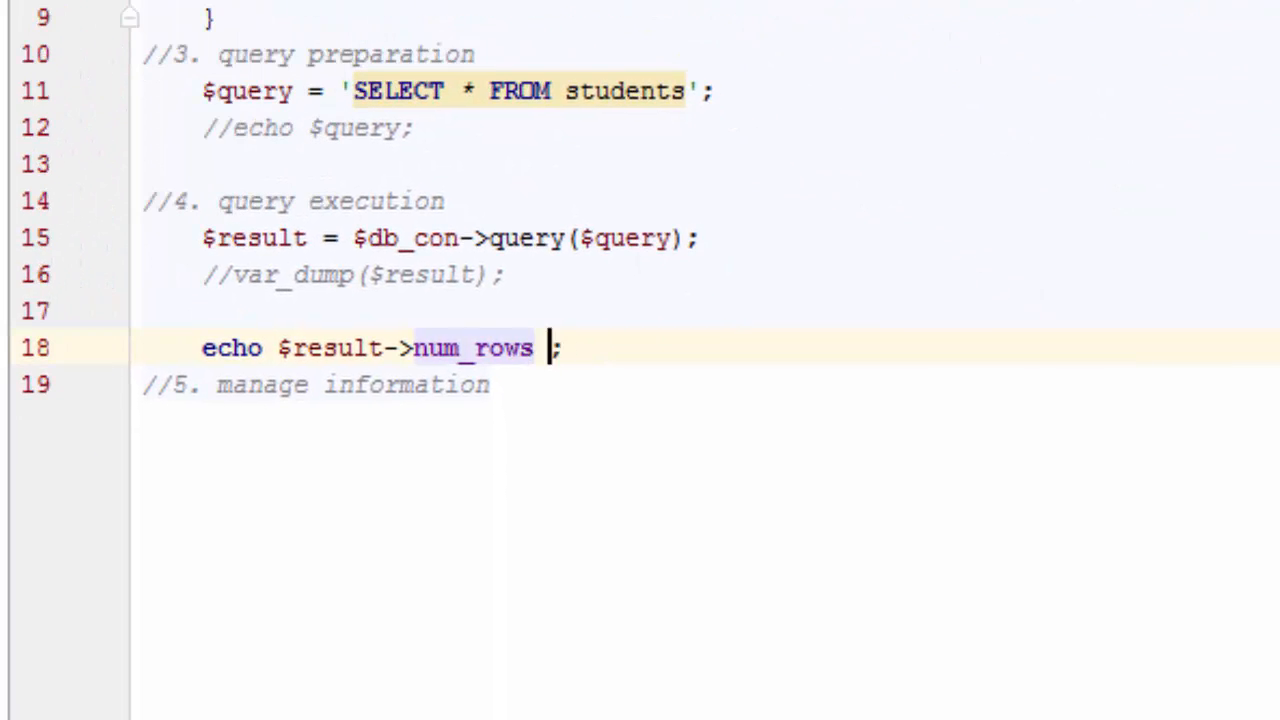
text(. '<hr>')
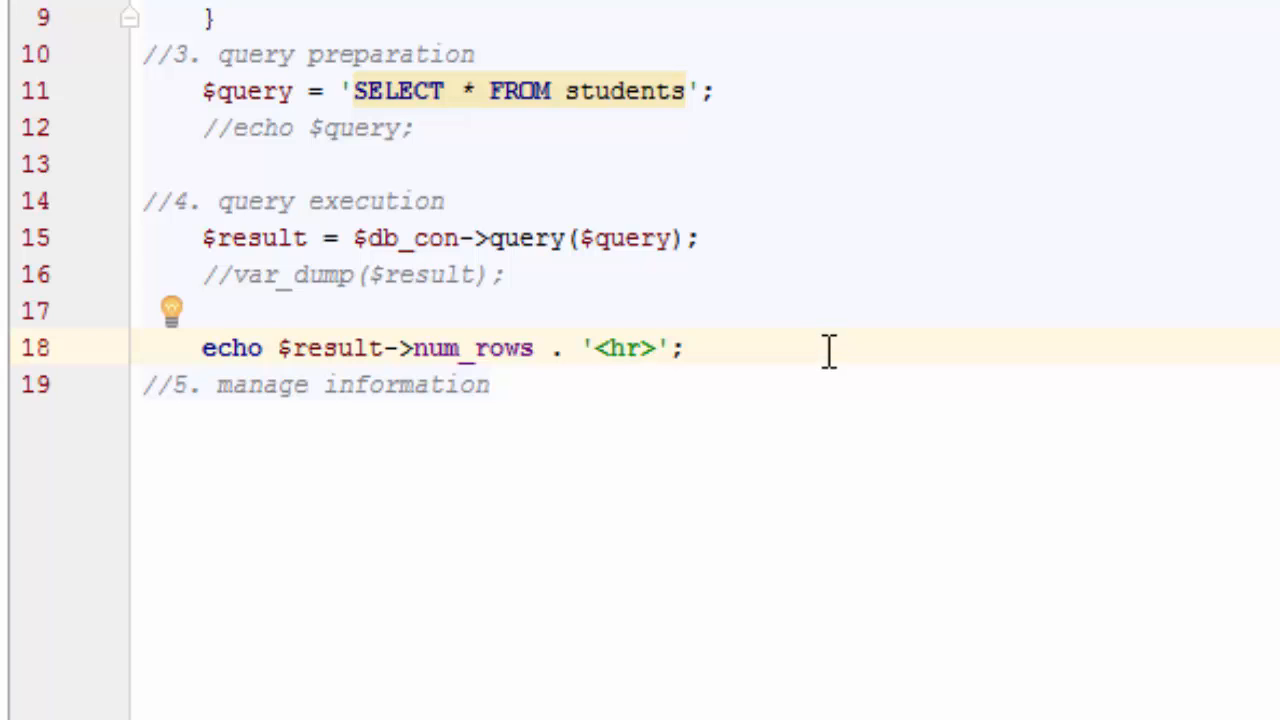
Step: Under manage information, write var_dump($result->fetch_assoc()); correcting the cubrid_ autocomplete to fetch_assoc
click(652, 348)
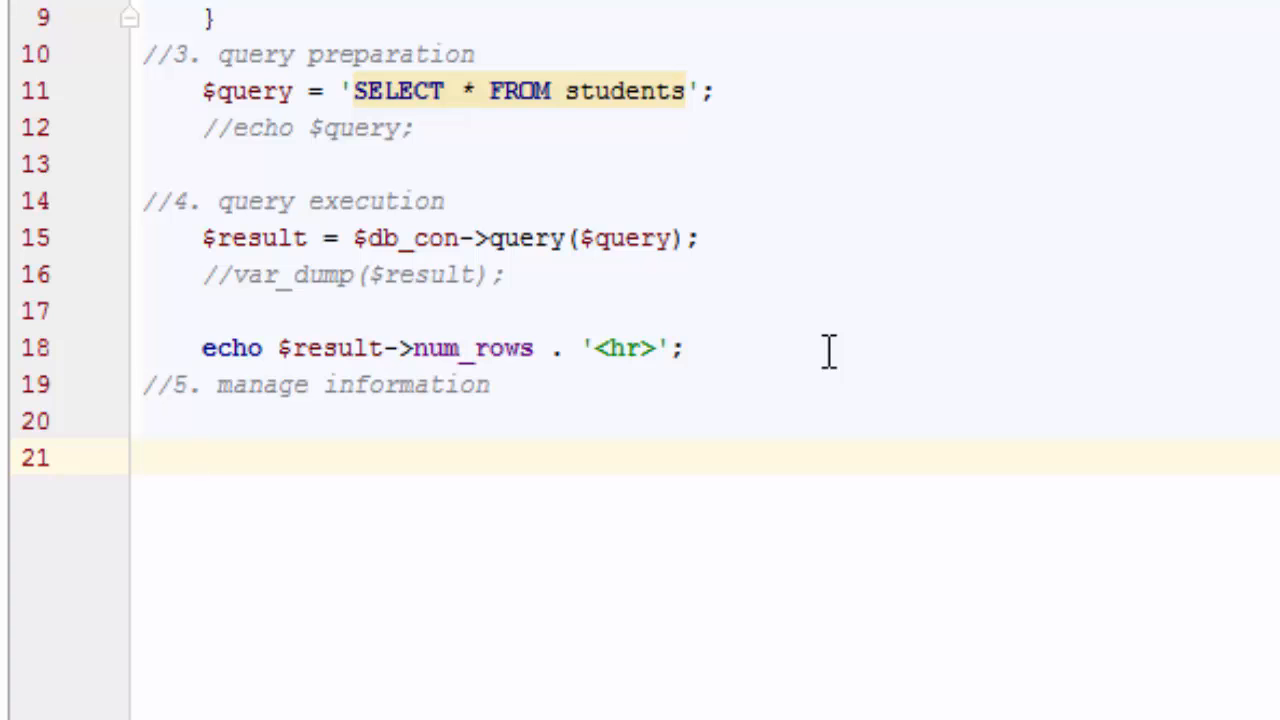
text($row)
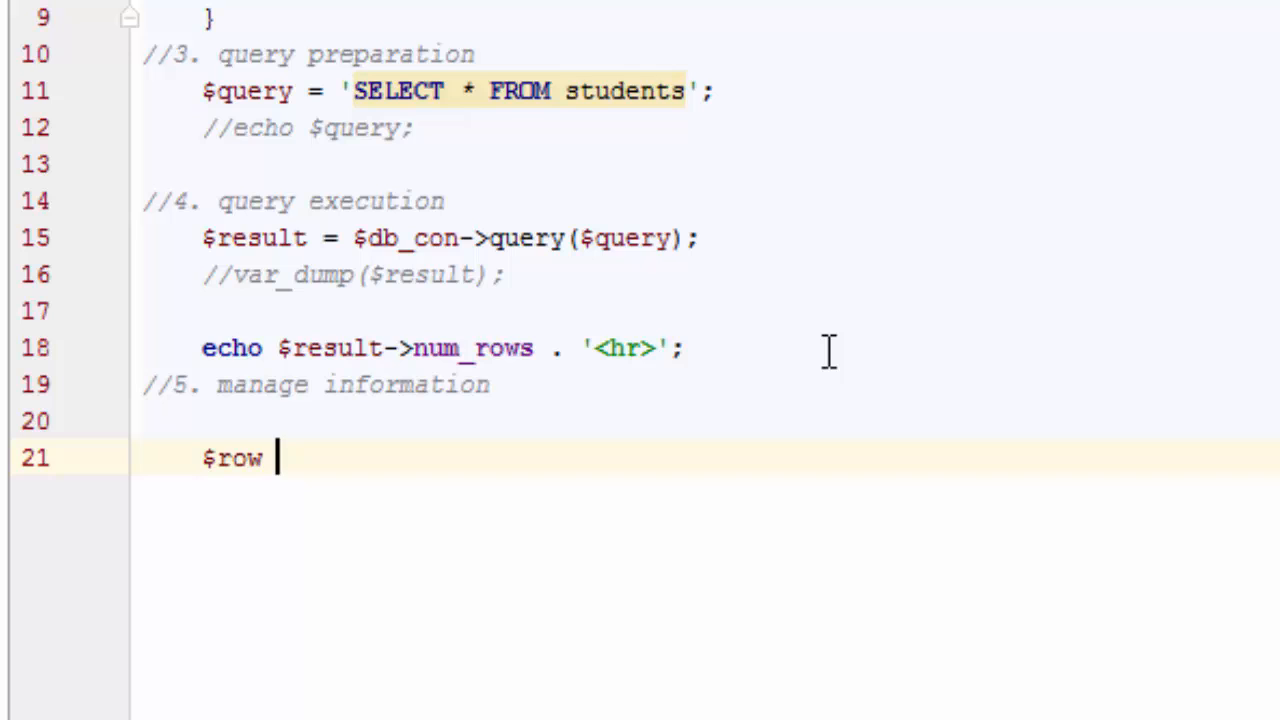
text(var_dump(R)
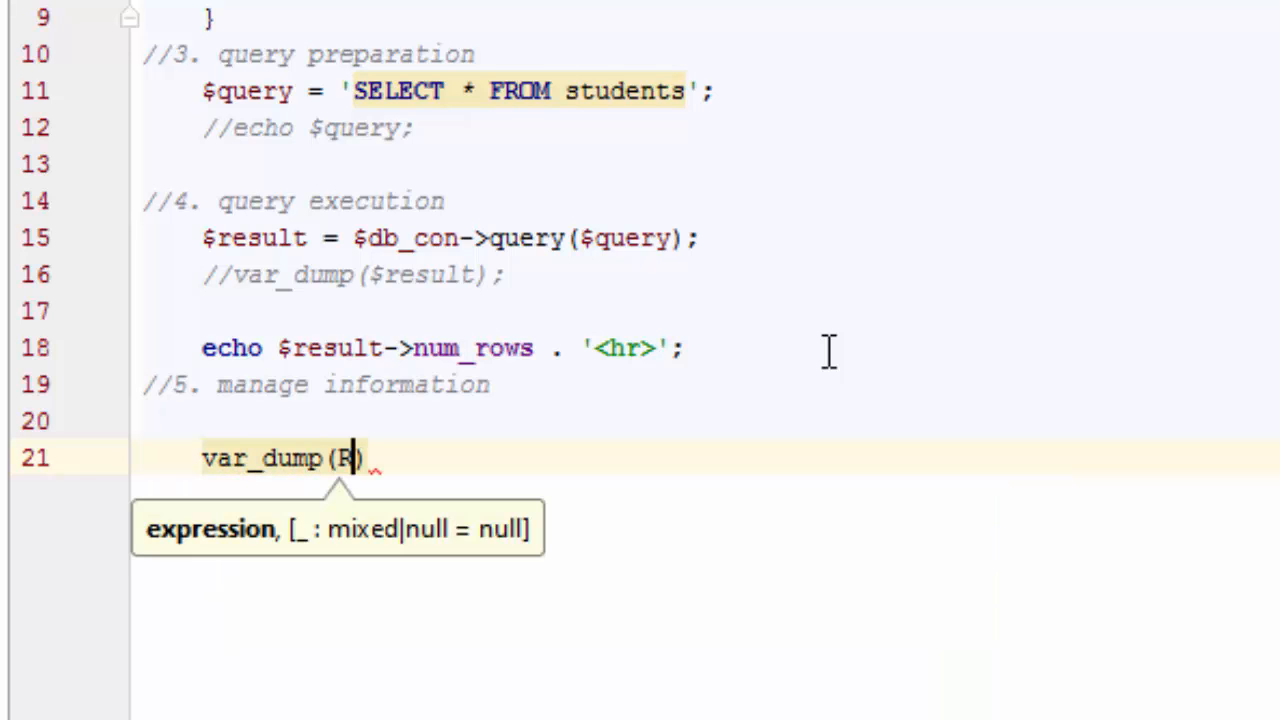
text($result_.)
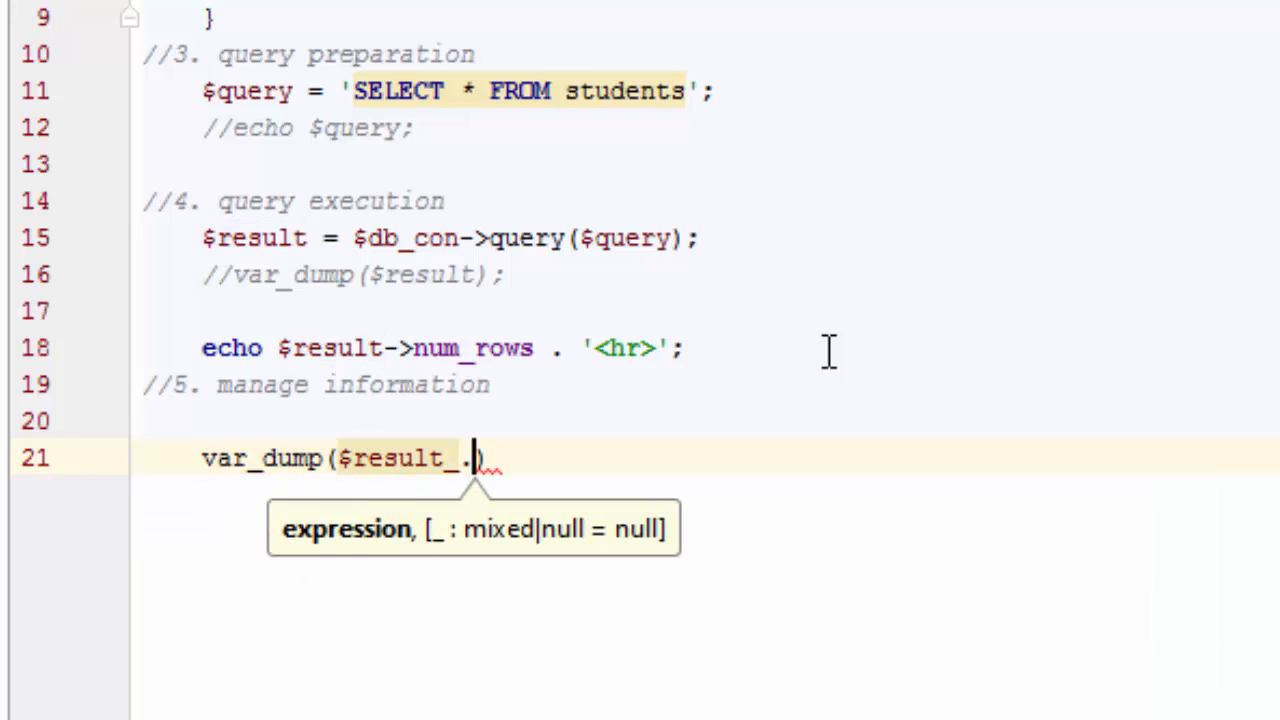
text(fetch)
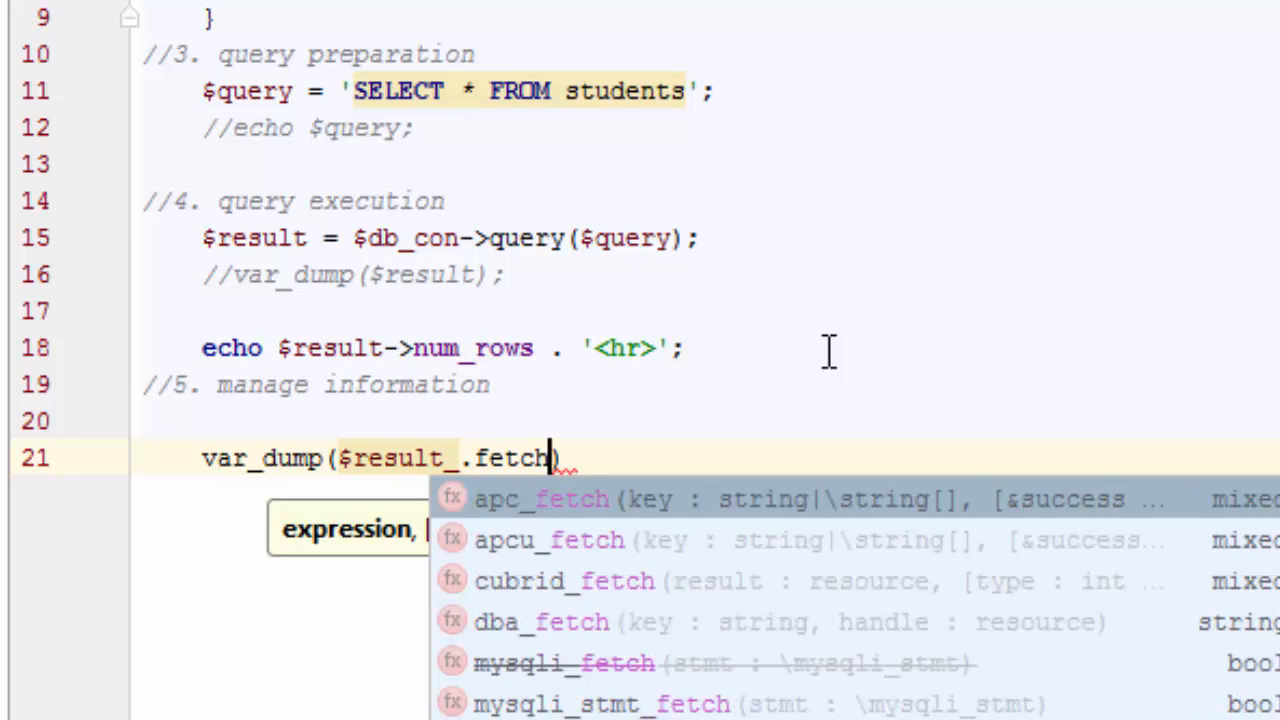
text(_assoc()
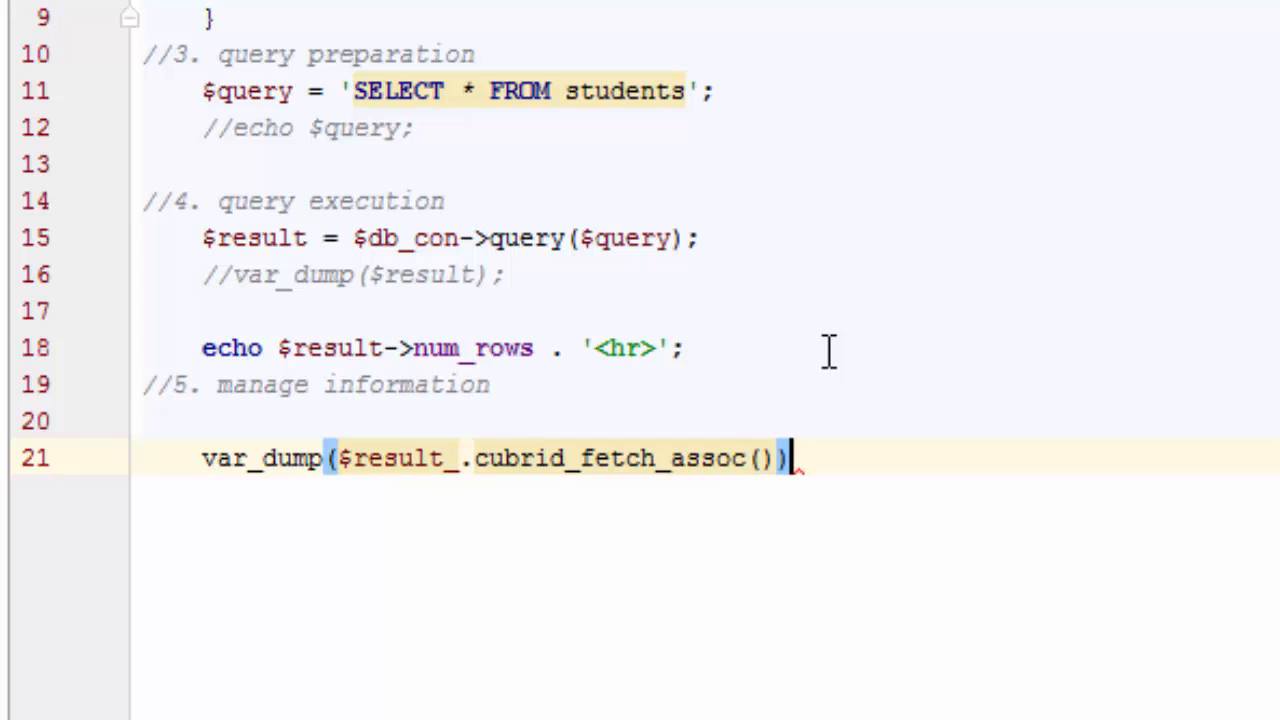
text(;)
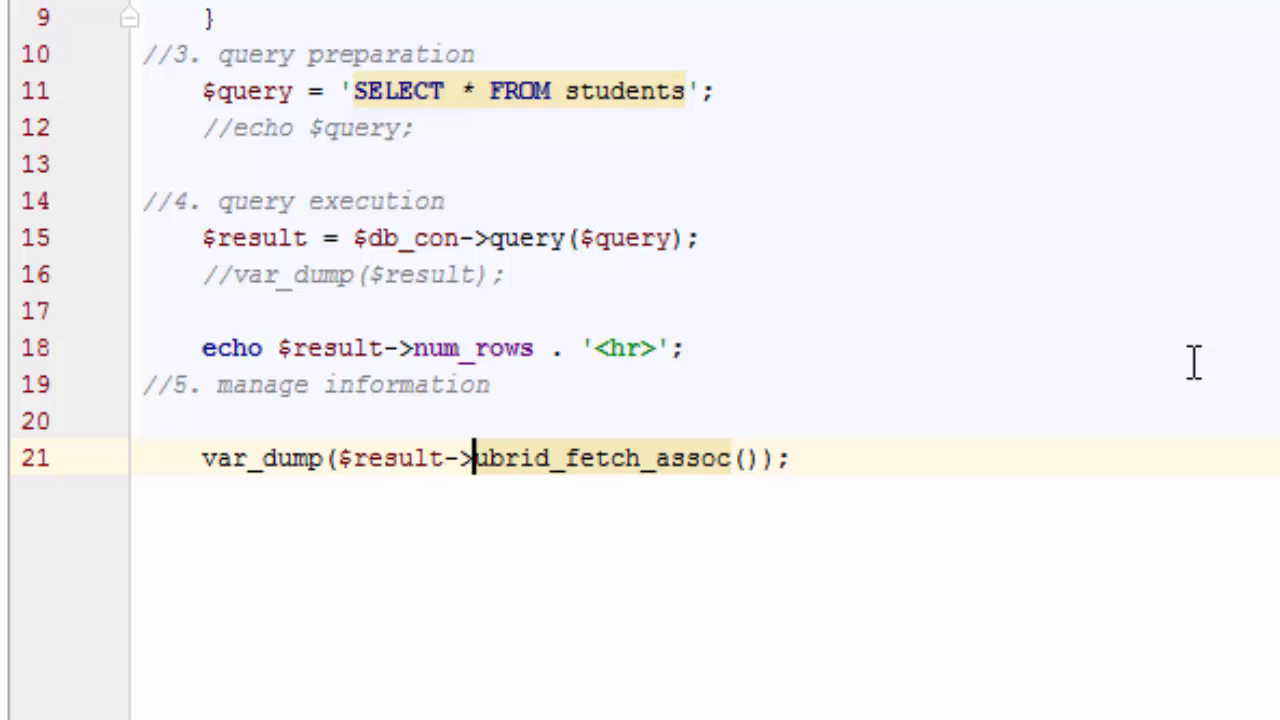
key(BackSpace)
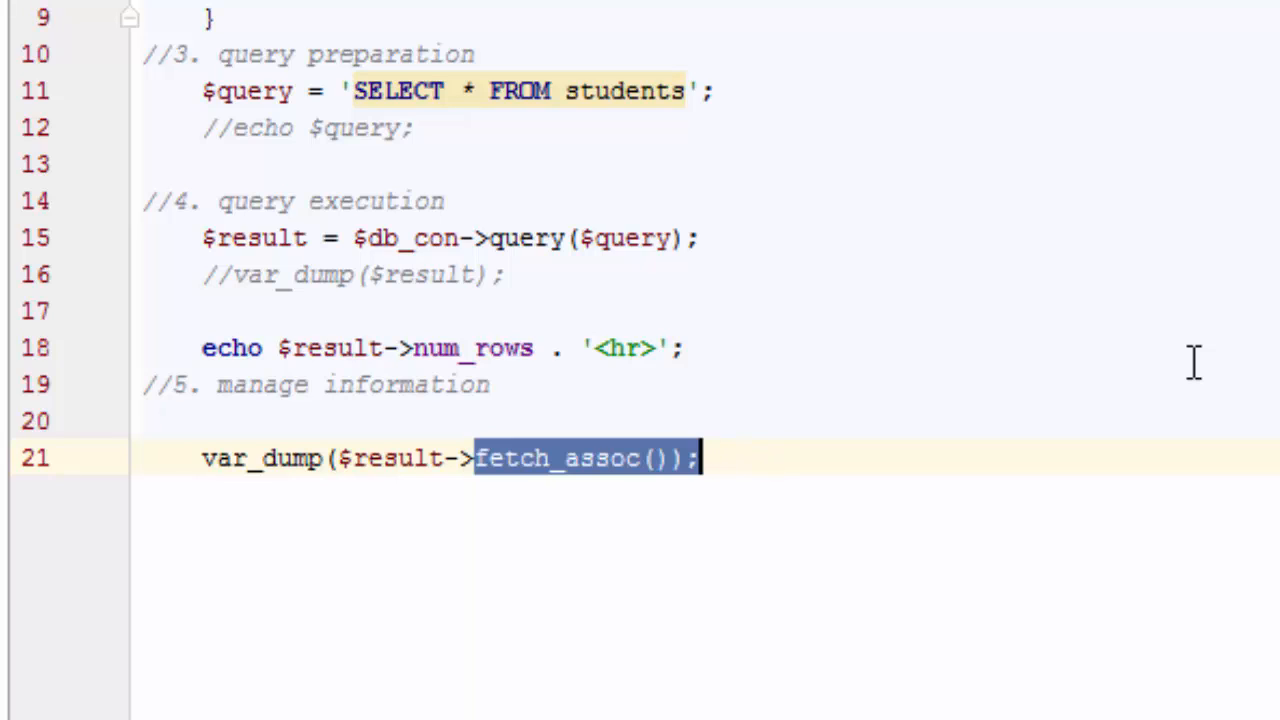
text(f)
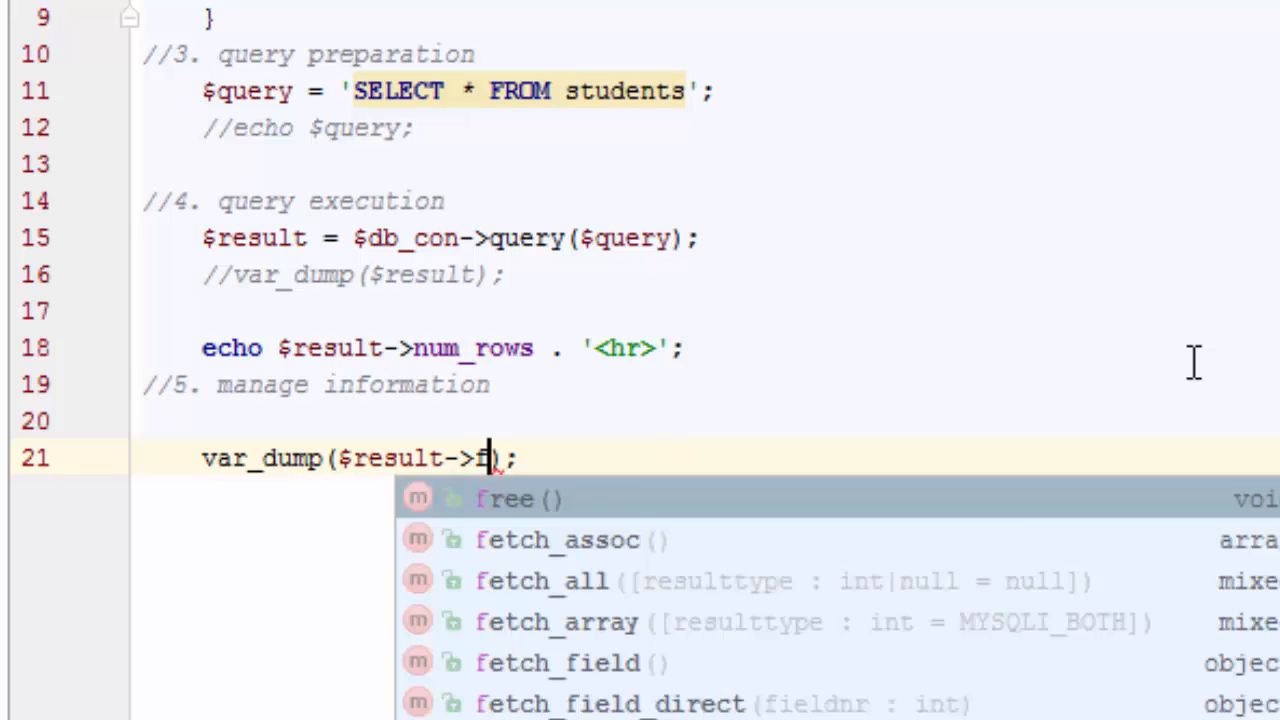
click(556, 540)
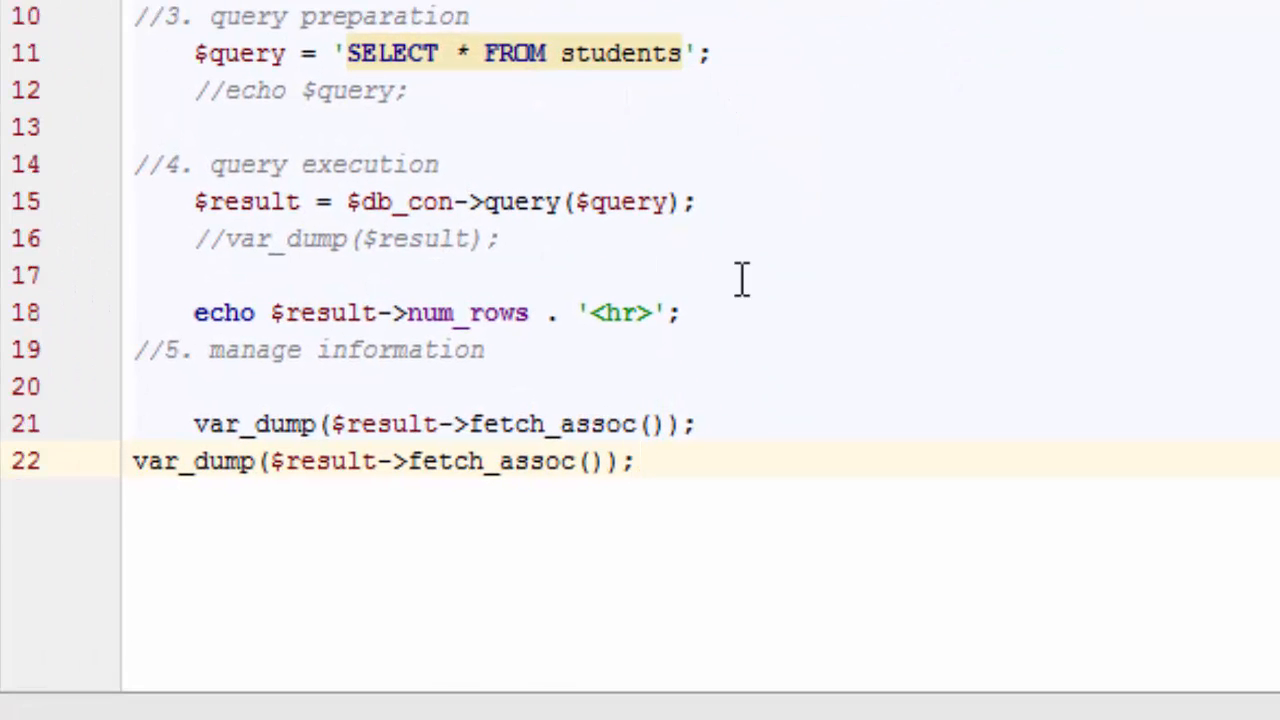
mouse_move(760, 256)
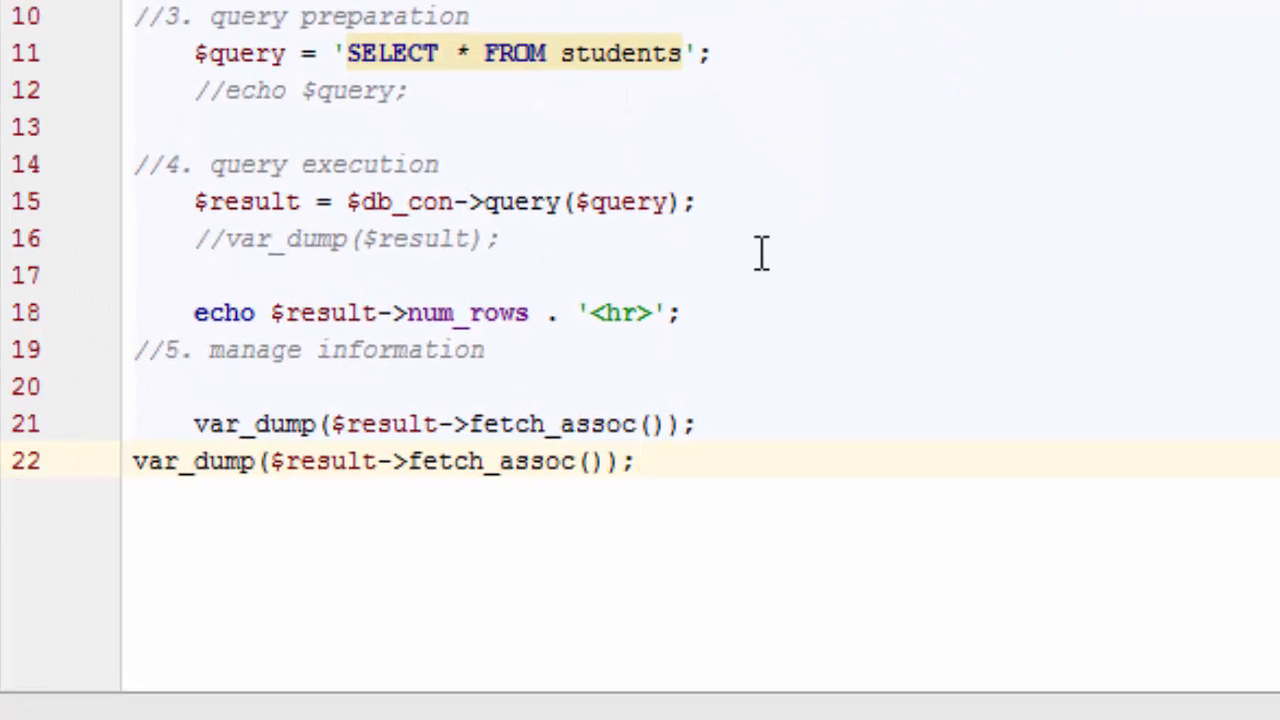
Step: Prefix both var_dump($result->fetch_assoc()) lines with //
click(132, 460)
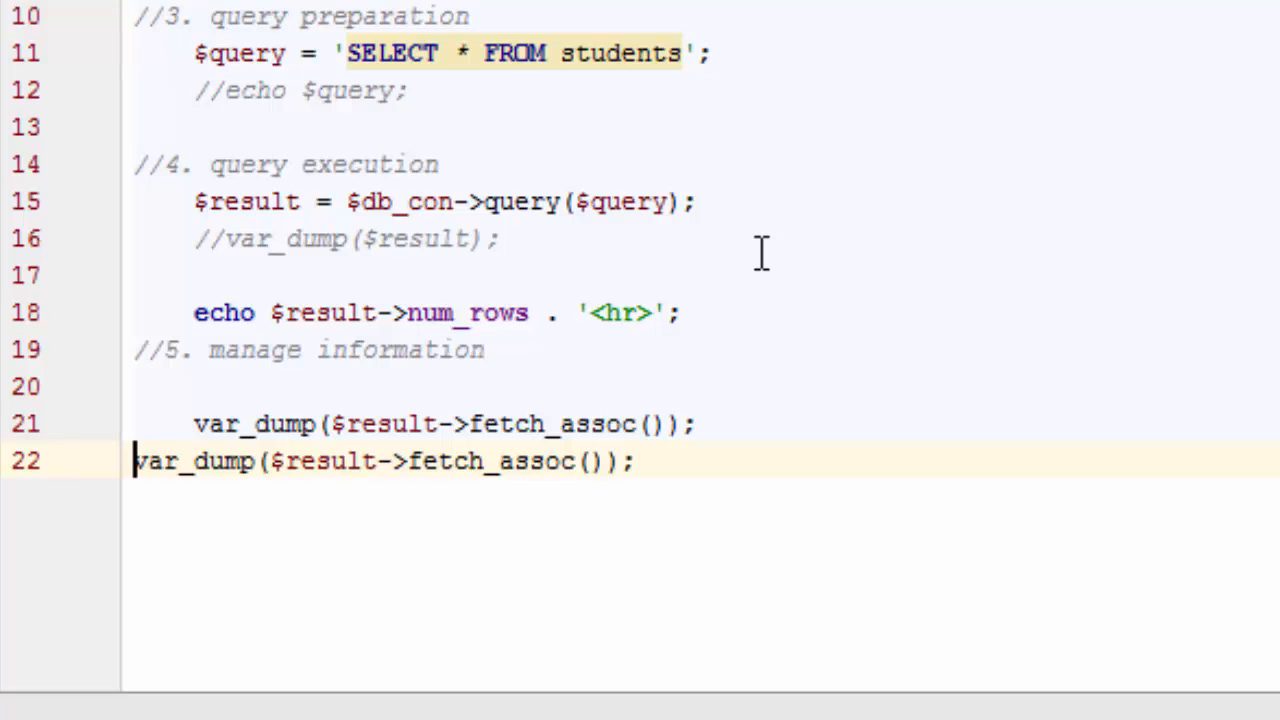
text(//)
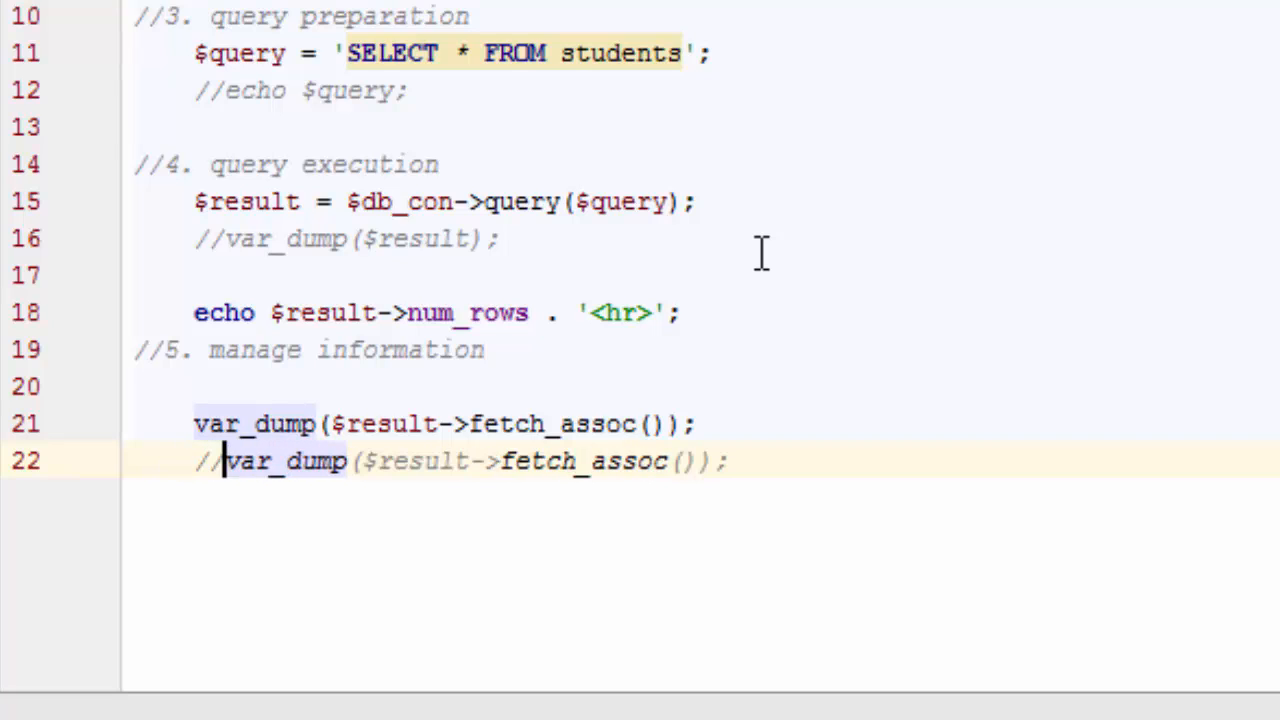
text(//)
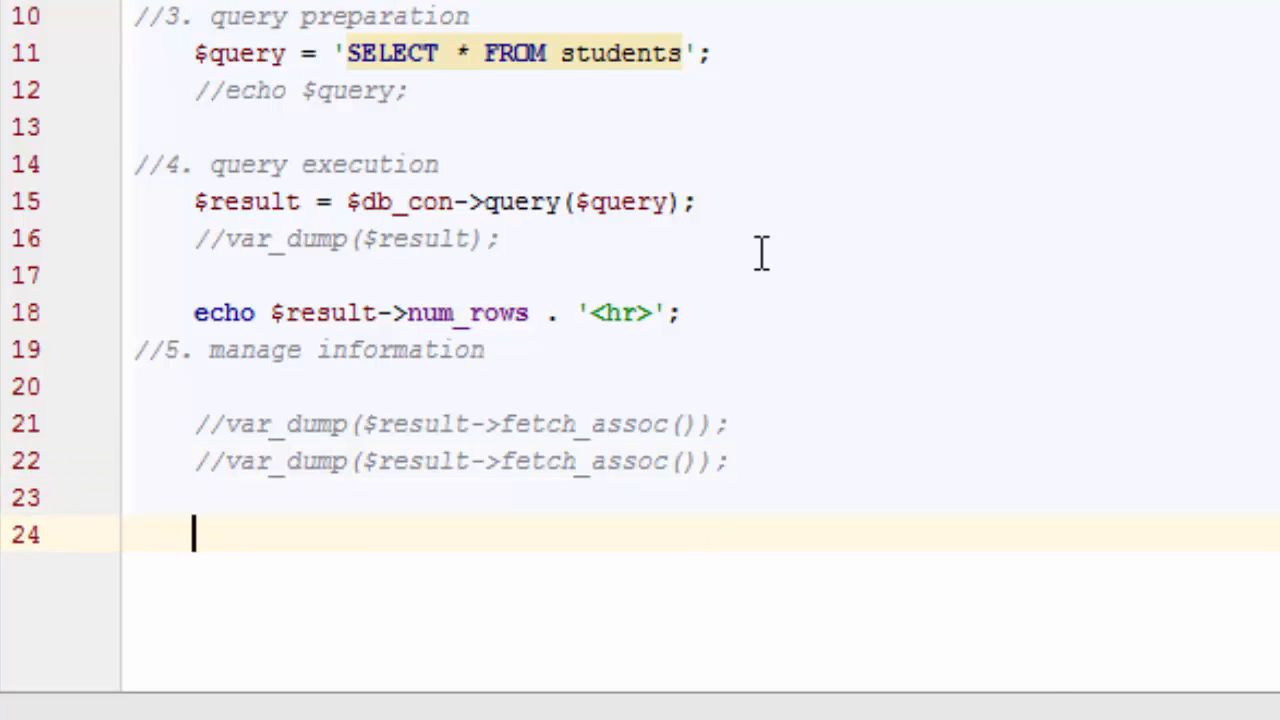
Step: Write the loop header while($row = $result->fetch_assoc()) {
text(while())
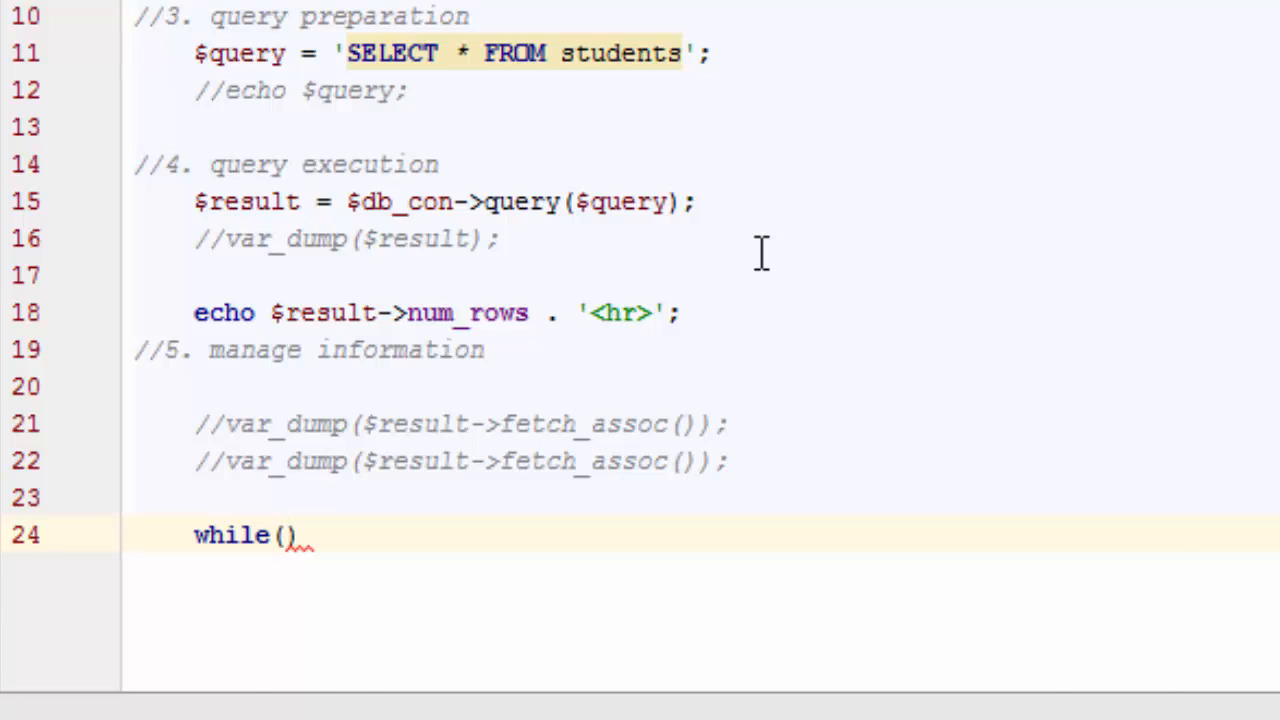
text($row =)
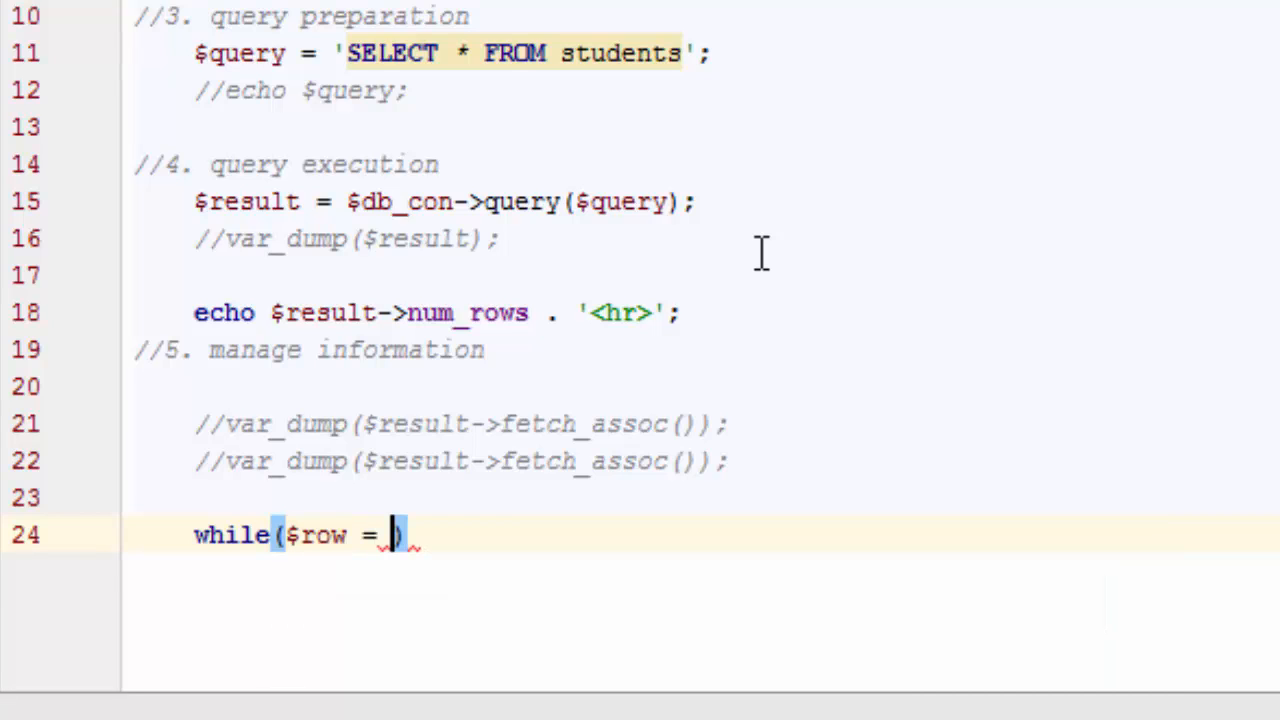
text($)
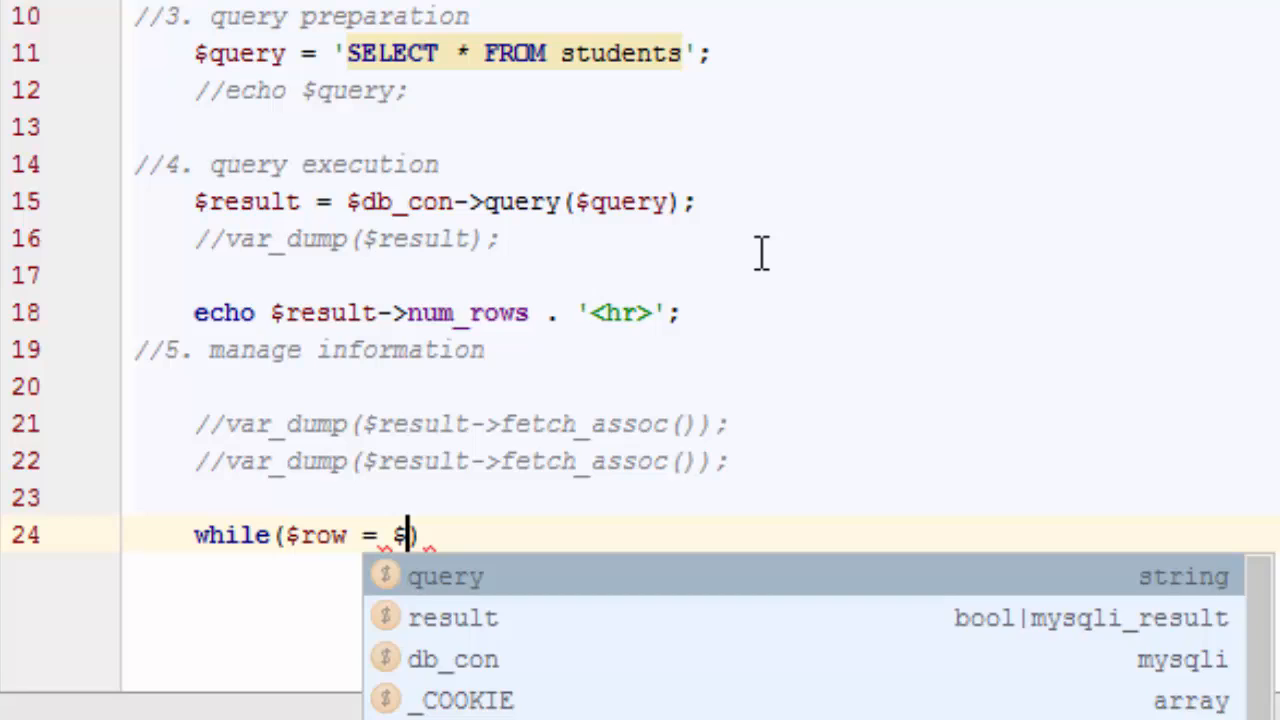
text(result->fetch_assoc()
text(echo)
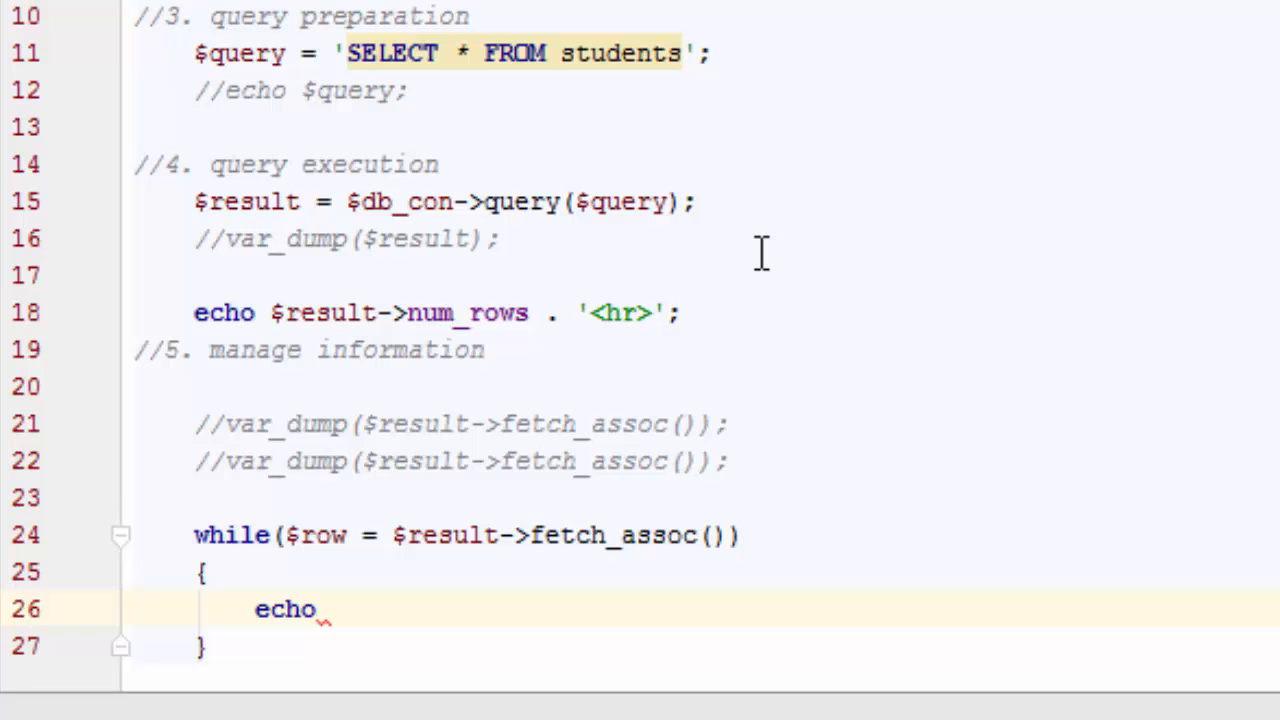
Step: Echo "Name: " . $row['name'] . ' Student ID: ' . $row['student_id'] . '<br>'; inside the loop
text("na")
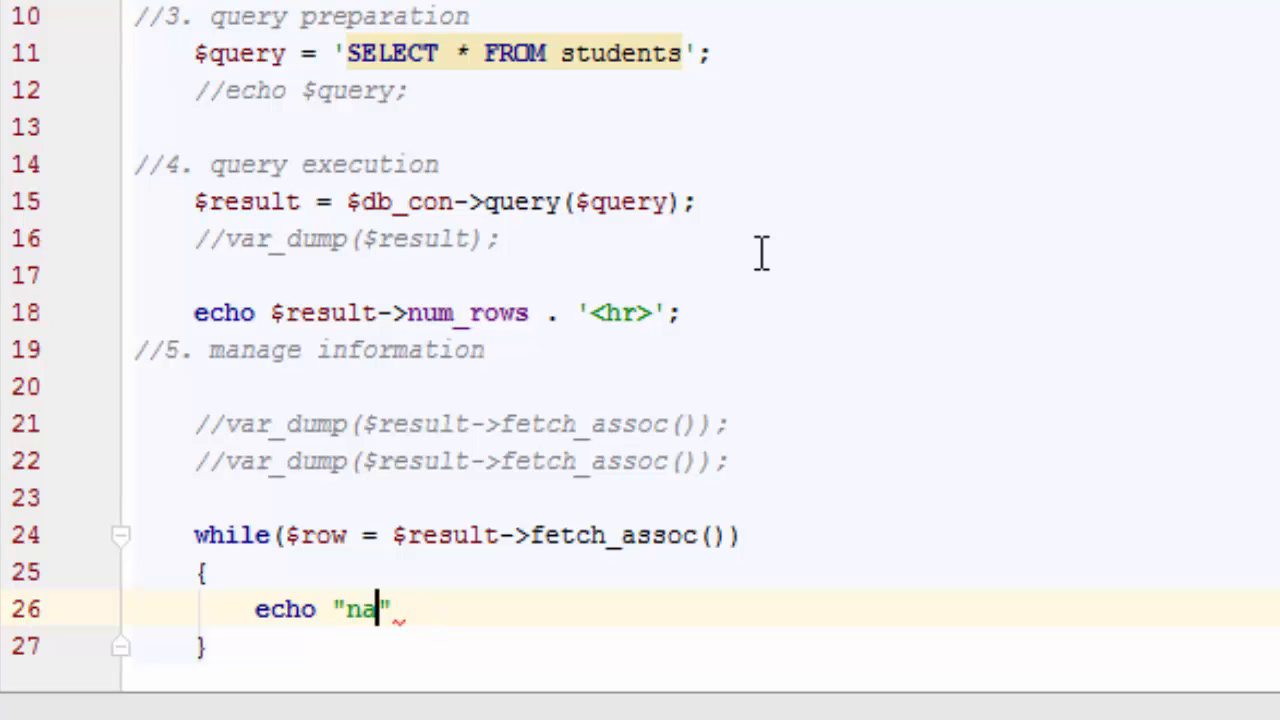
text(N)
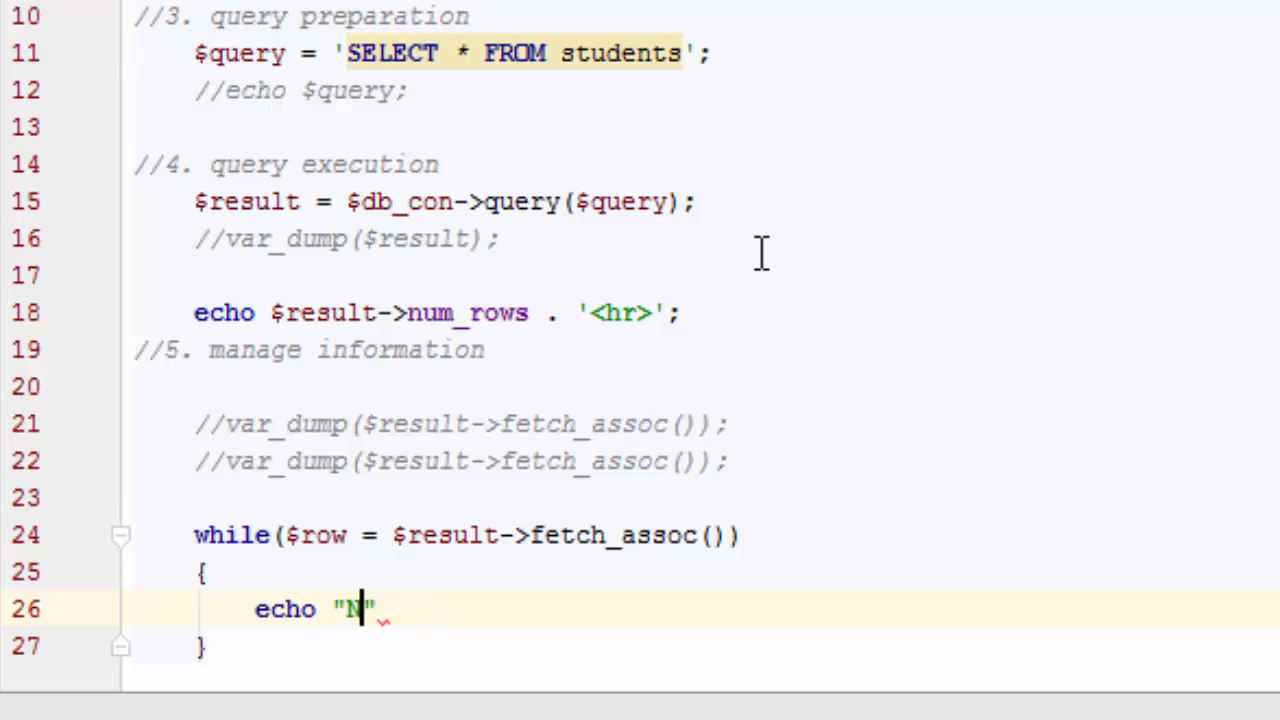
text(ame:)
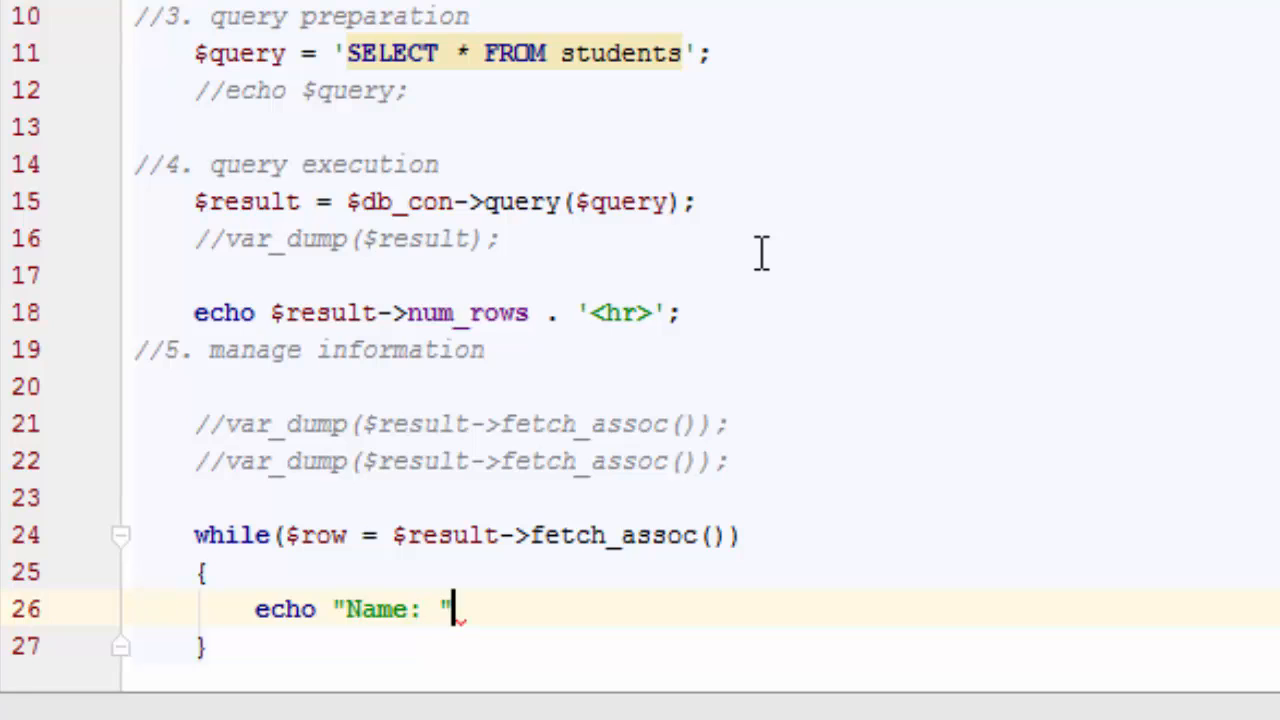
text(. $row['name)
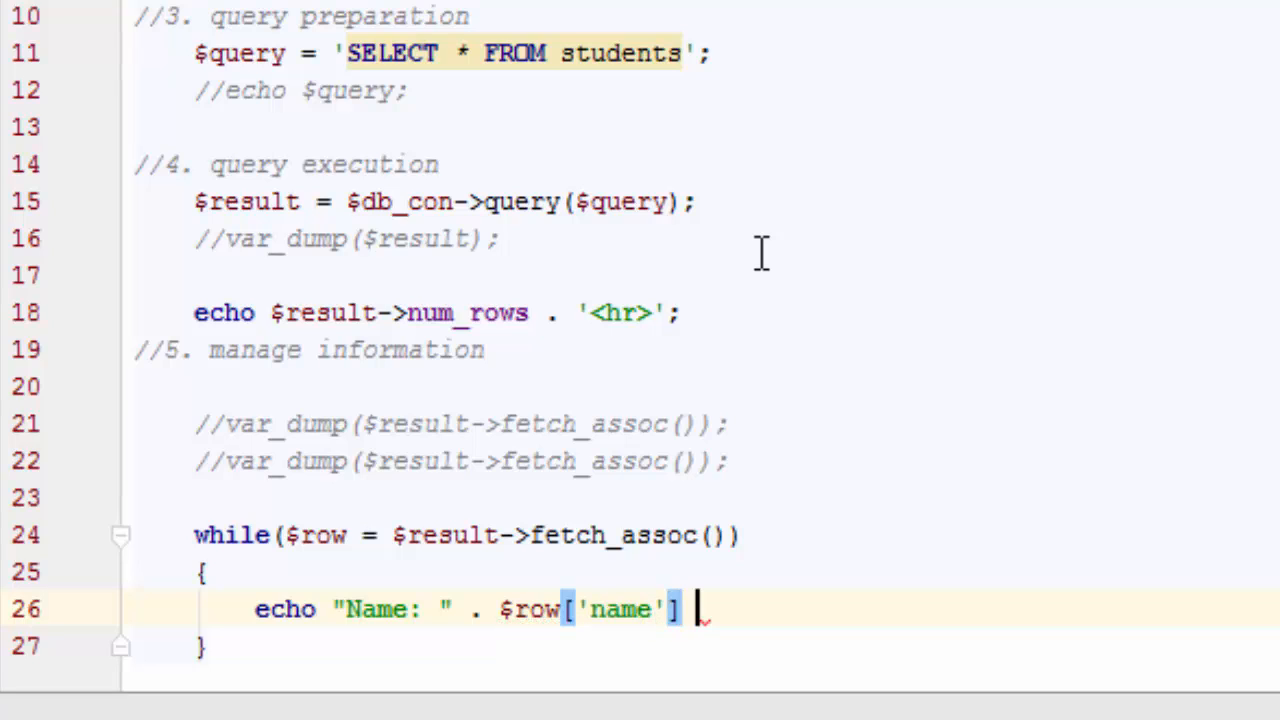
text(. ')
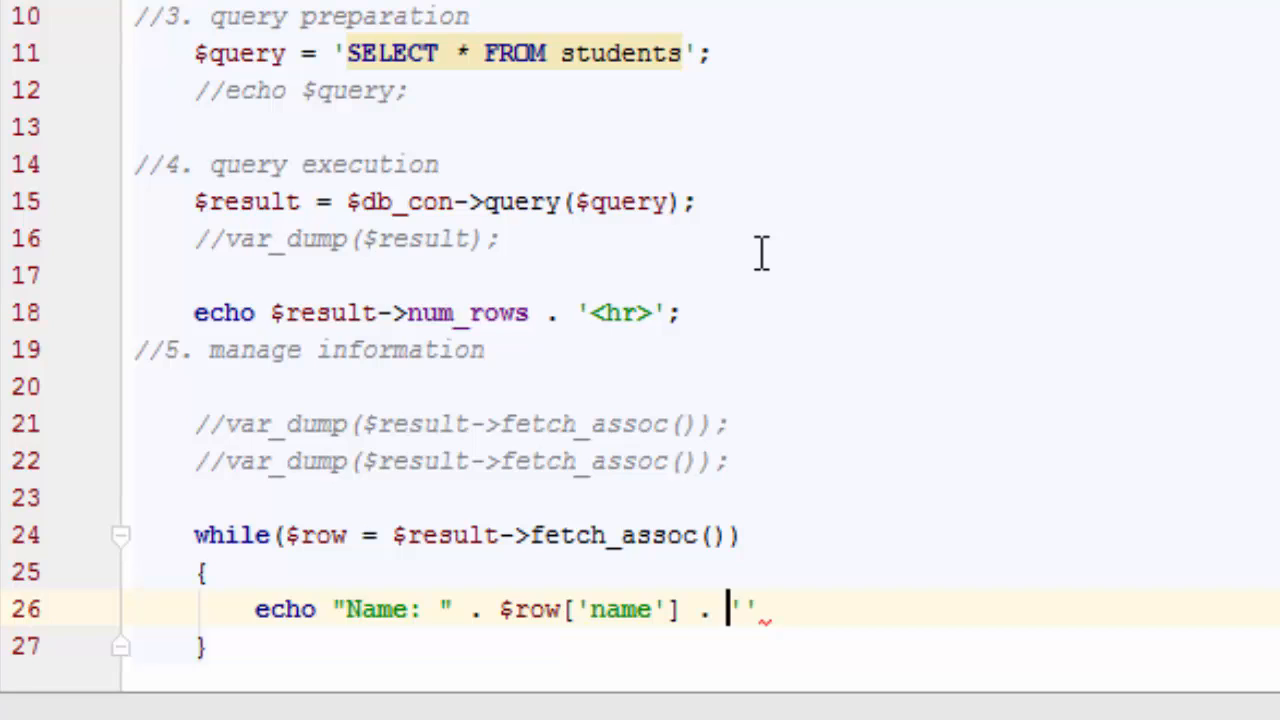
text(Student ID:)
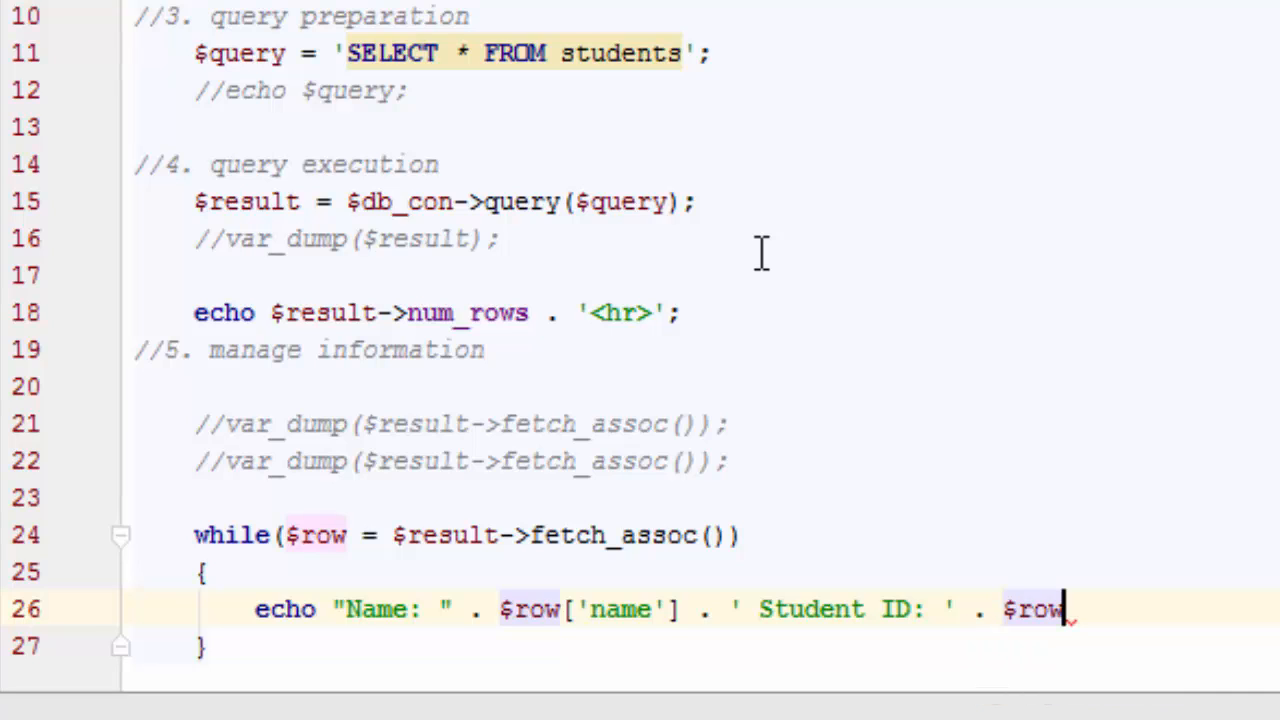
text(['student'])
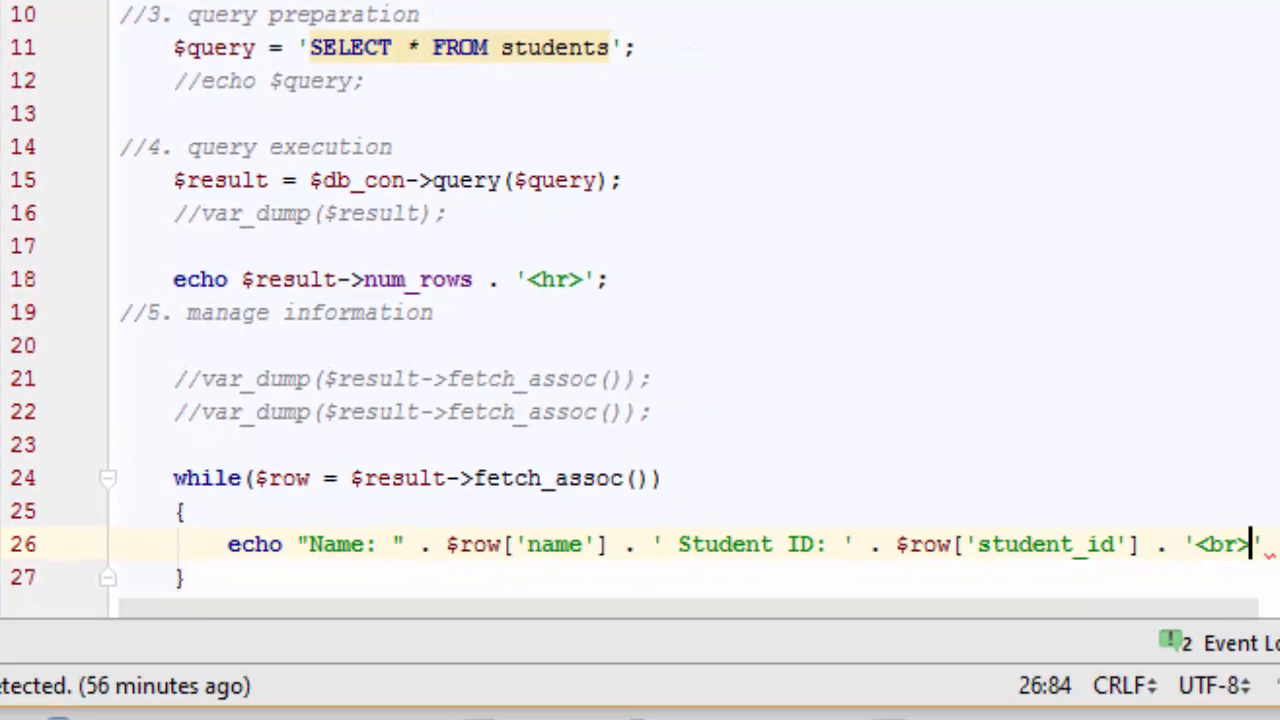
text(;)
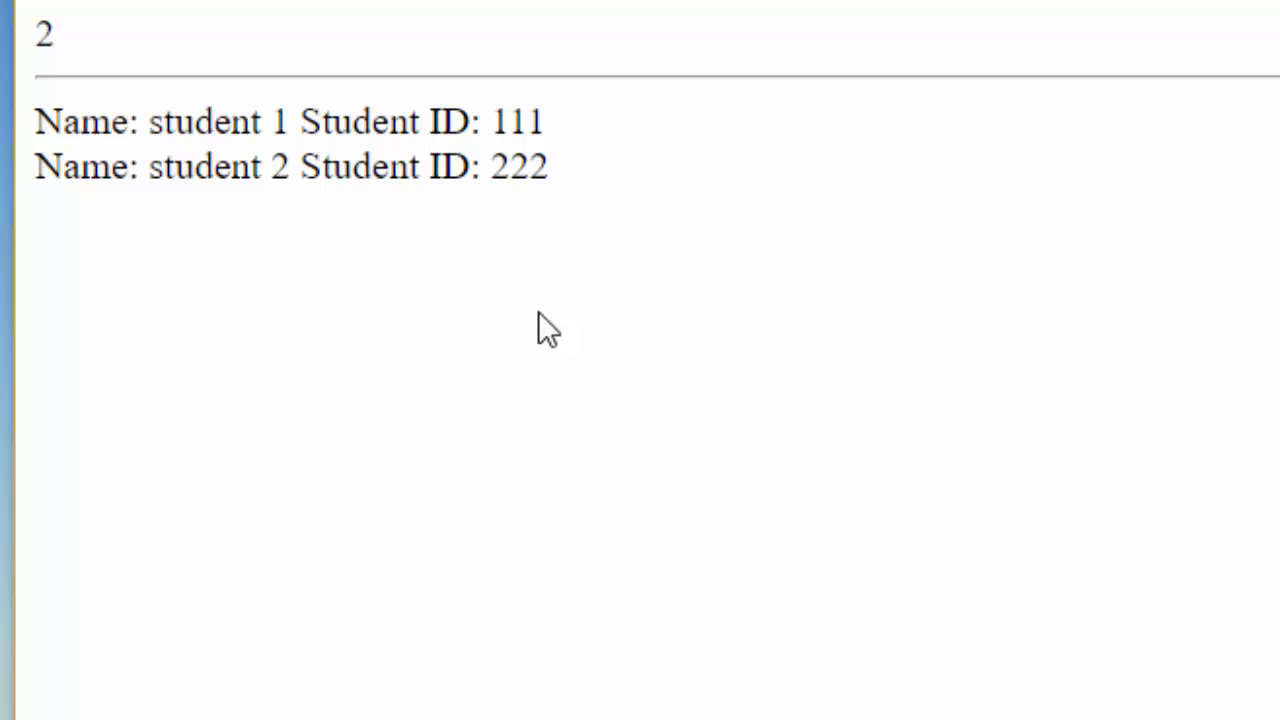
Step: Review the browser listing of student 1 (111) and student 2 (222), then return to f2.php below the loop
drag(36, 122, 548, 166)
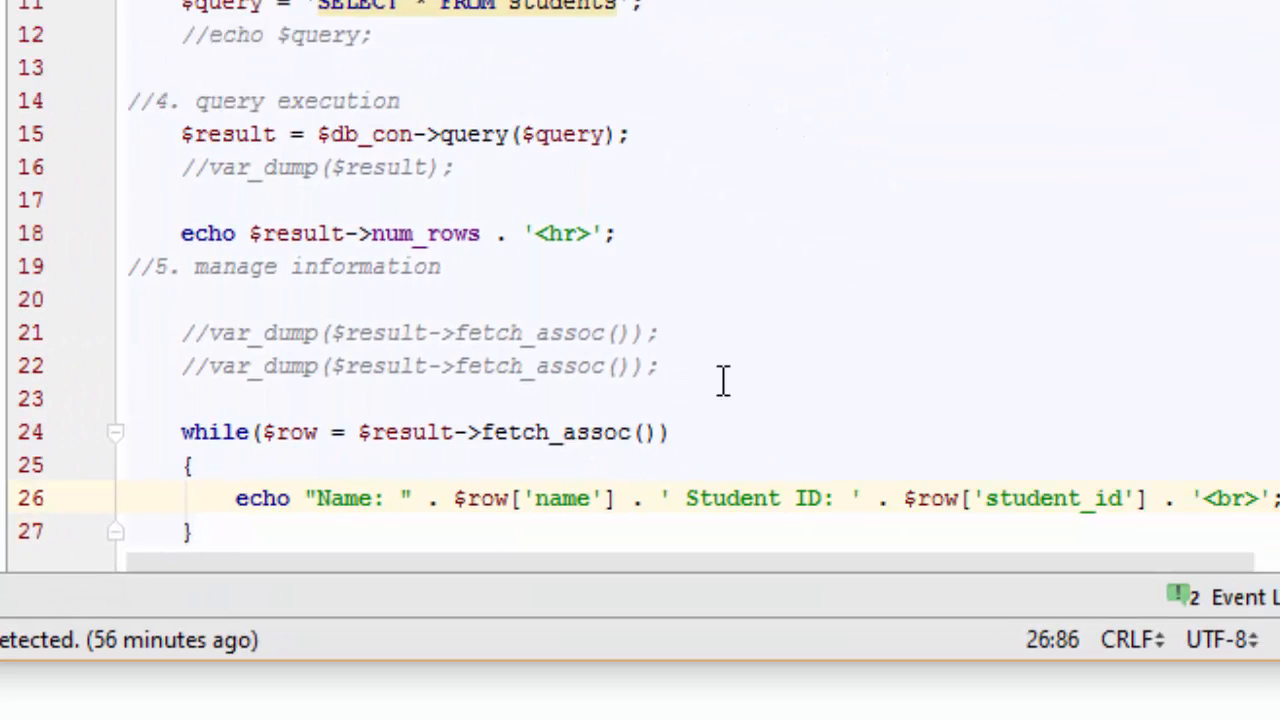
scroll(down, 3)
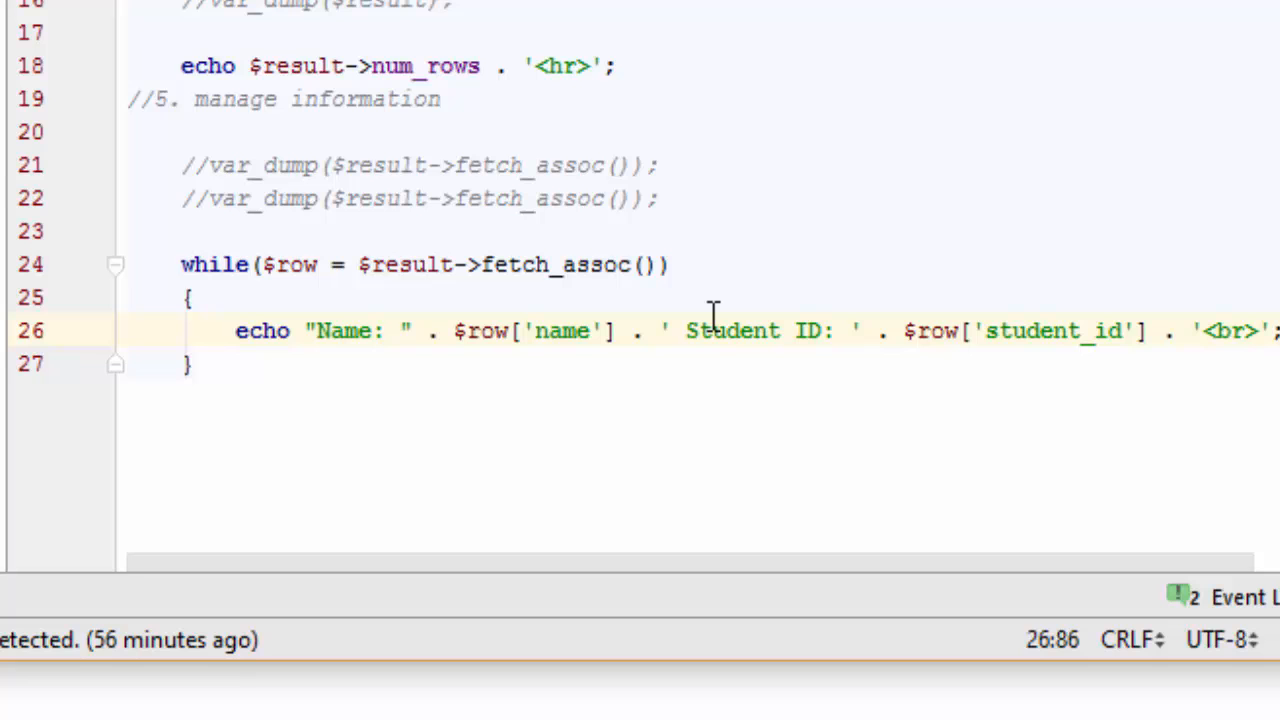
mouse_move(496, 408)
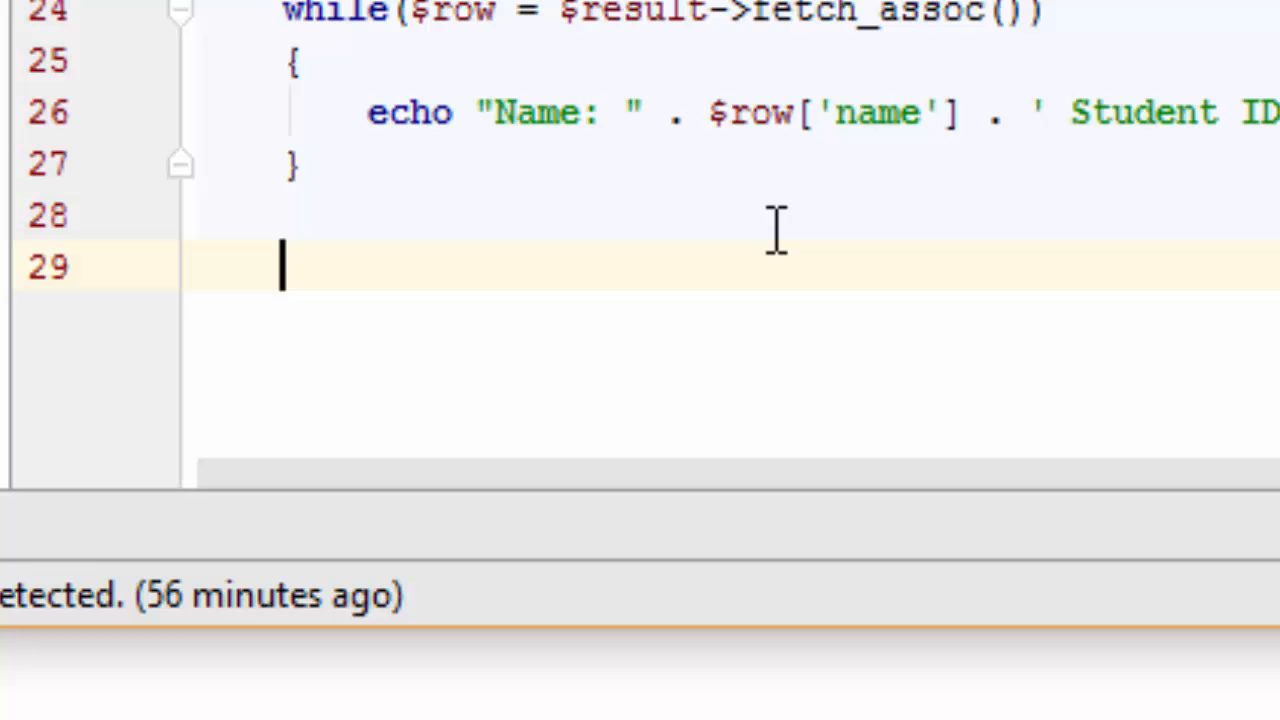
Step: Free the query result with $result->free();
text($result)
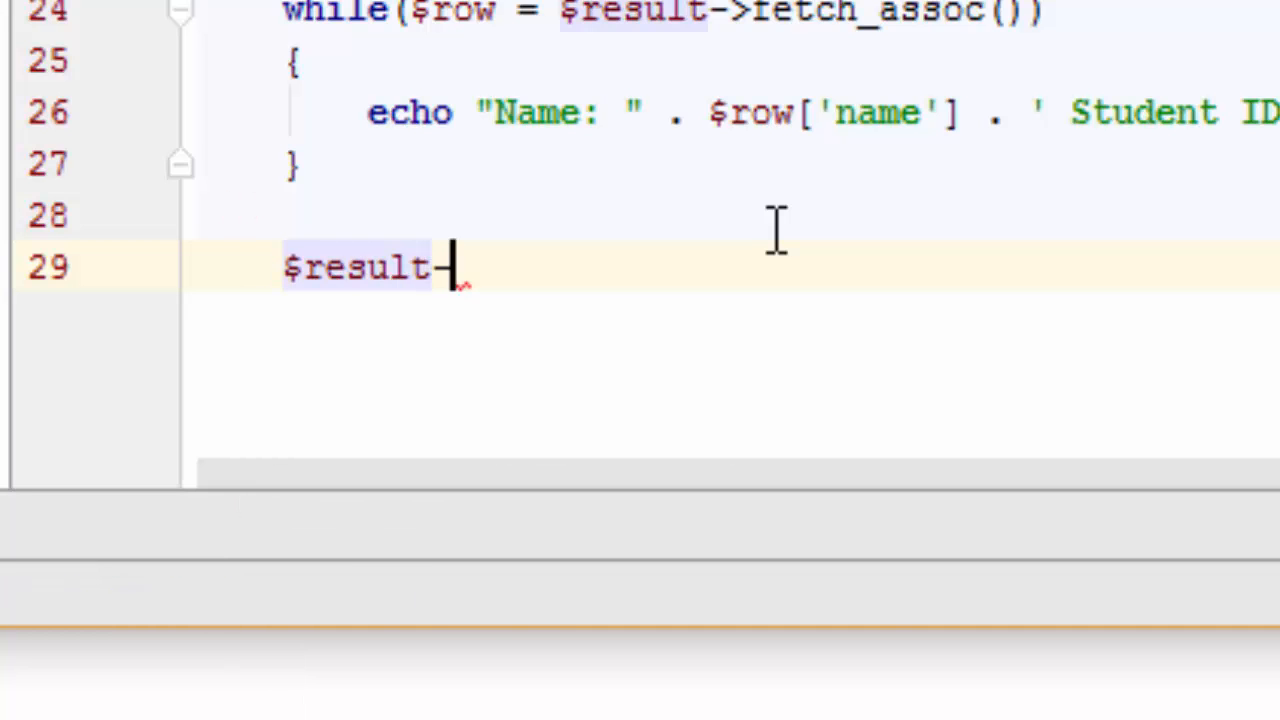
text(->free())
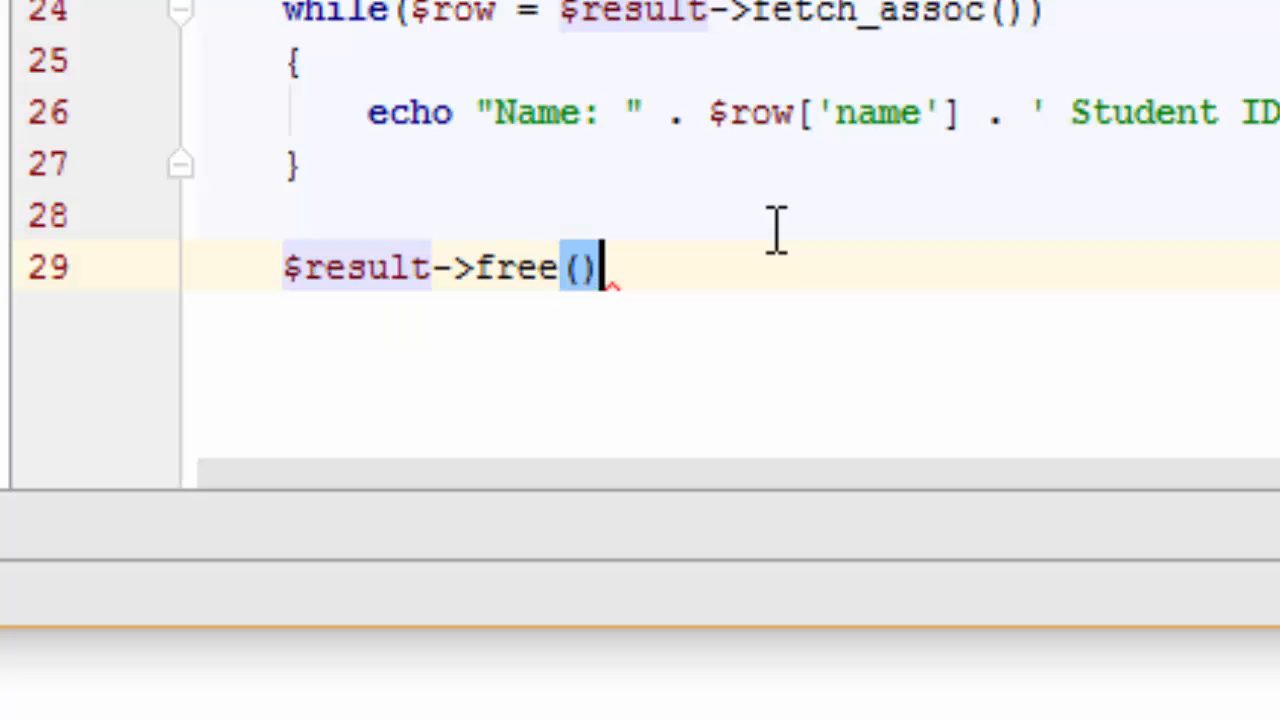
text(;)
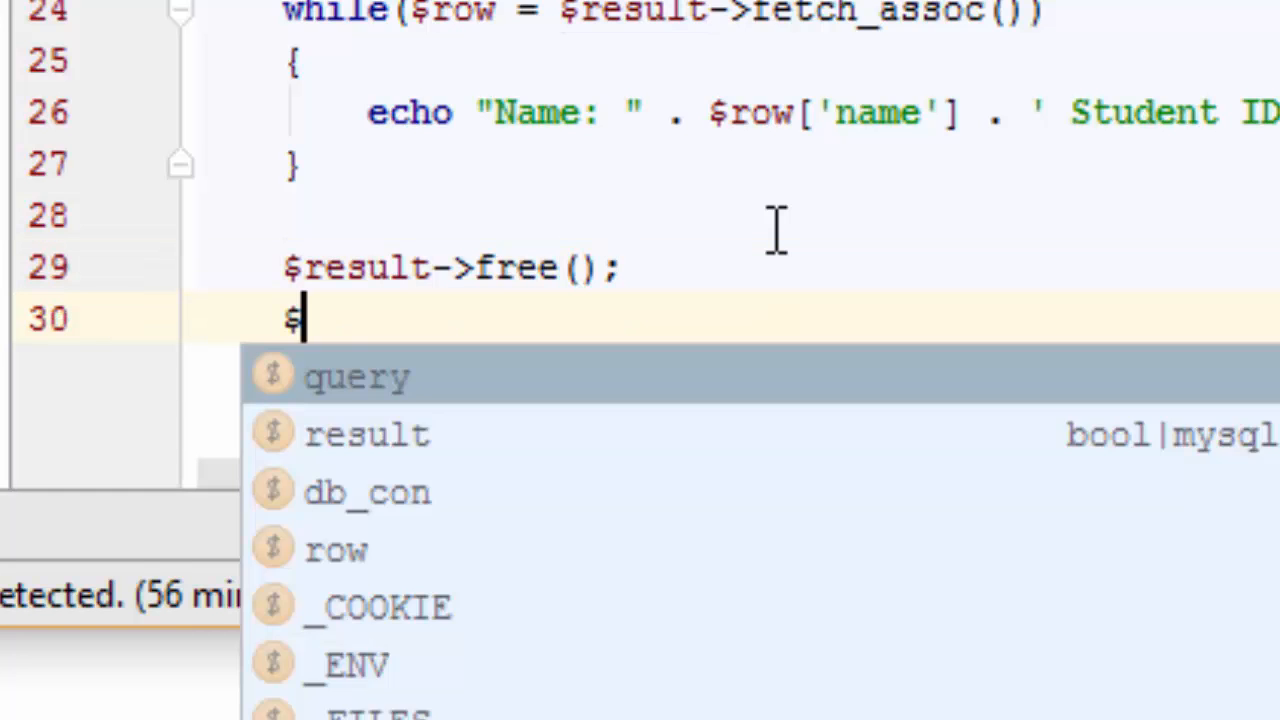
Step: Start closing the connection with $db_con->close();
text(db-)
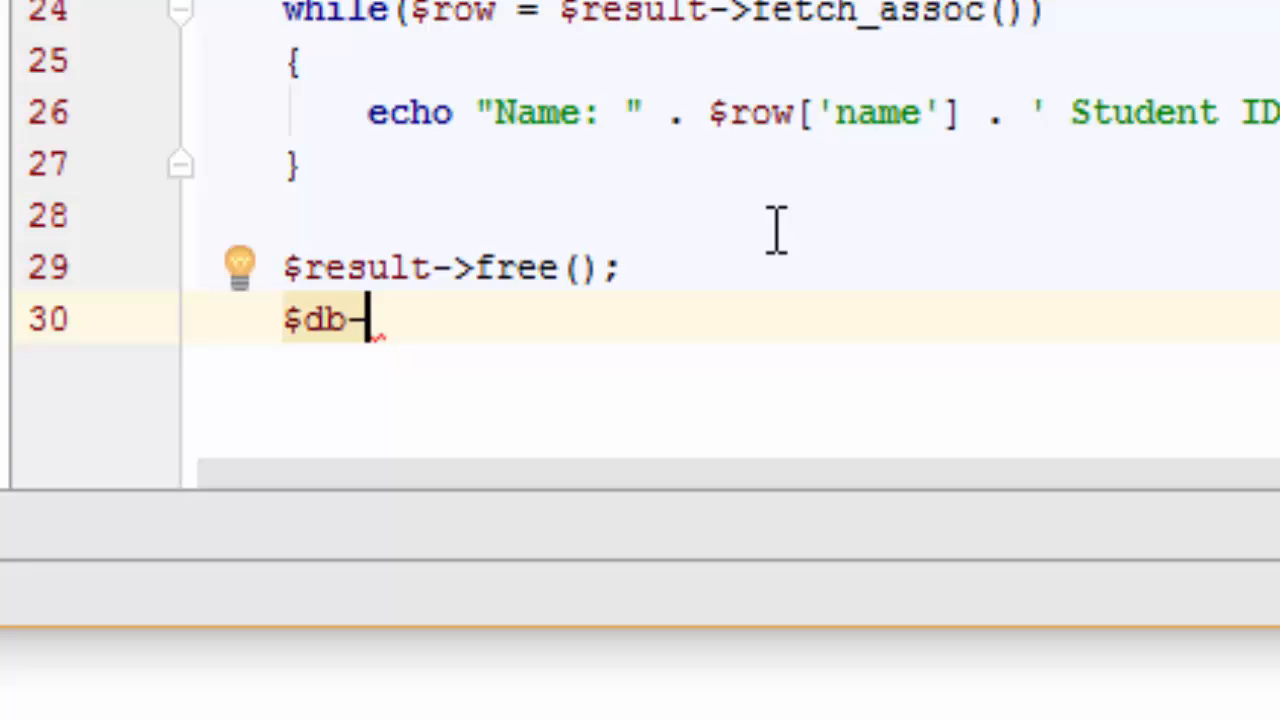
text(_co)
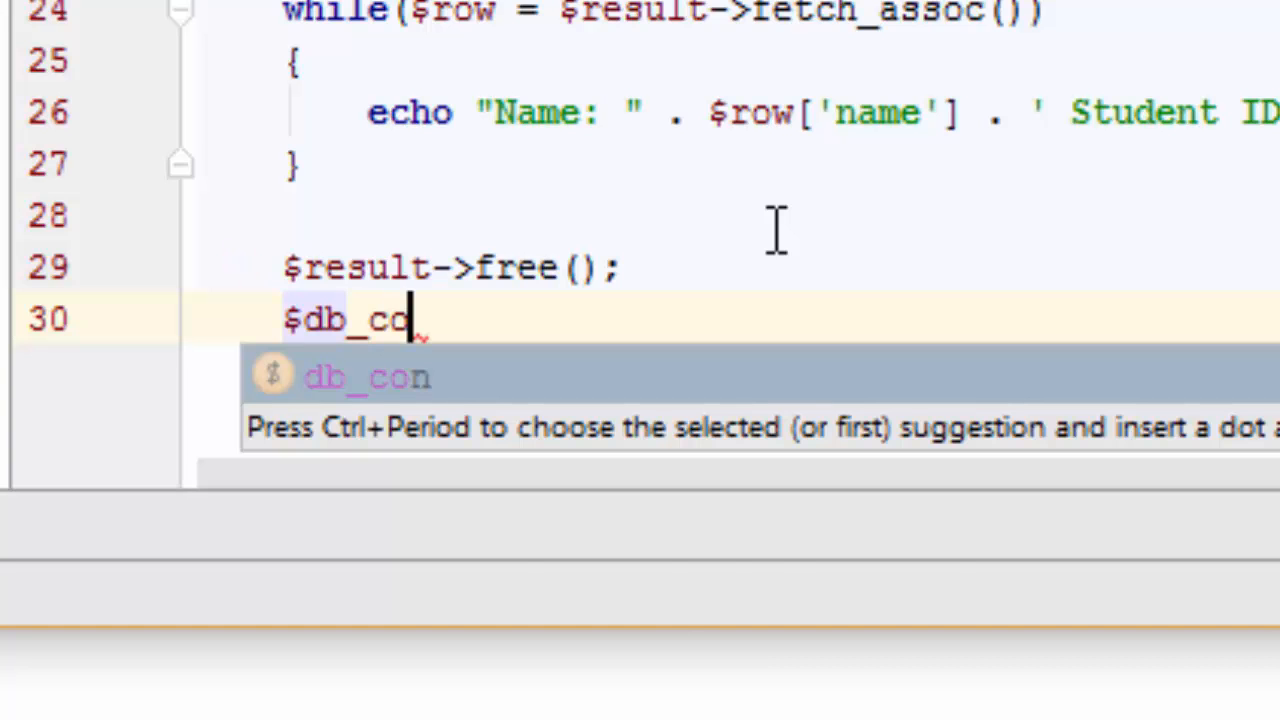
text(->cl)
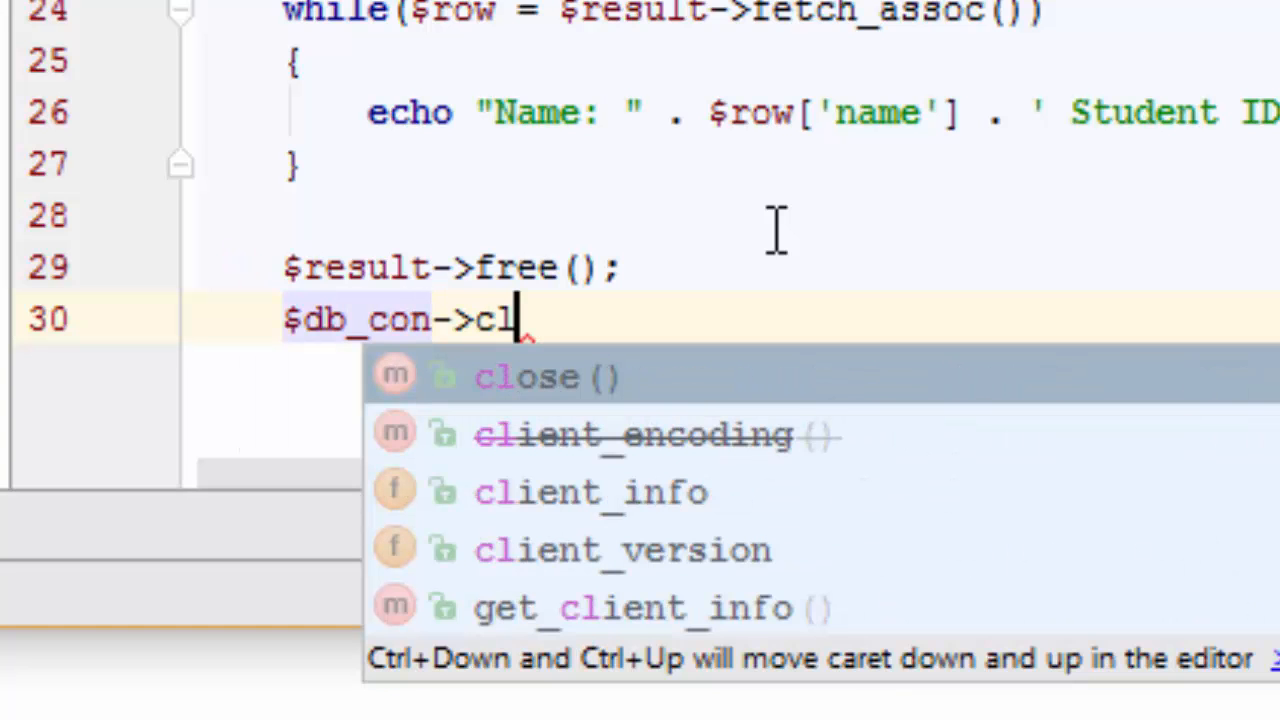